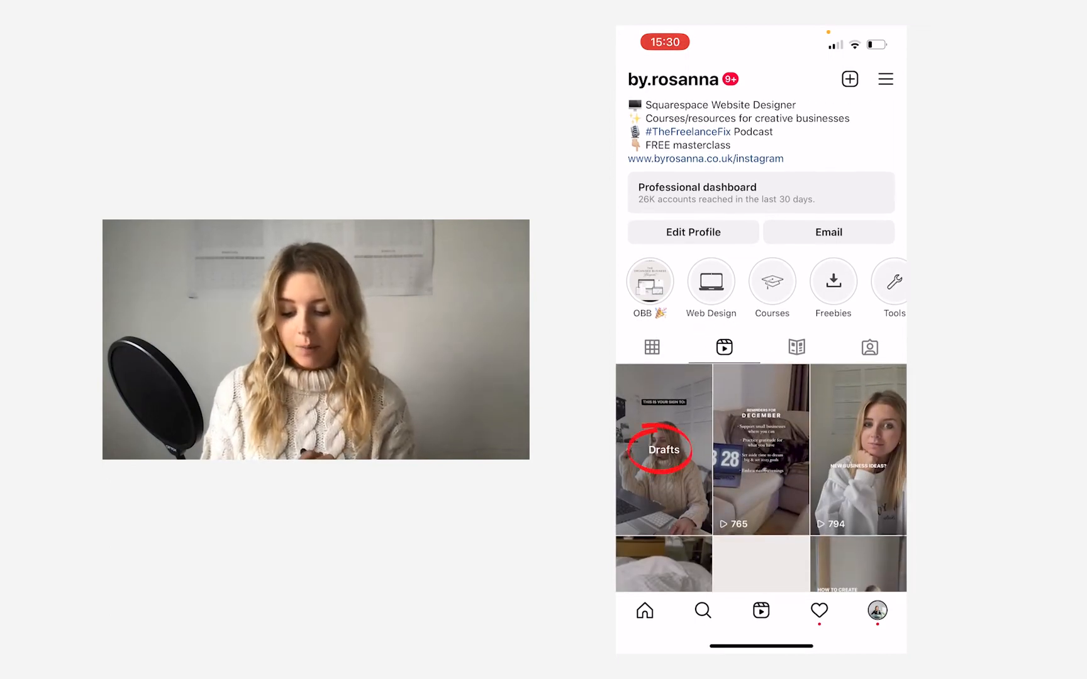
Open Reels drafts from the profile and load the first draft onto the New reel screen
left_click(661, 449)
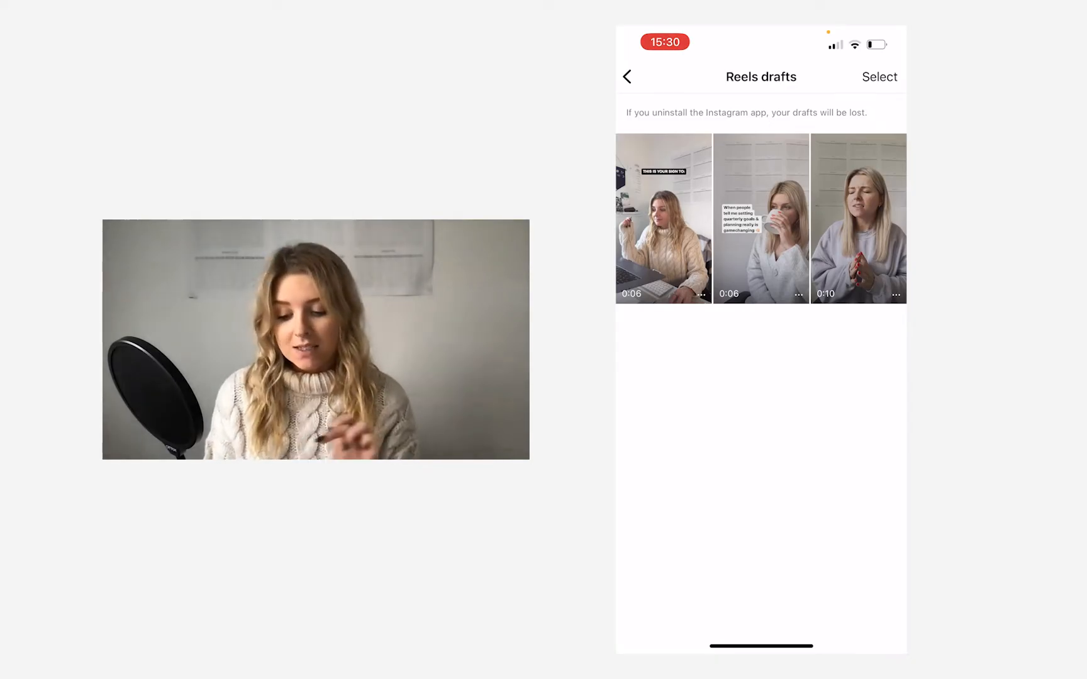
left_click(662, 219)
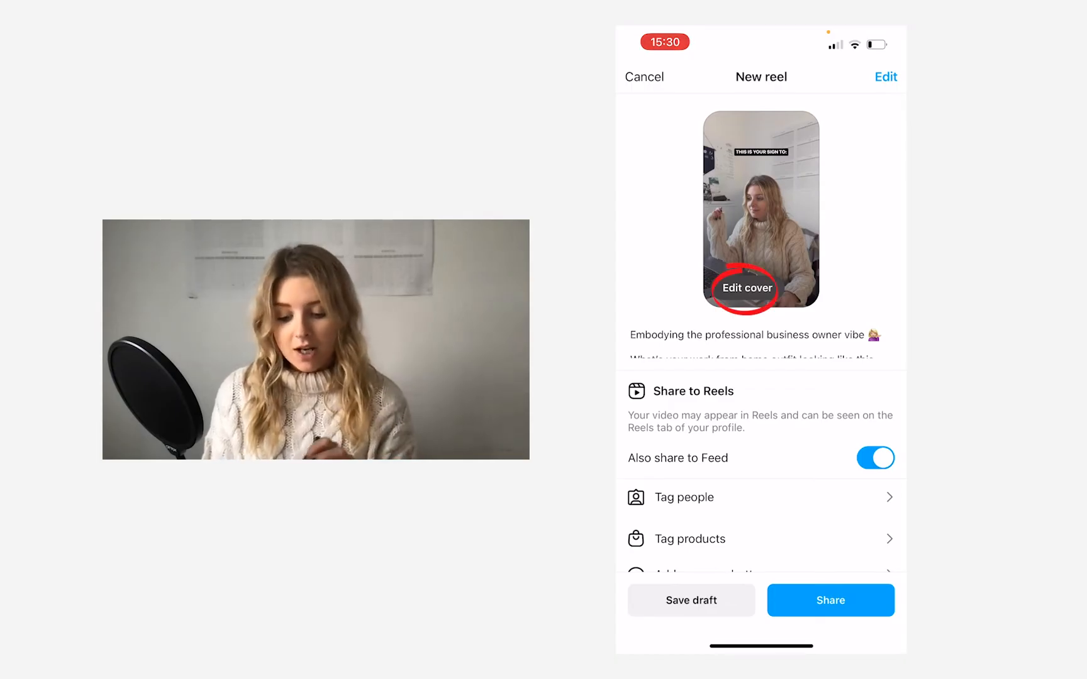
Try other cover frames and the profile grid crop, then cancel back to Reels drafts unchanged
left_click(745, 290)
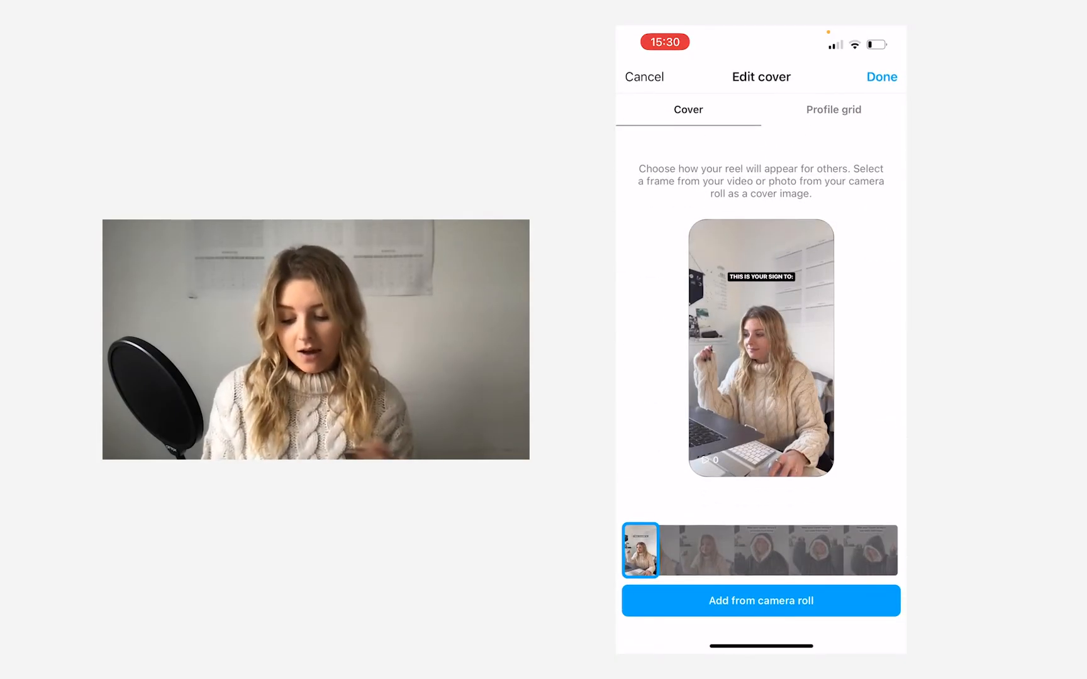
left_click(810, 550)
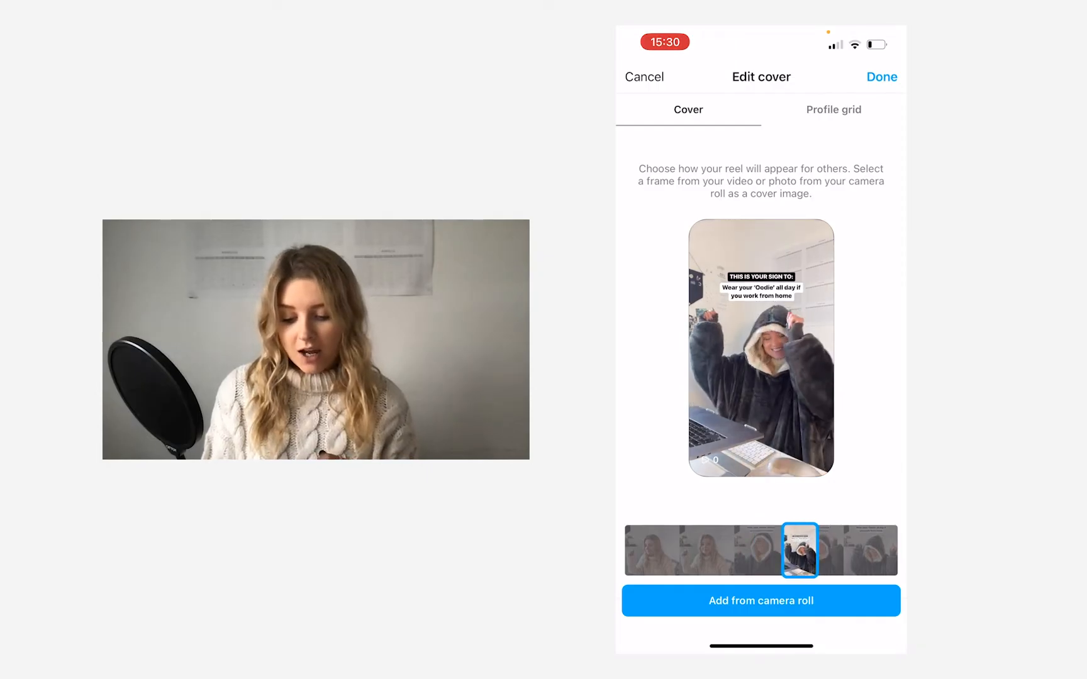
left_click(833, 110)
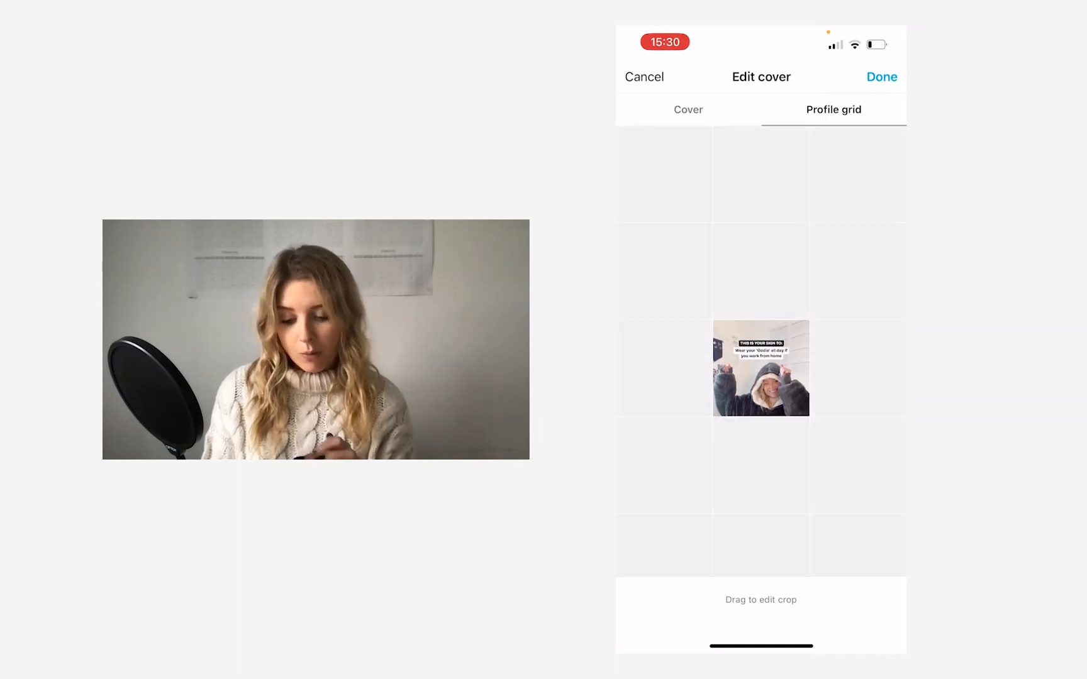
left_click(687, 109)
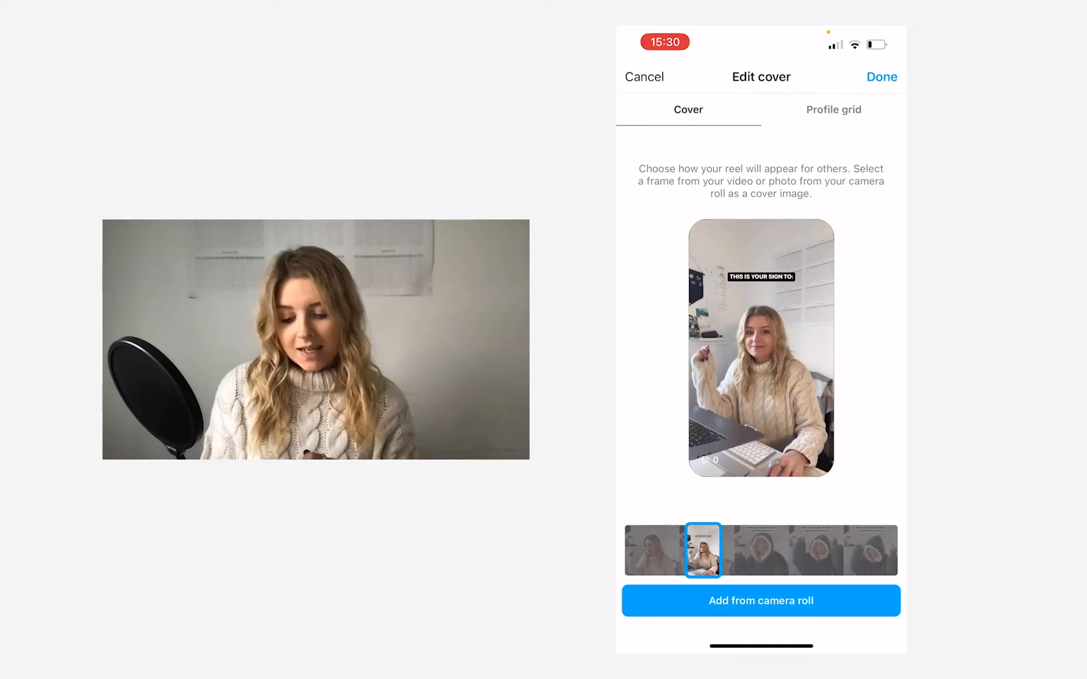
left_click(759, 550)
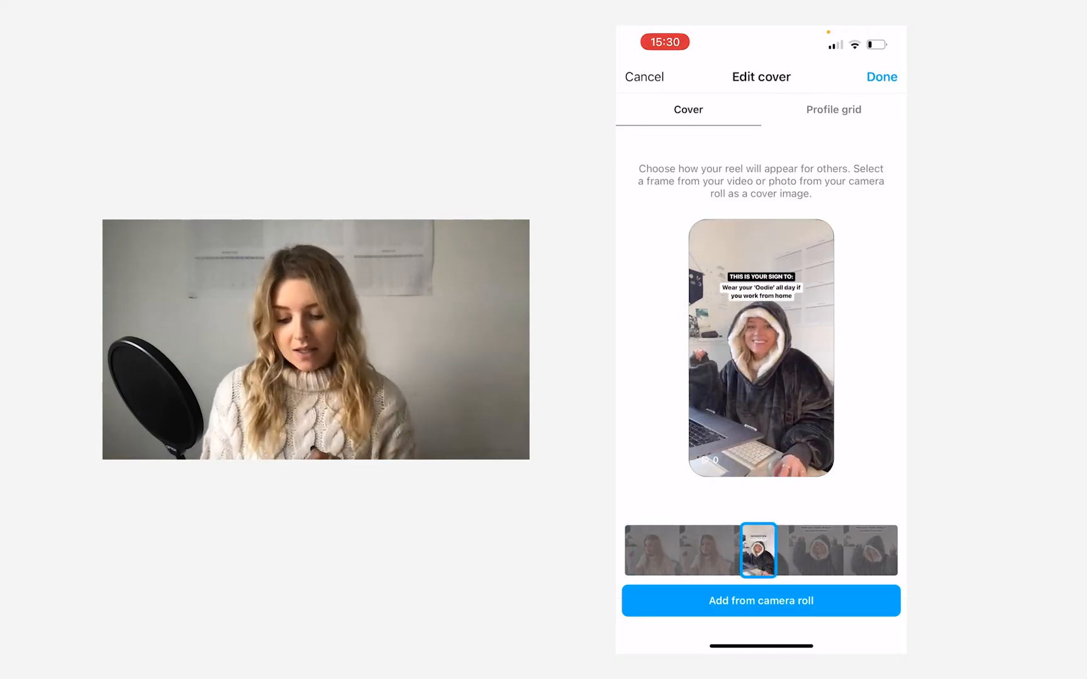
left_click(688, 550)
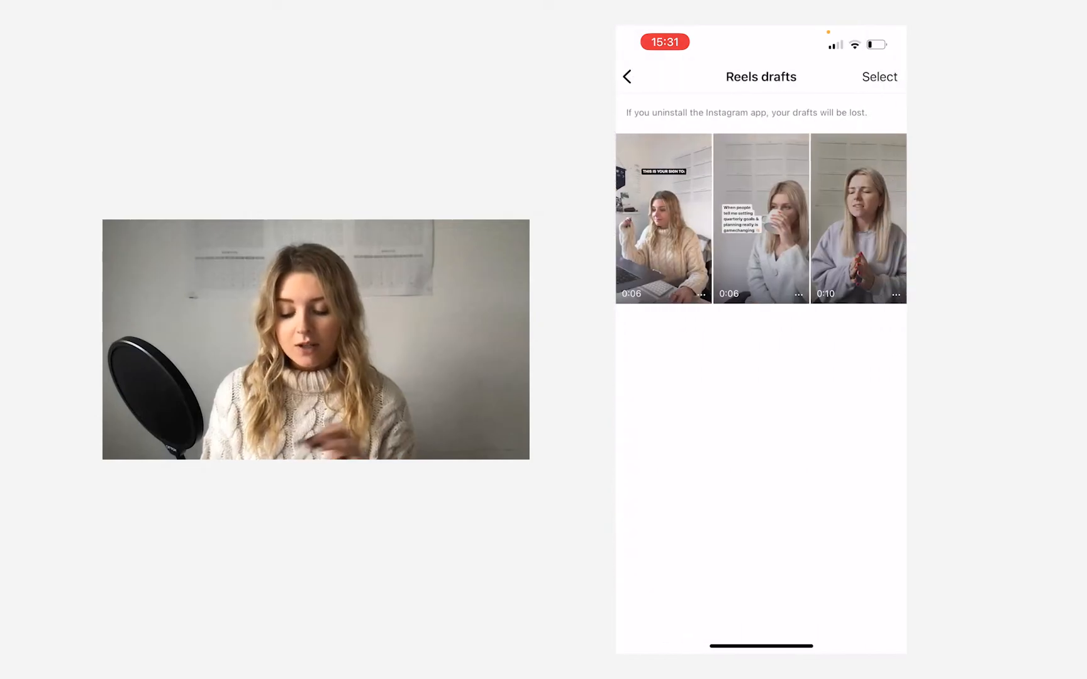
Reopen the first reel draft, bring up its Edit cover screen, then switch to Canva
left_click(663, 218)
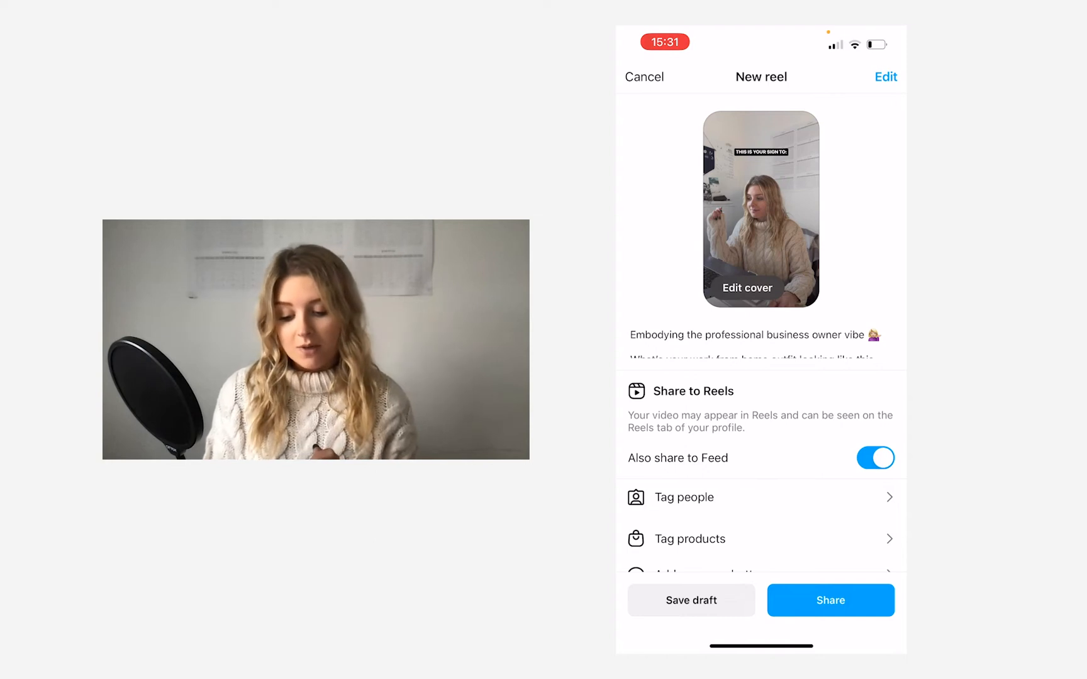
left_click(746, 288)
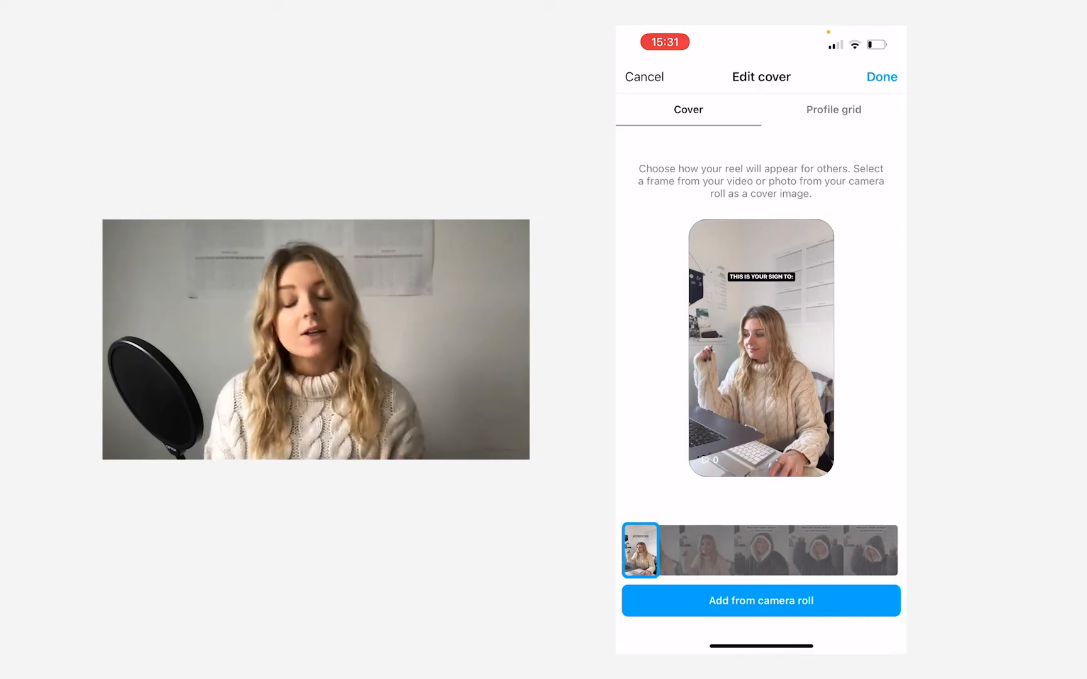
left_click(881, 77)
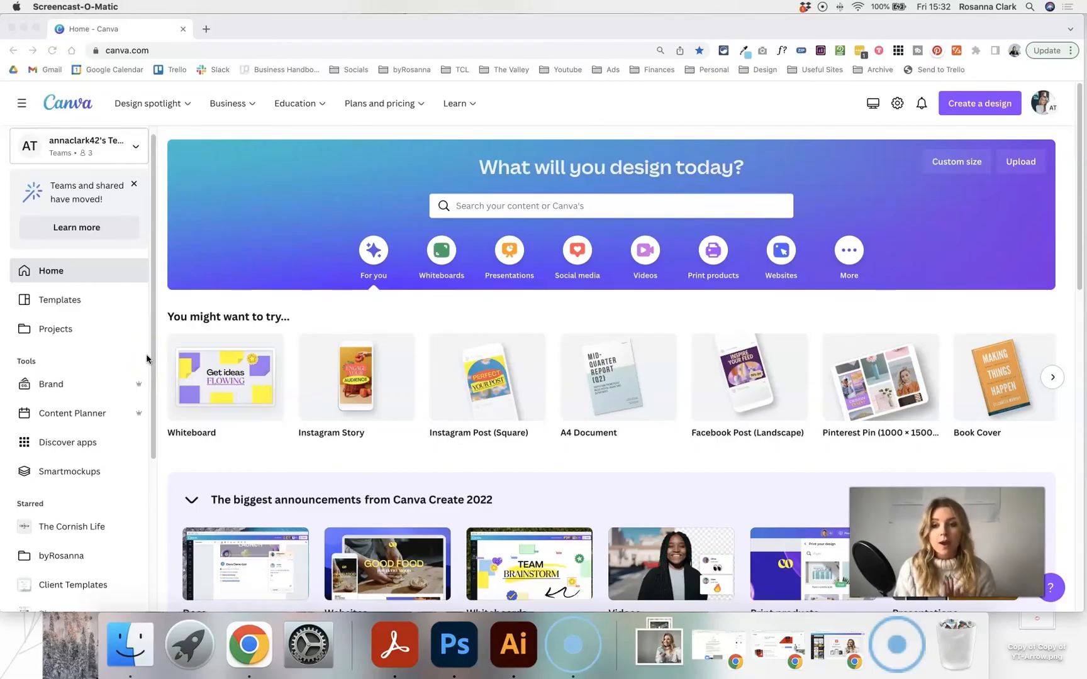
mouse_move(196, 324)
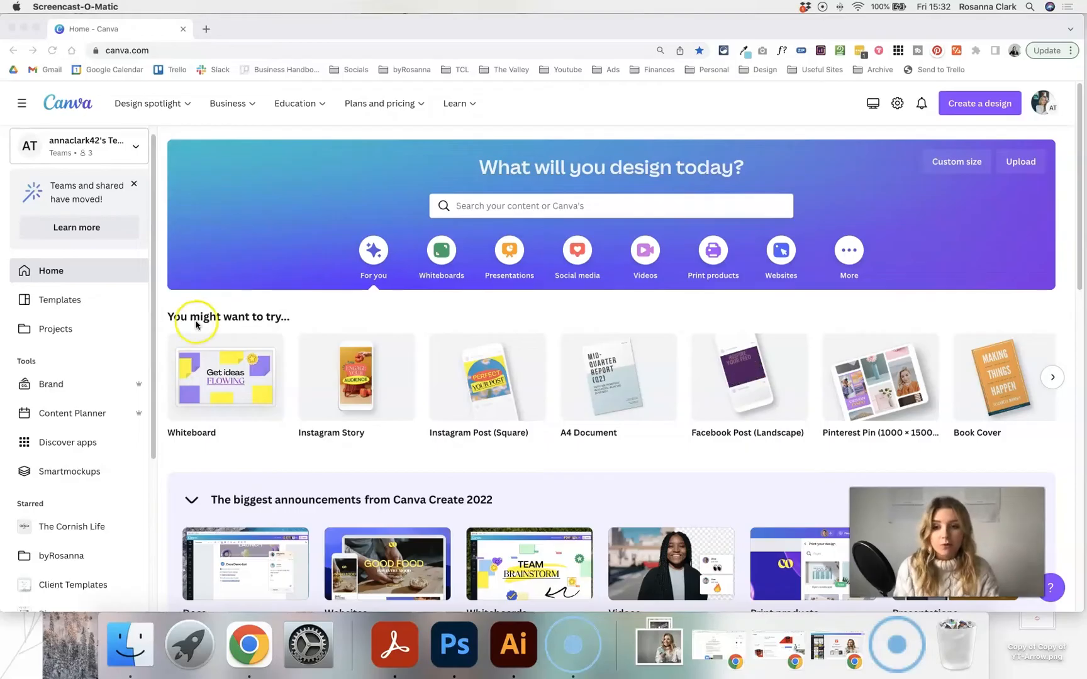
mouse_move(225, 299)
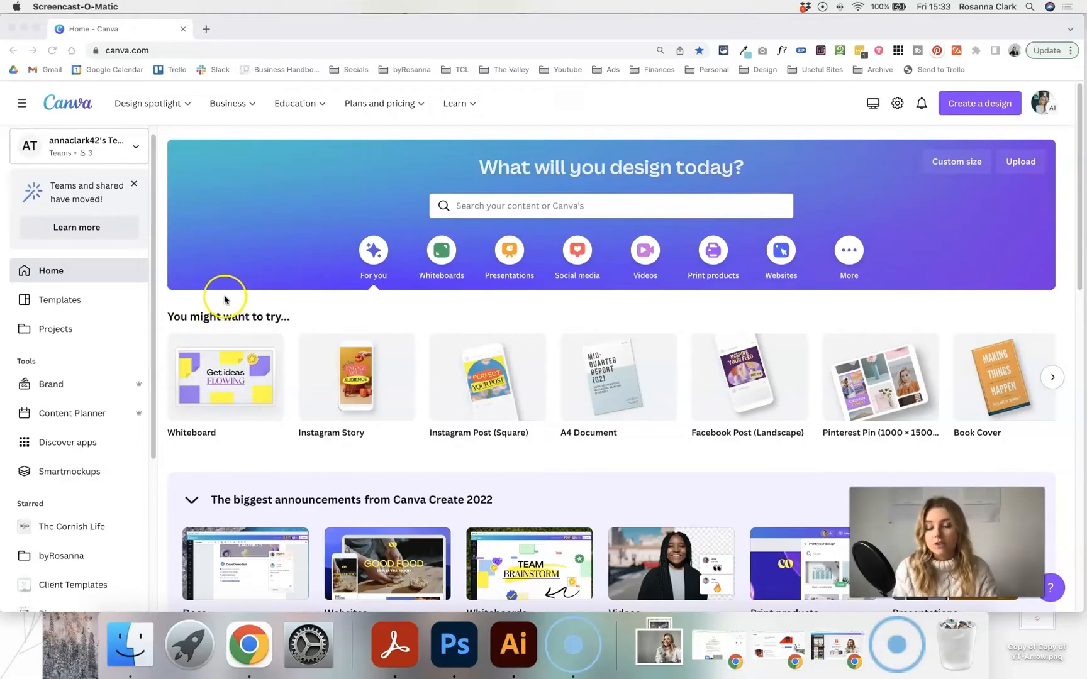
mouse_move(109, 361)
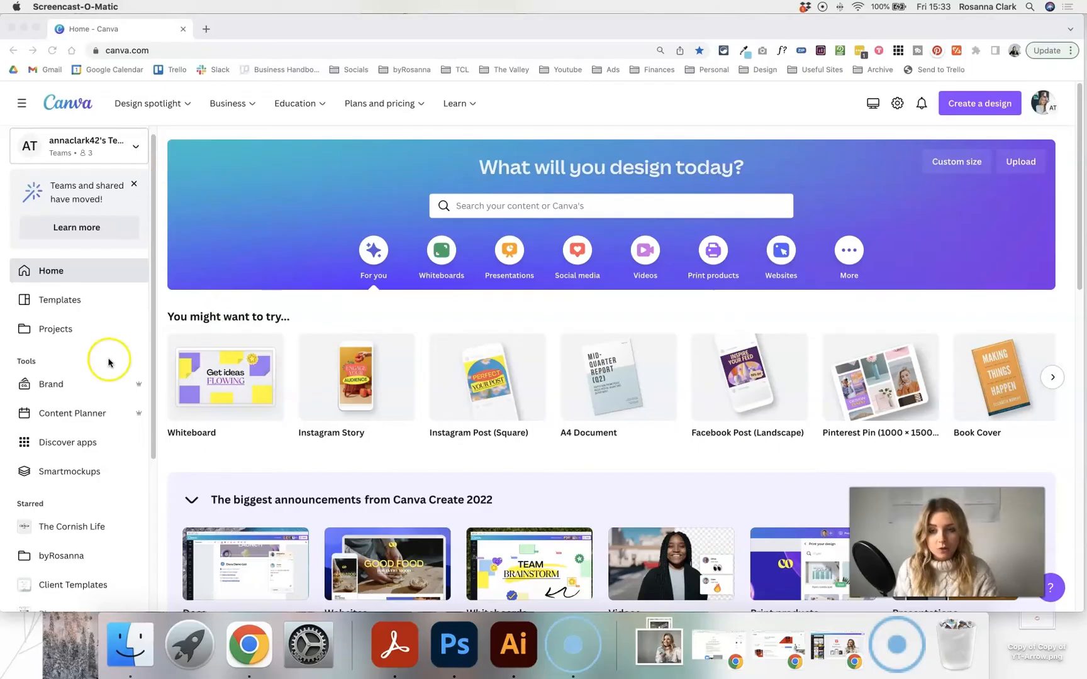
mouse_move(624, 315)
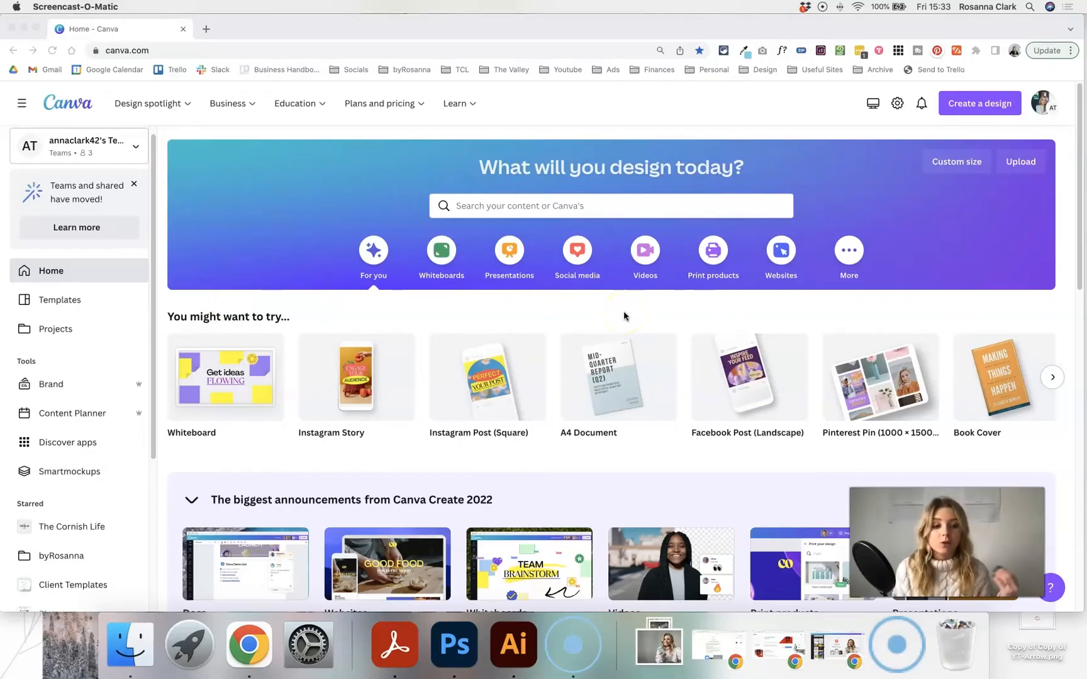
mouse_move(565, 308)
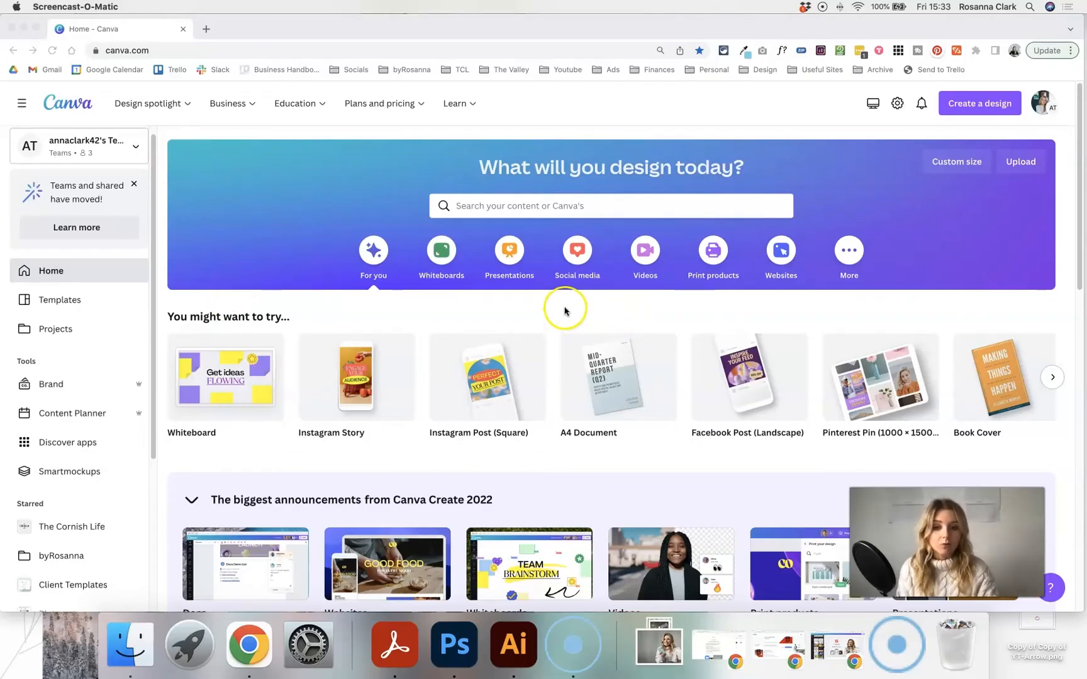
Scroll the Canva home page down and back up over the design suggestions
scroll("down", 3)
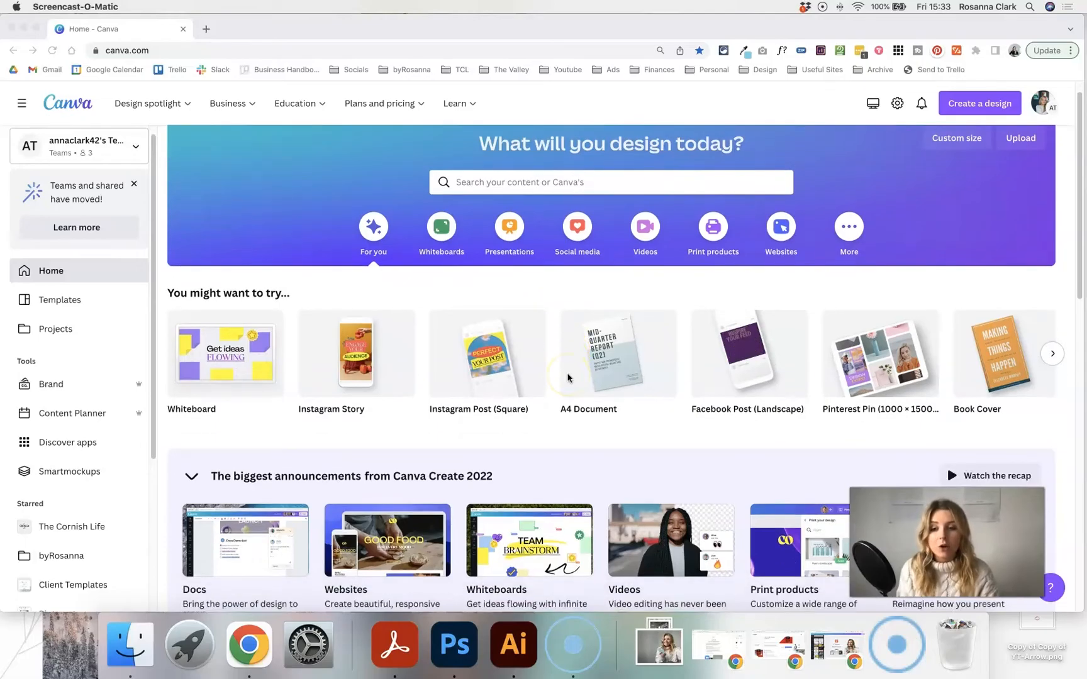
scroll("up", 3)
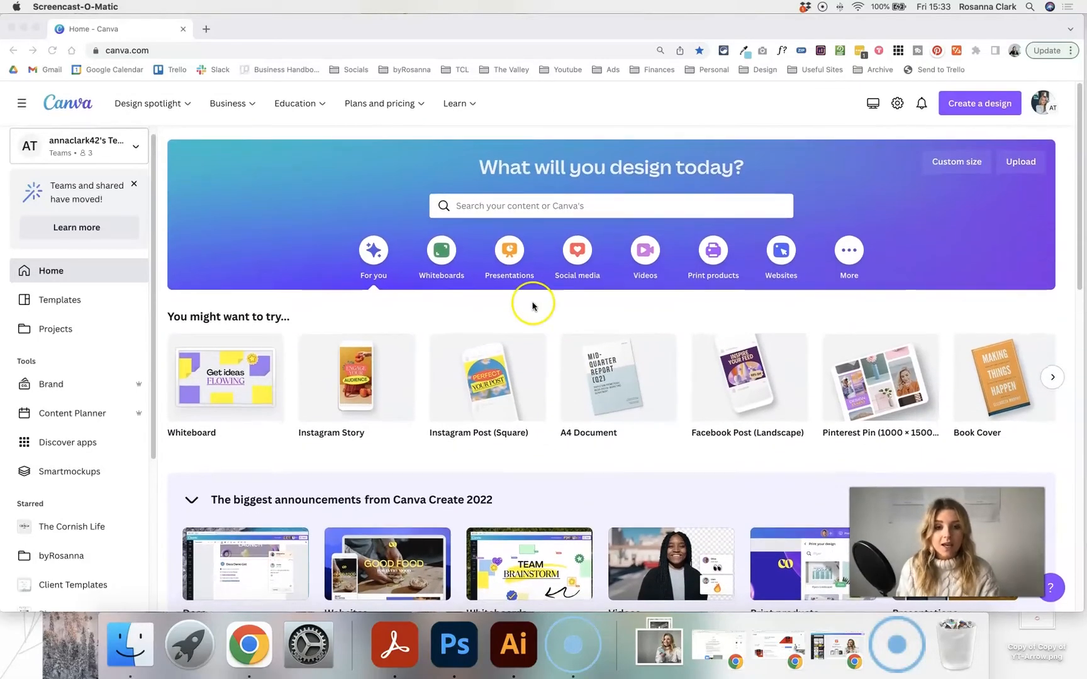
mouse_move(514, 206)
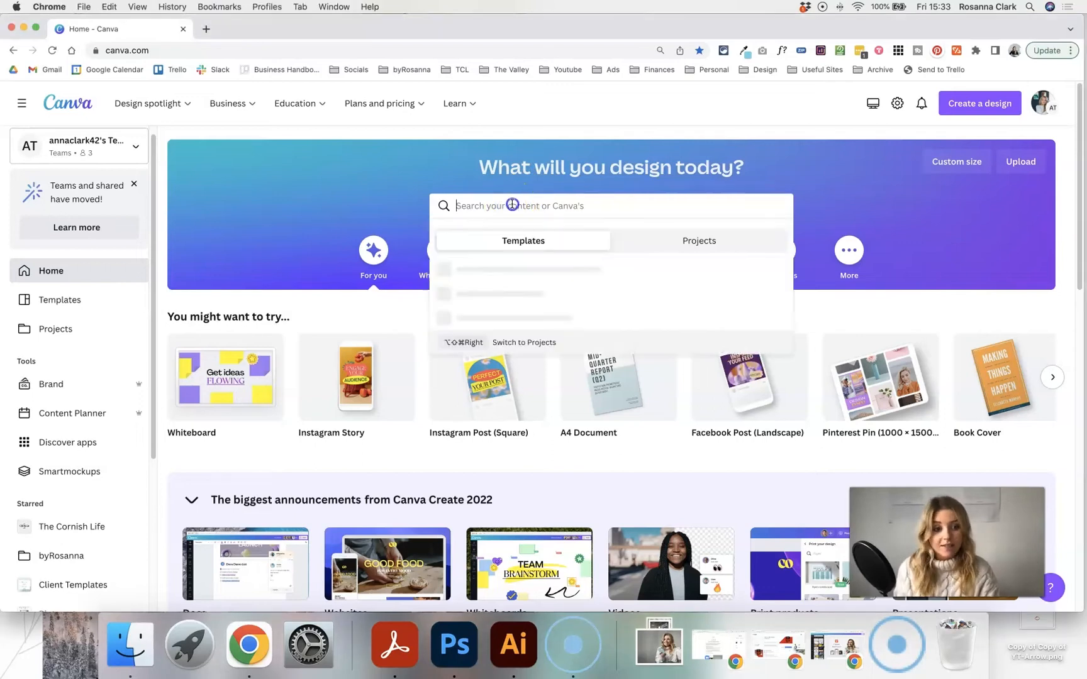
type("reel cover")
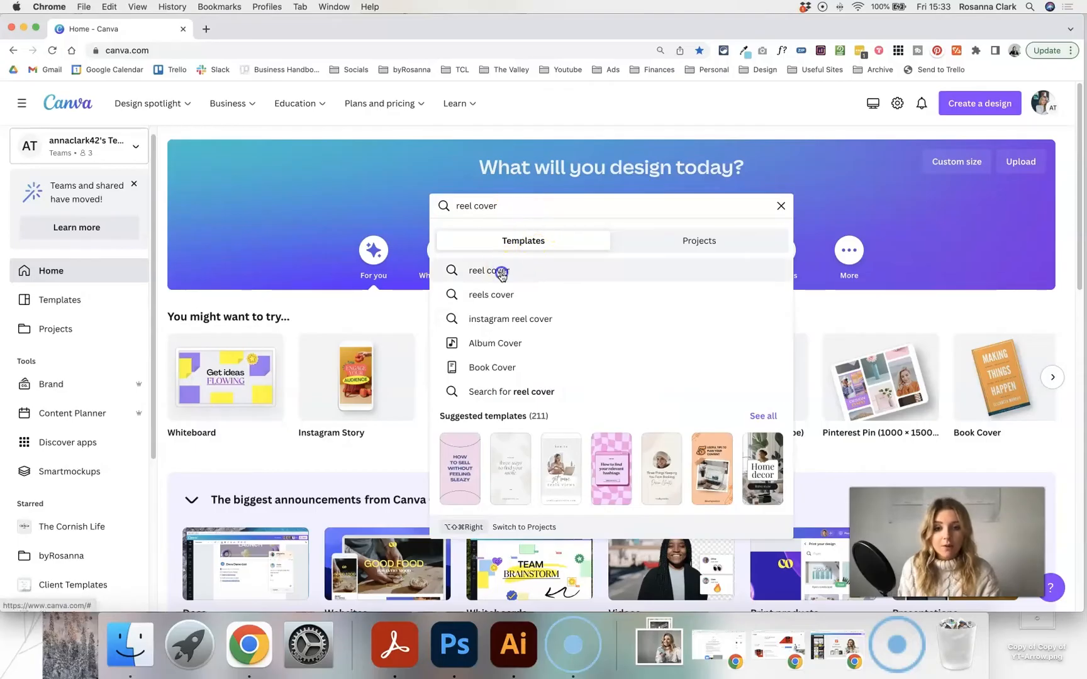
left_click(486, 270)
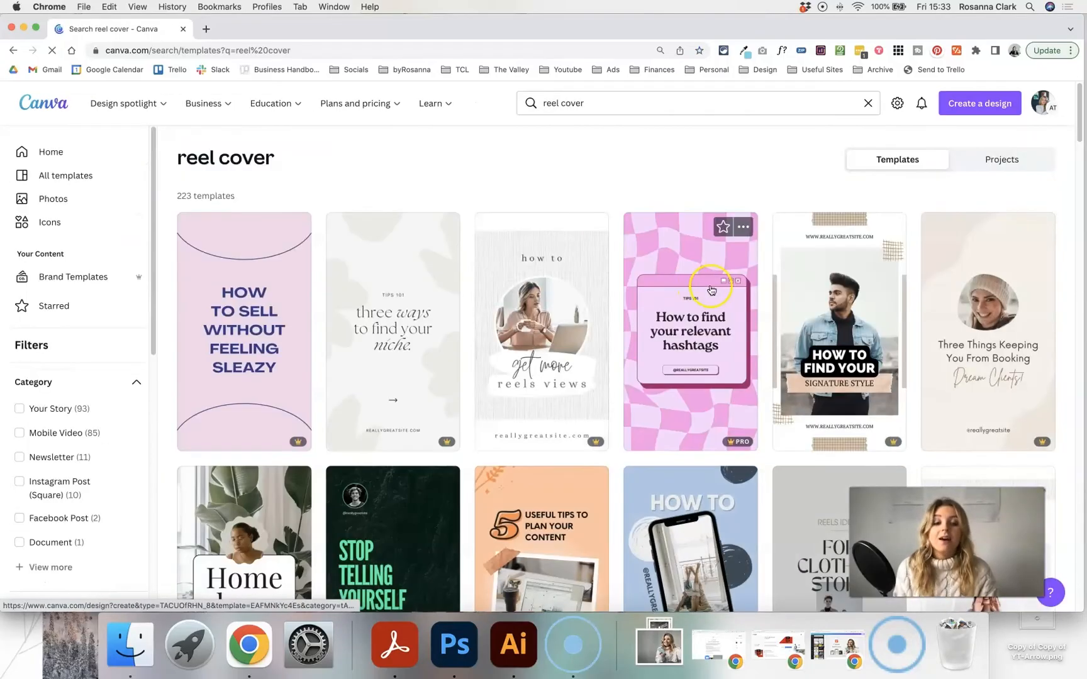
scroll("down", 3)
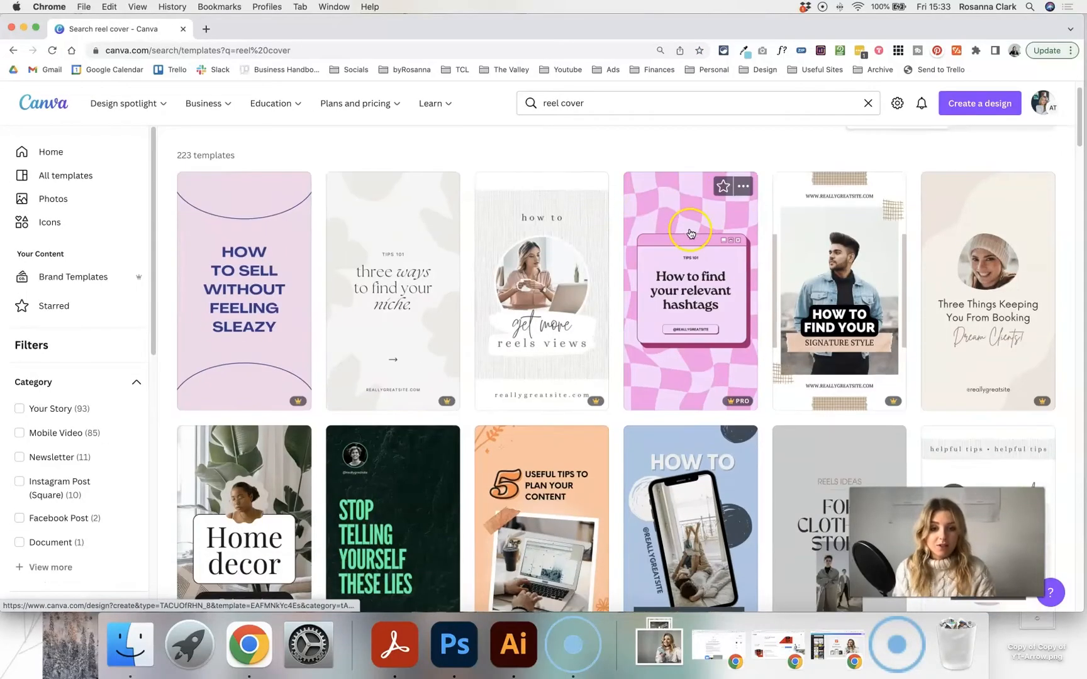
scroll("down", 3)
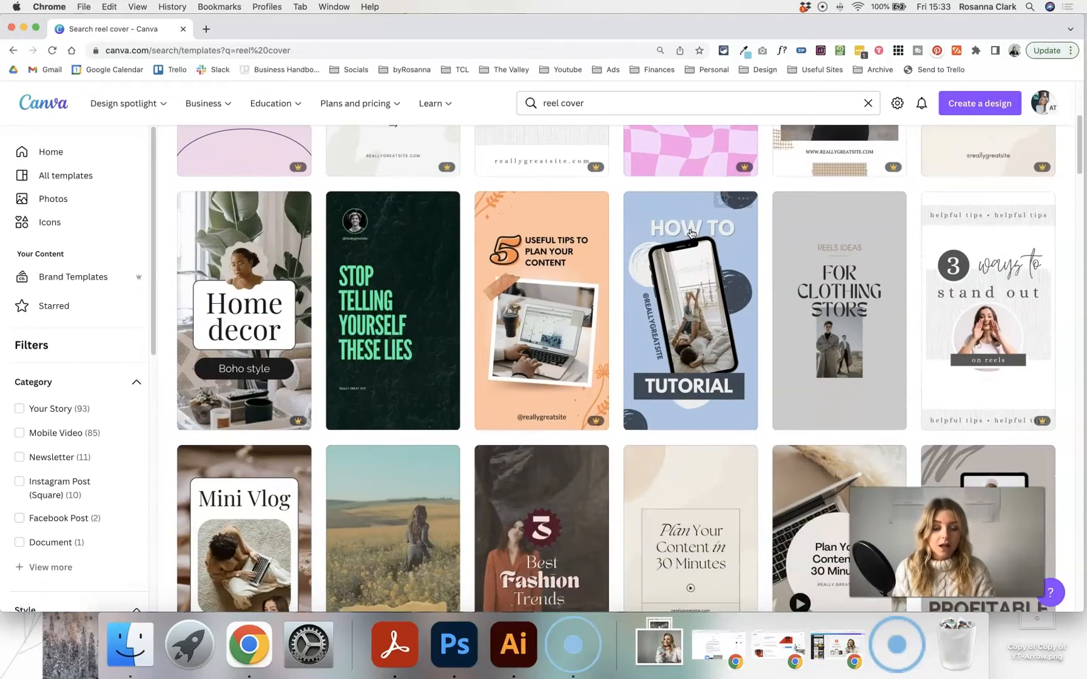
scroll("up", 3)
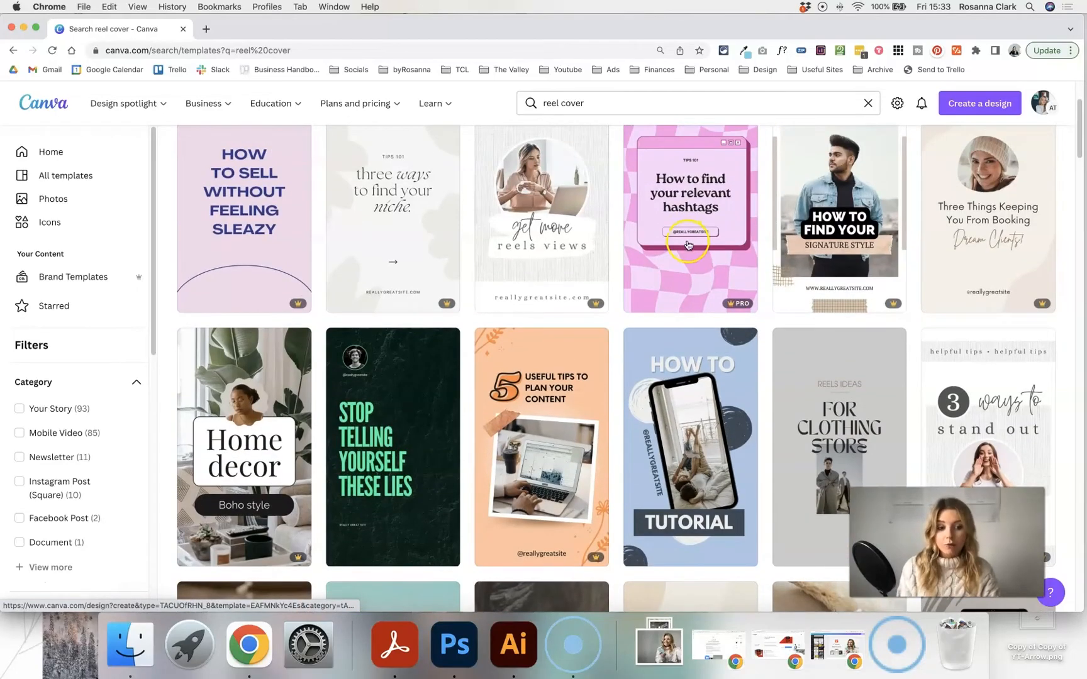
mouse_move(749, 317)
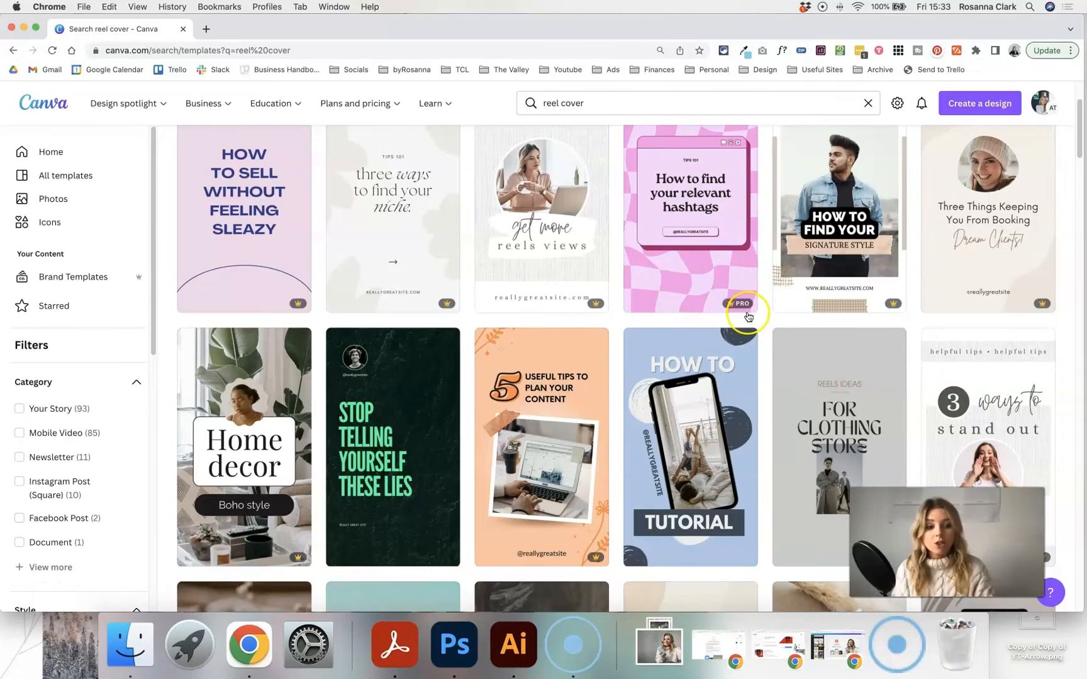
mouse_move(588, 303)
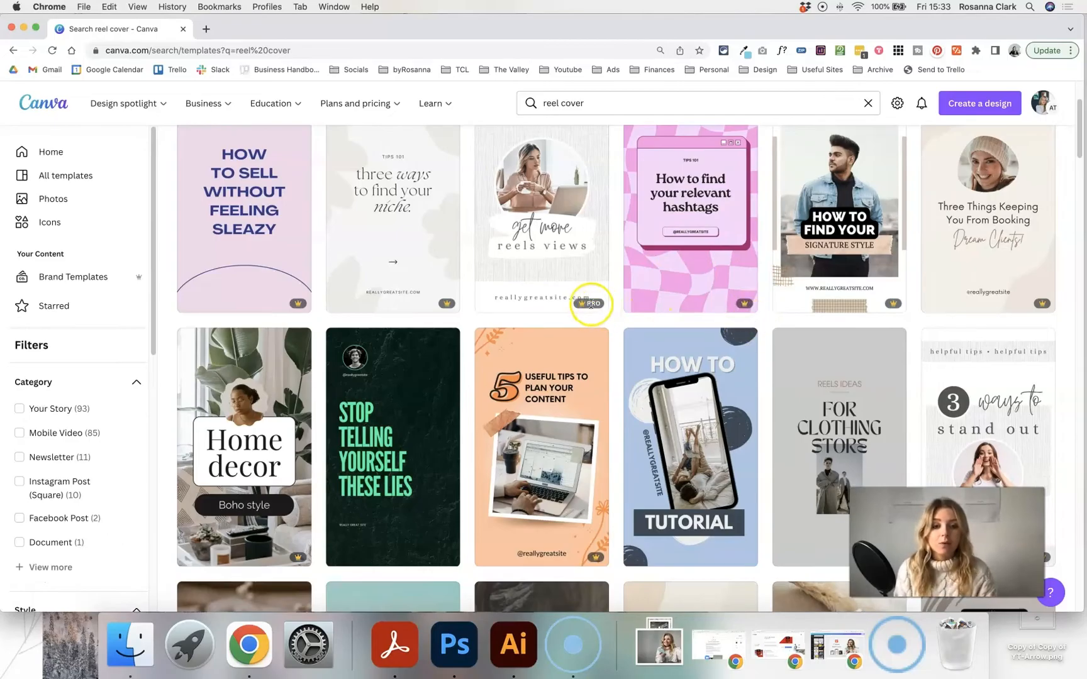
mouse_move(295, 304)
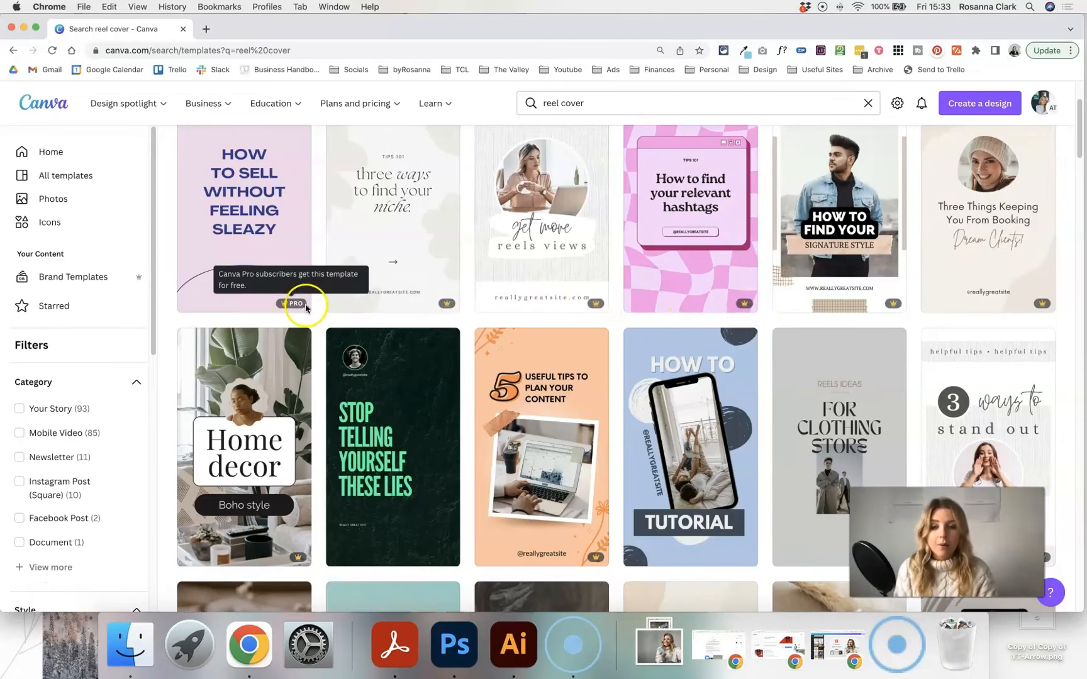
scroll("down", 3)
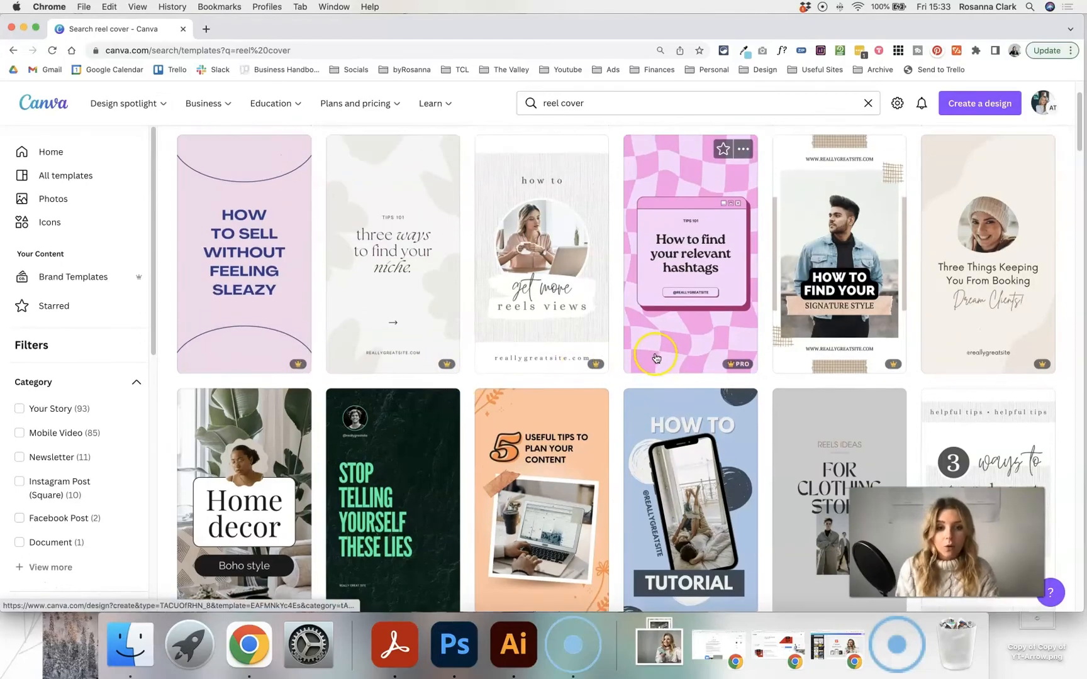
scroll("down", 3)
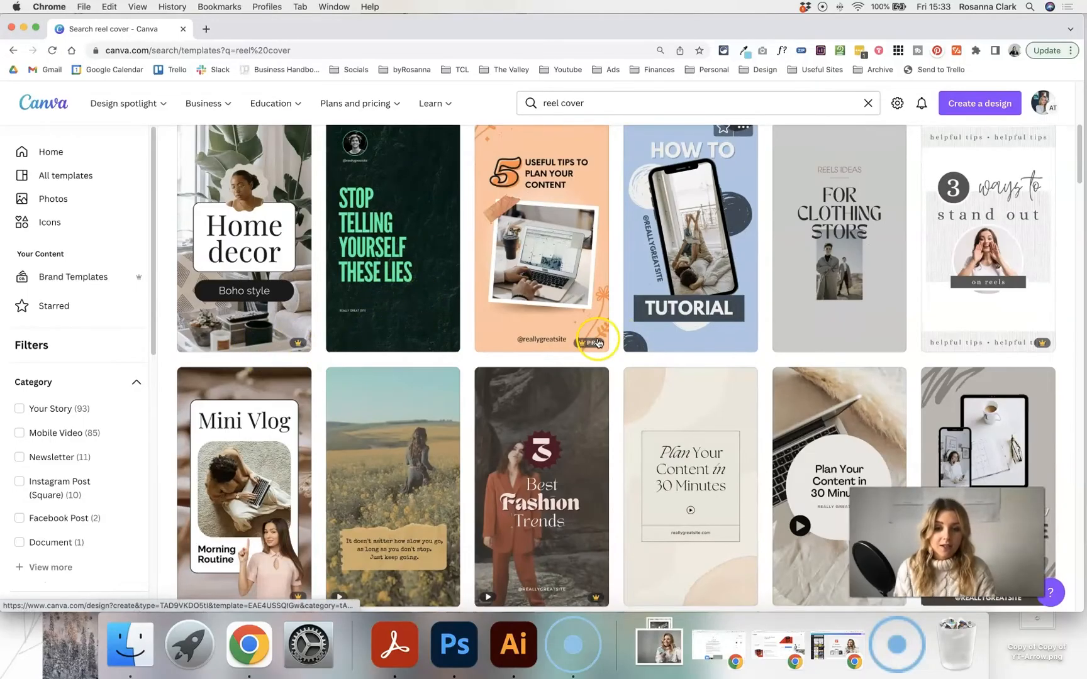
scroll("up", 3)
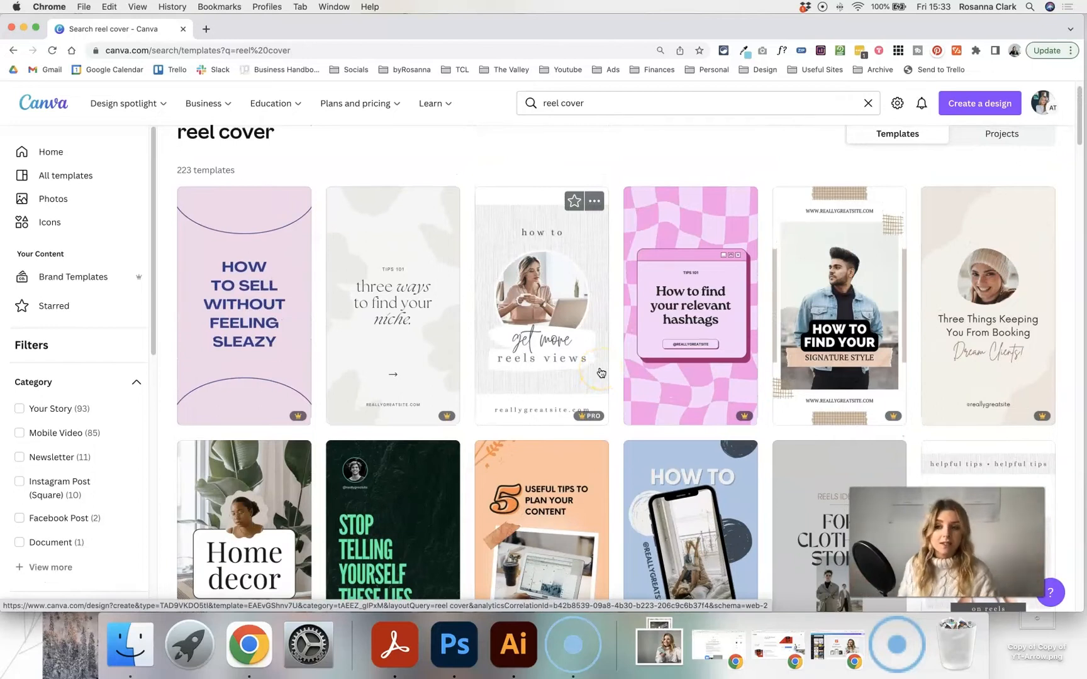
mouse_move(609, 330)
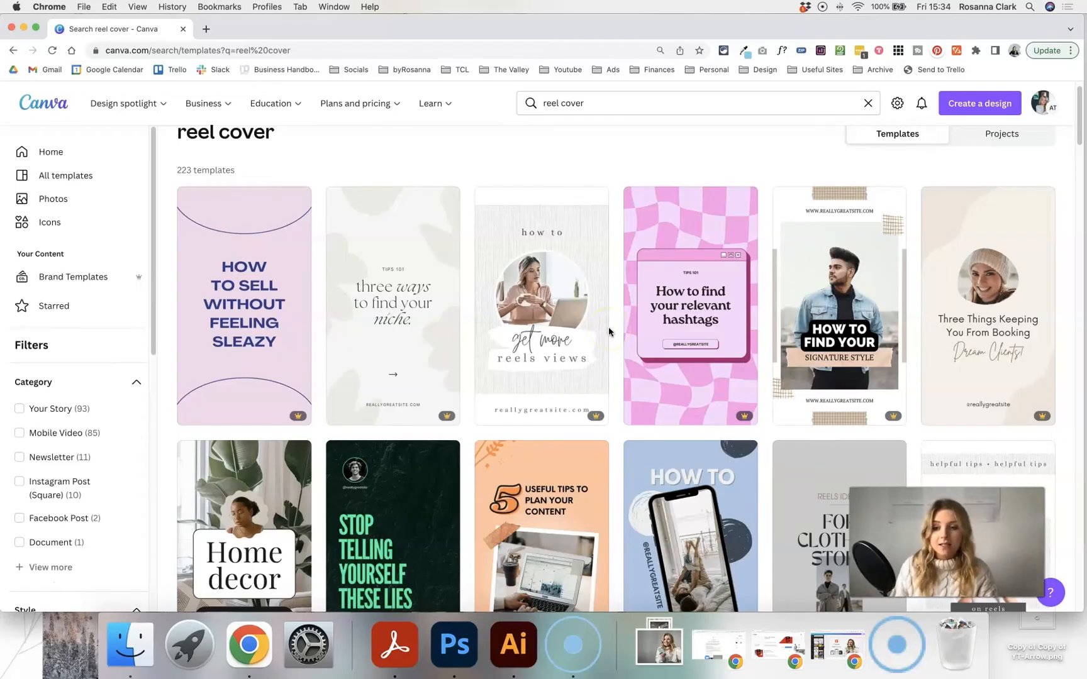
mouse_move(610, 179)
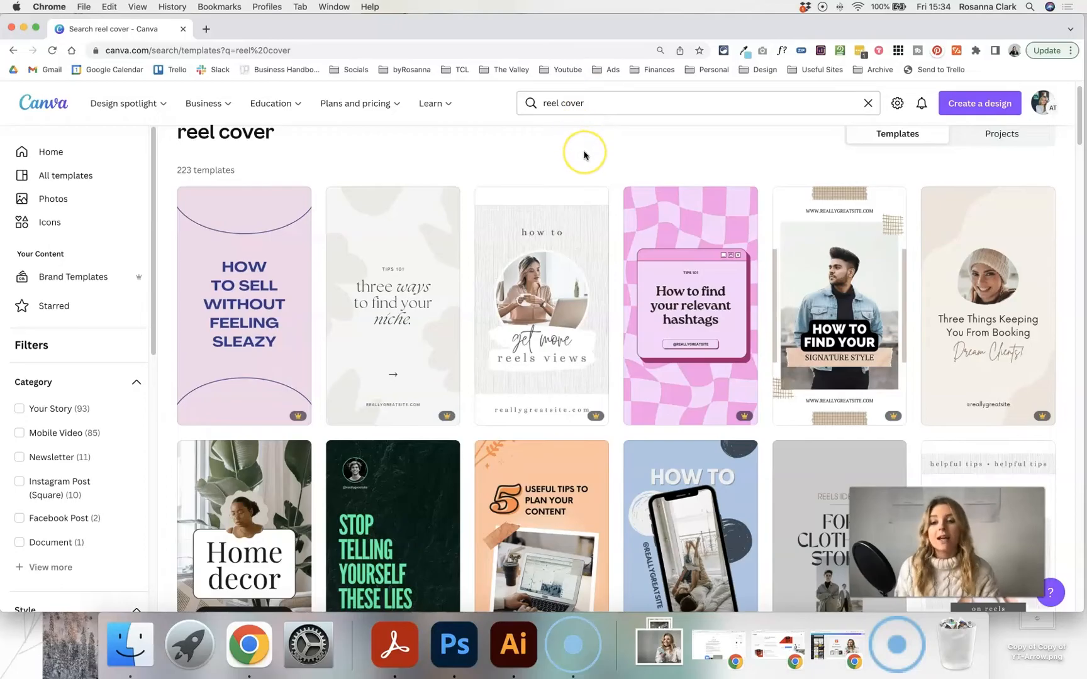
mouse_move(585, 154)
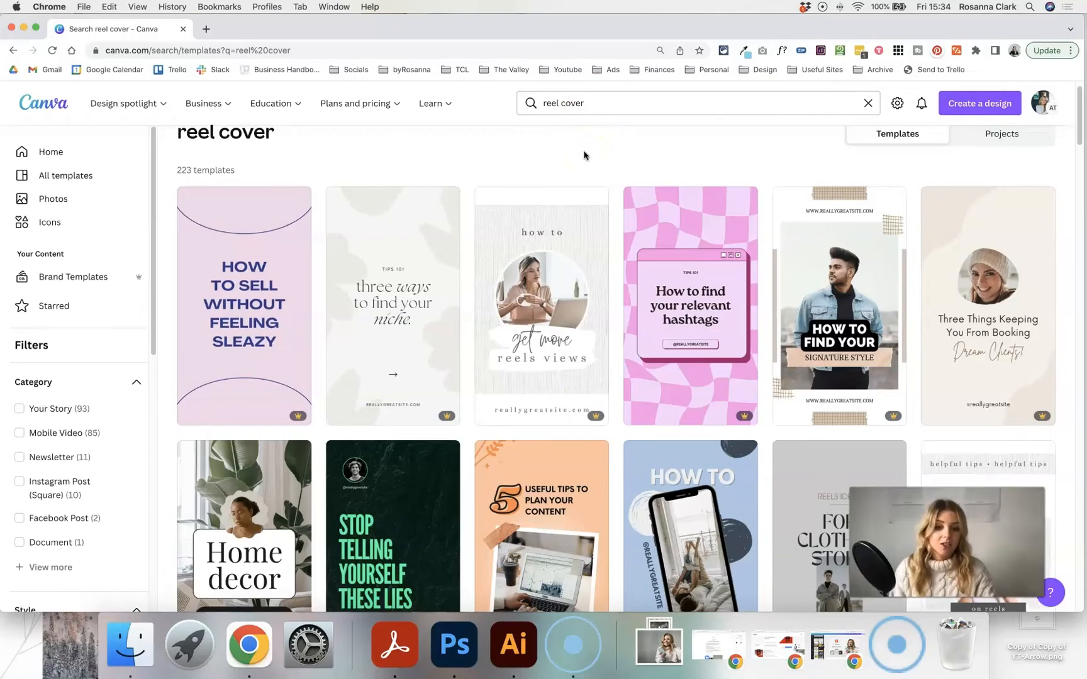
mouse_move(595, 166)
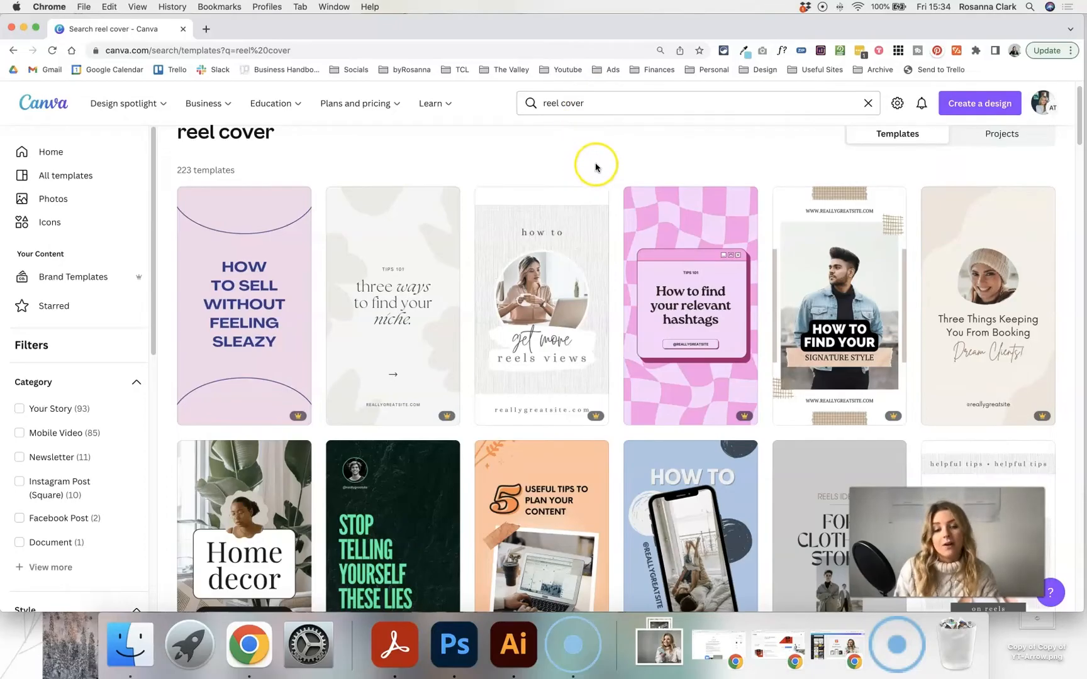
scroll("down", 3)
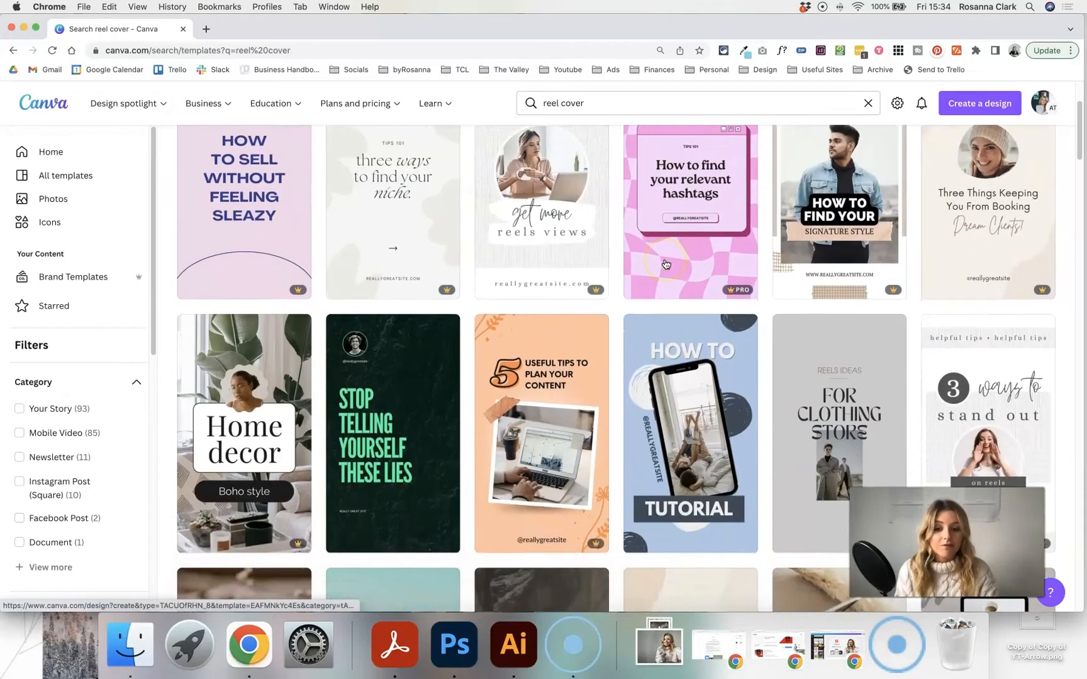
scroll("down", 3)
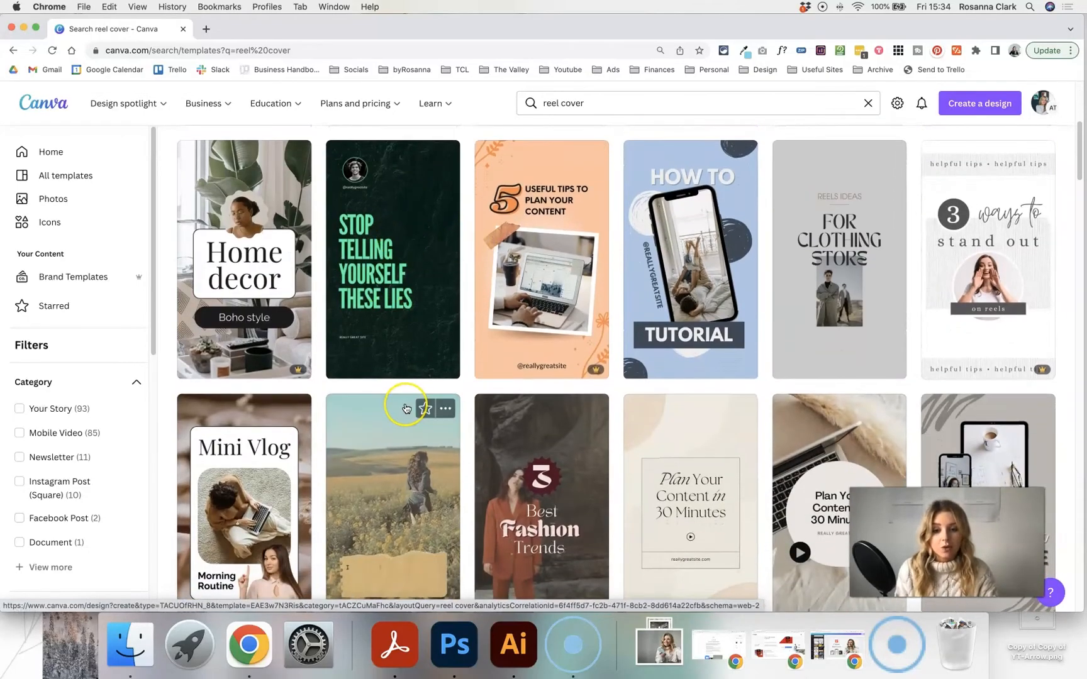
Create a blank Instagram Story (1080 × 1920 px) design and return to the reel cover search tab
scroll("down", 3)
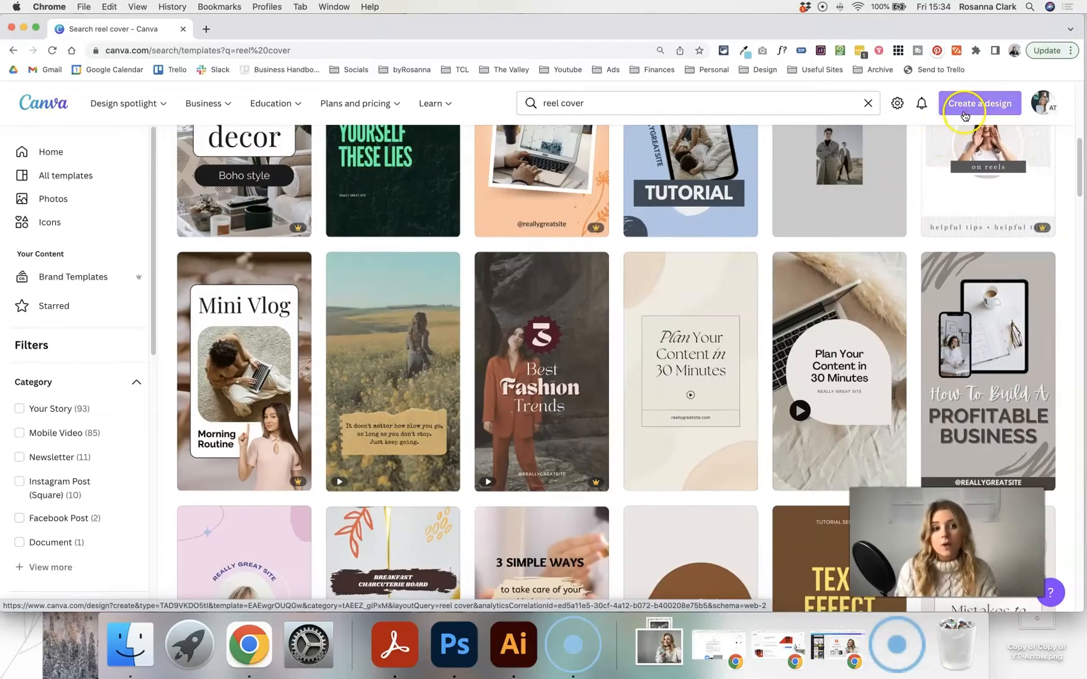
left_click(978, 103)
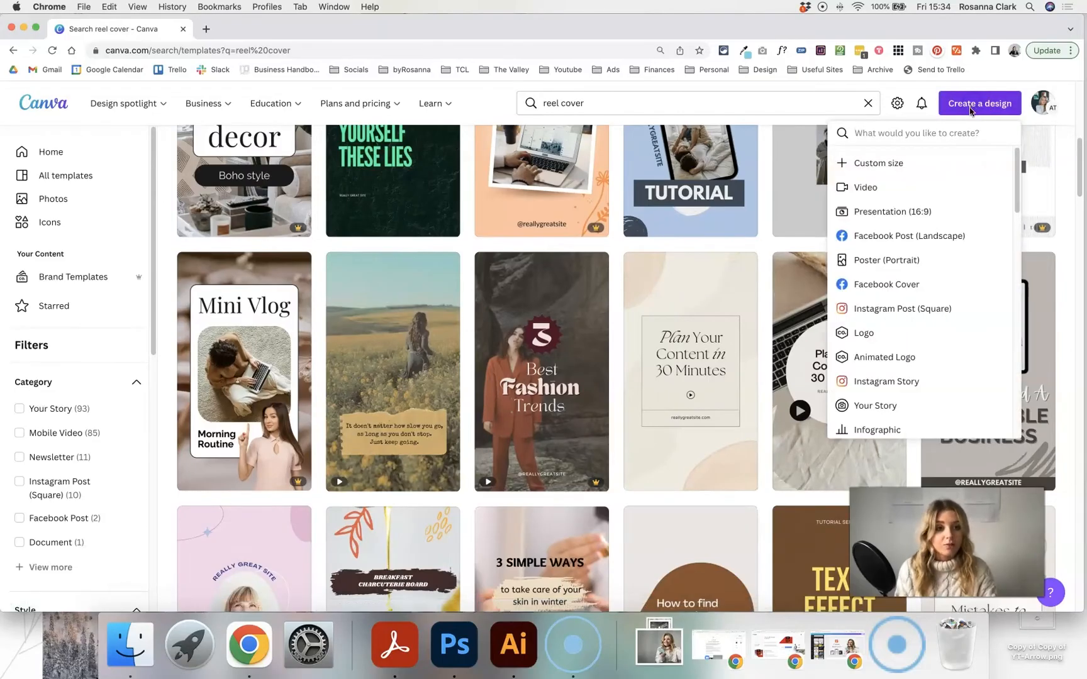
mouse_move(886, 381)
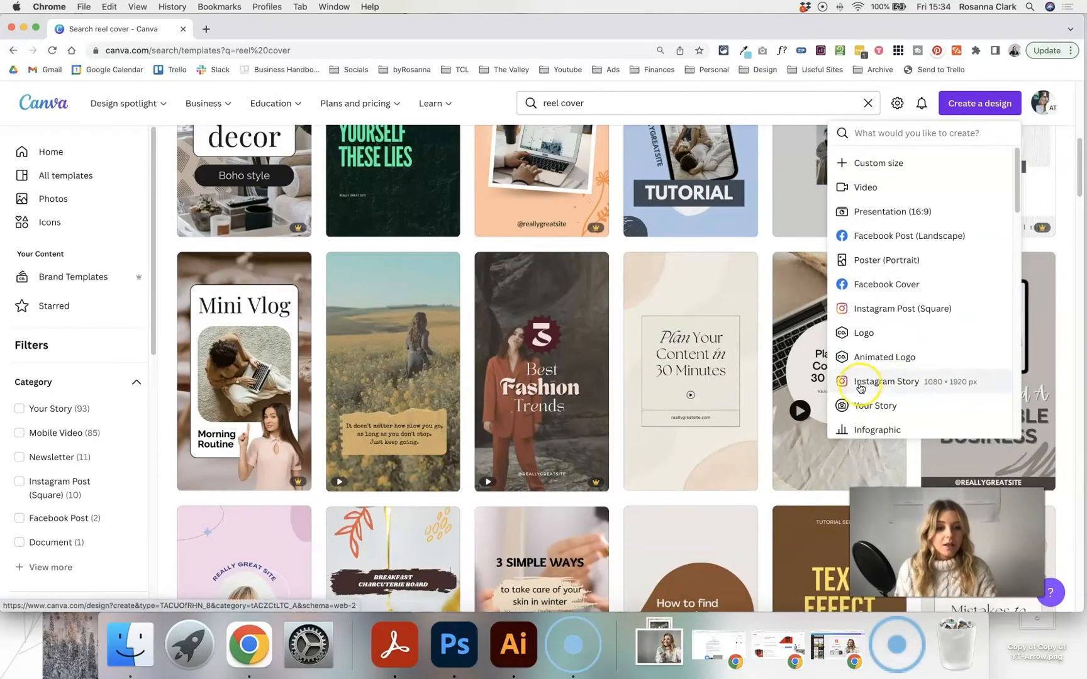
mouse_move(891, 384)
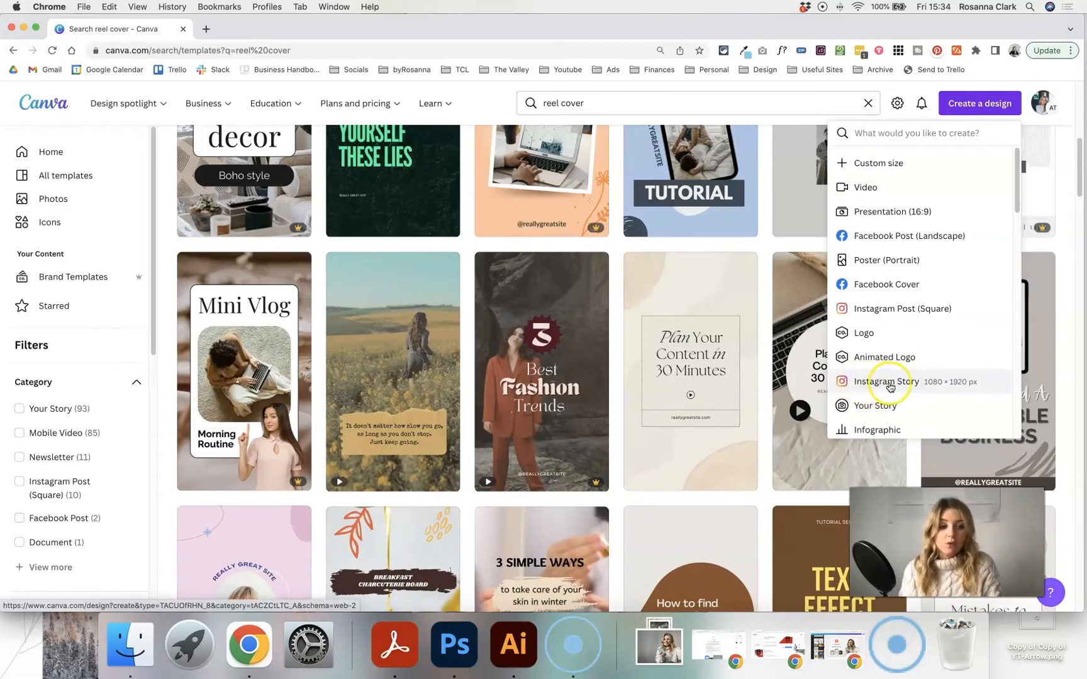
left_click(888, 382)
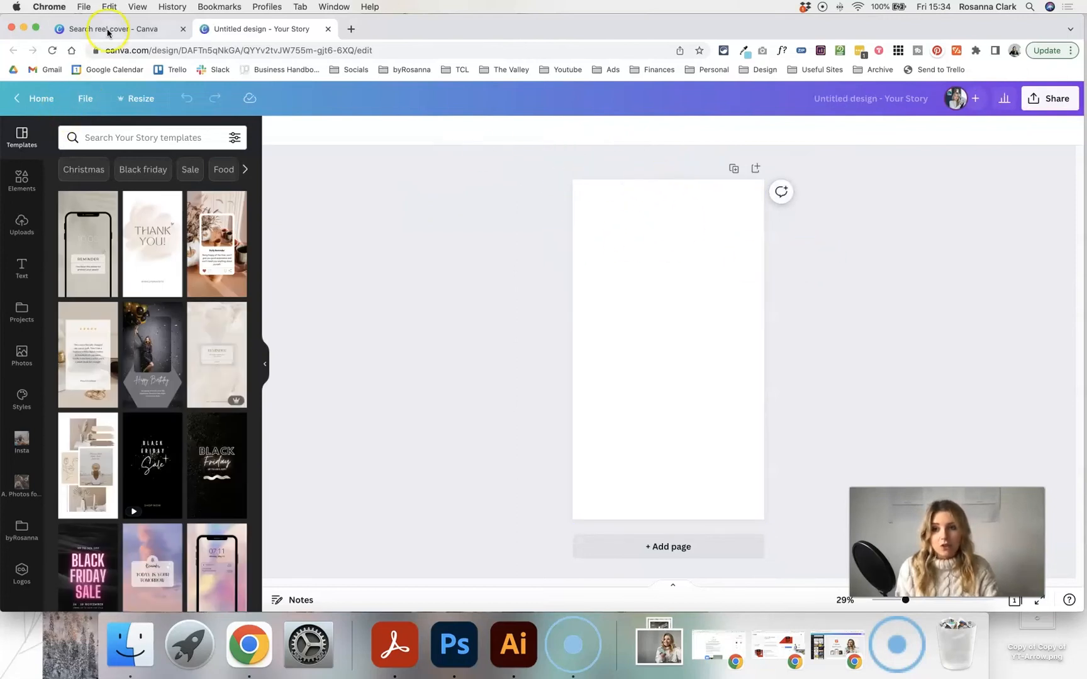
left_click(104, 29)
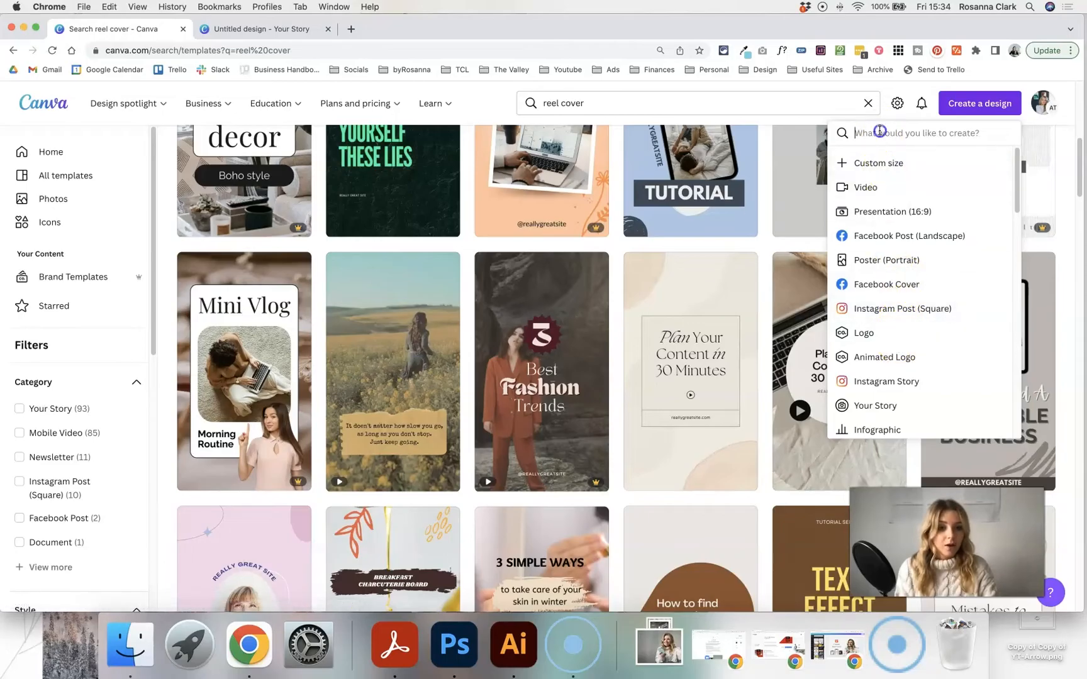
Dismiss the Custom size options and browse further down the reel cover templates
left_click(879, 162)
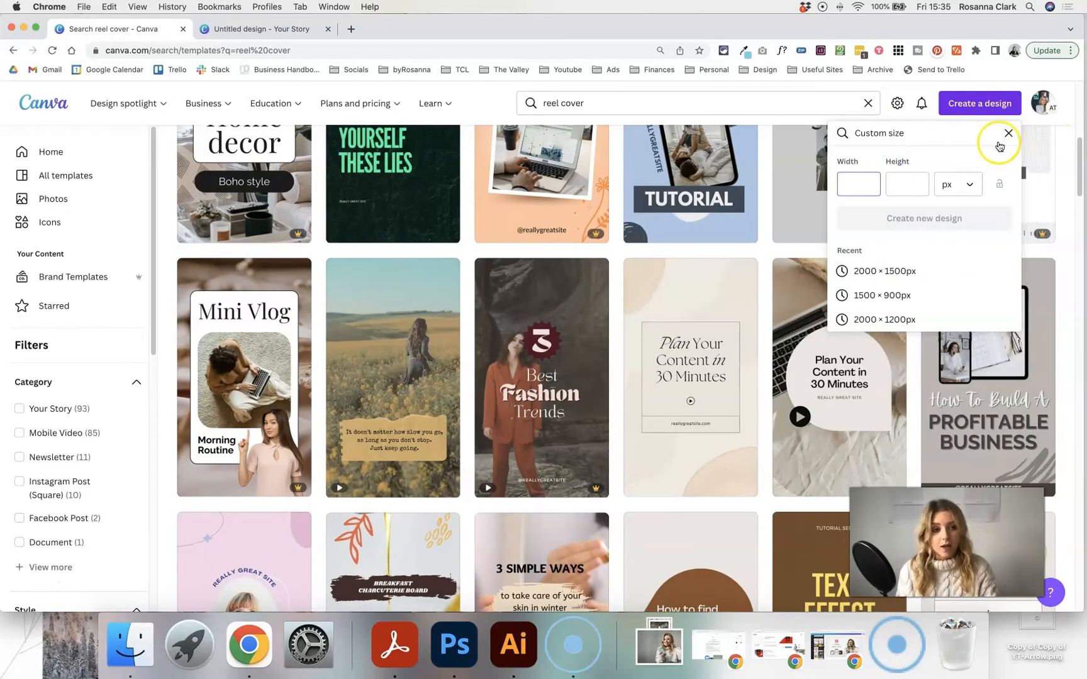
left_click(265, 29)
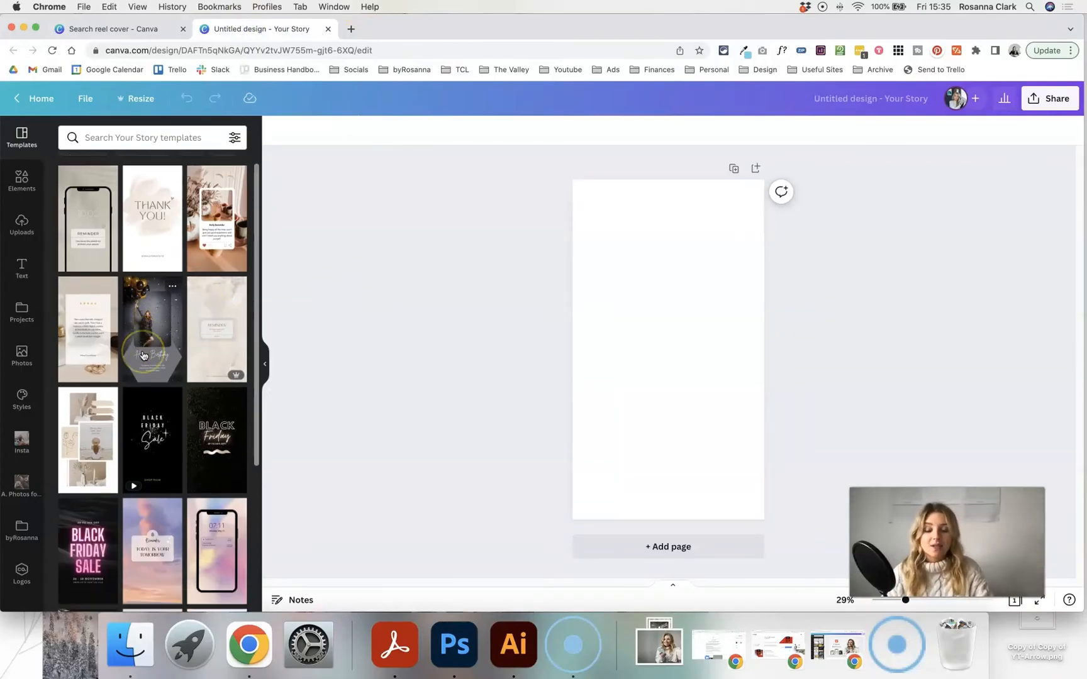
scroll("down", 3)
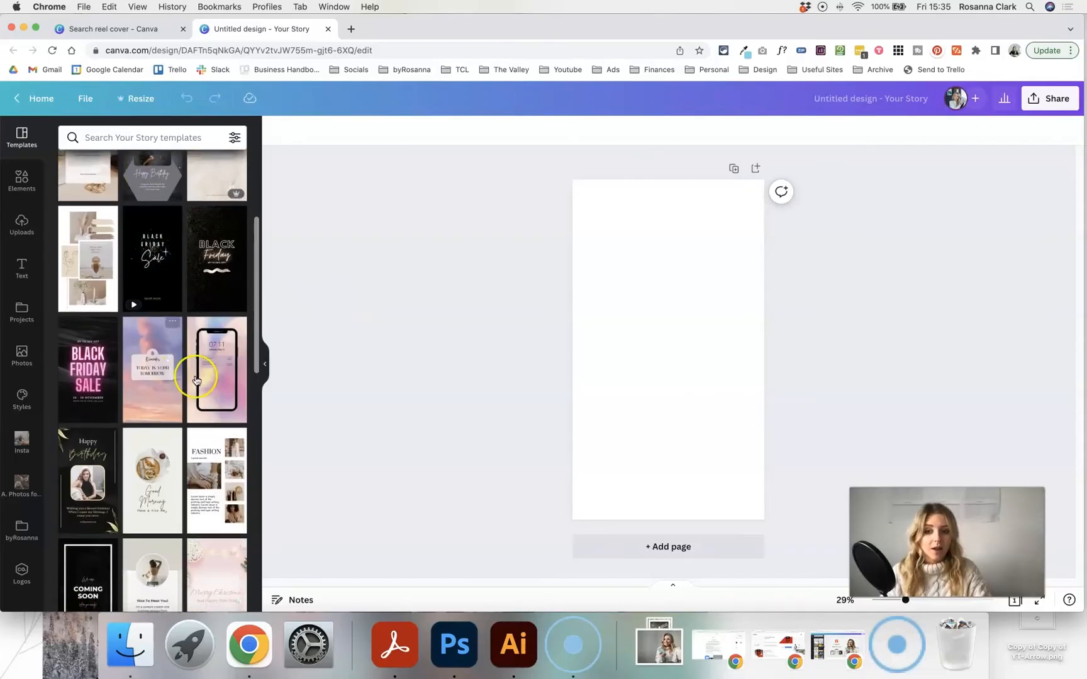
mouse_move(146, 468)
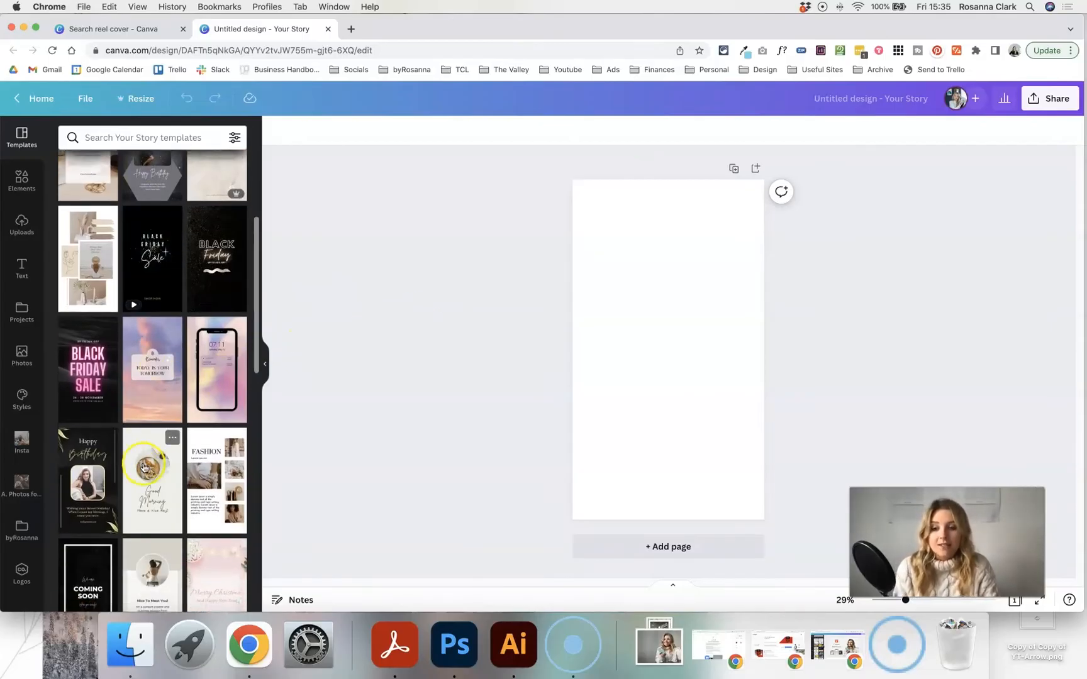
scroll("down", 3)
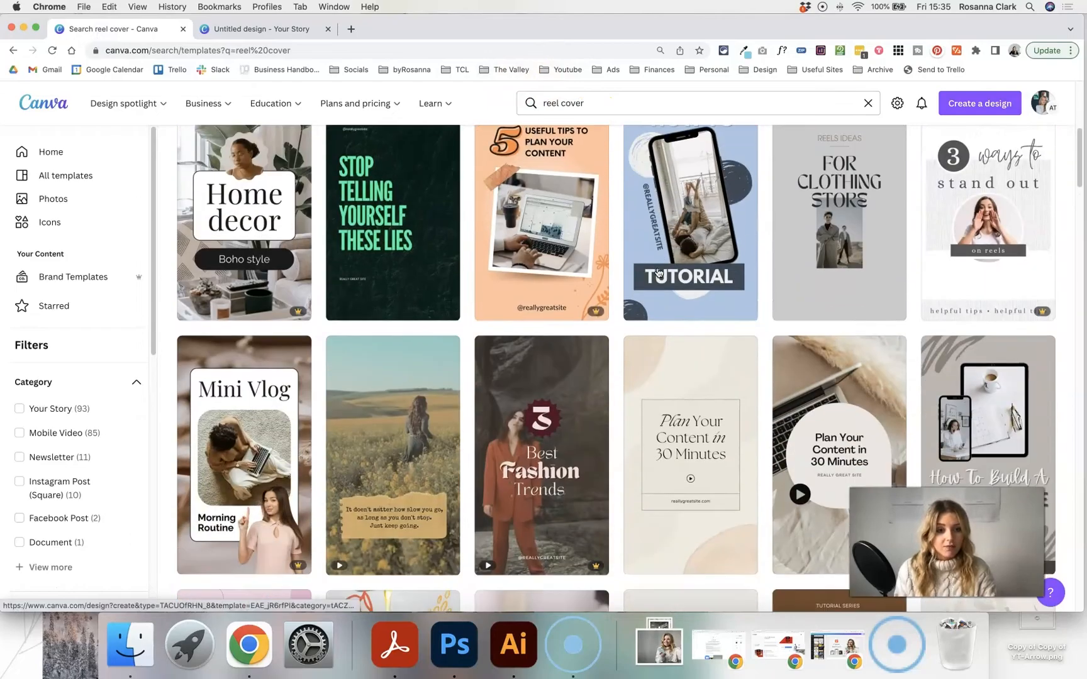
Open the Ivory Flower Watercolor template and delete its top and lower flower illustrations
scroll("down", 3)
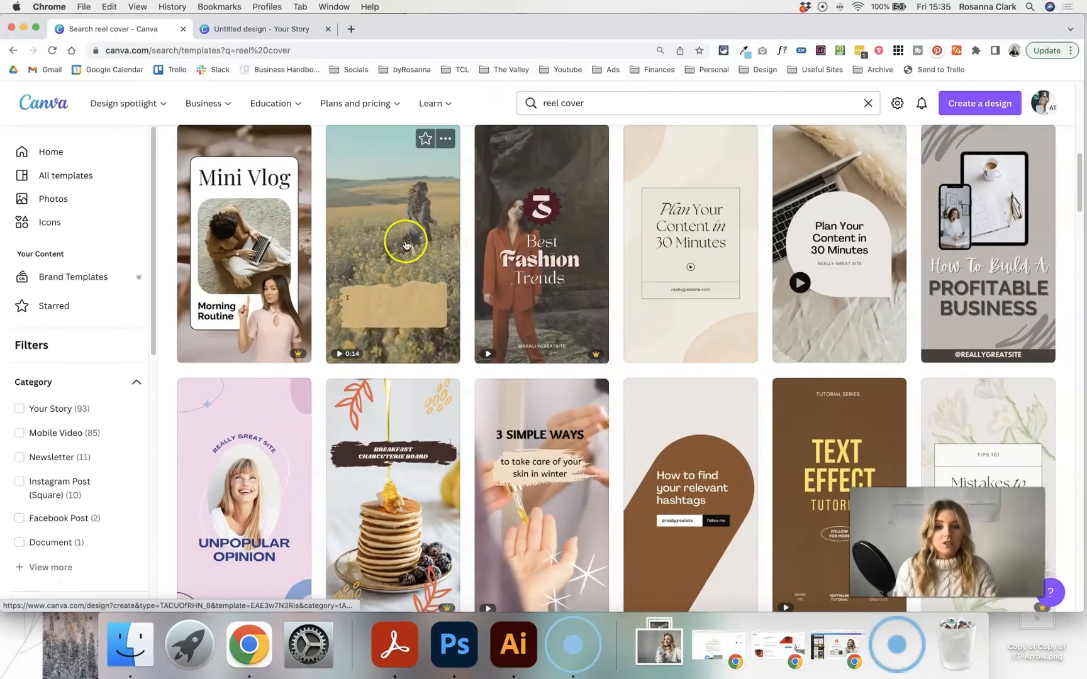
mouse_move(764, 272)
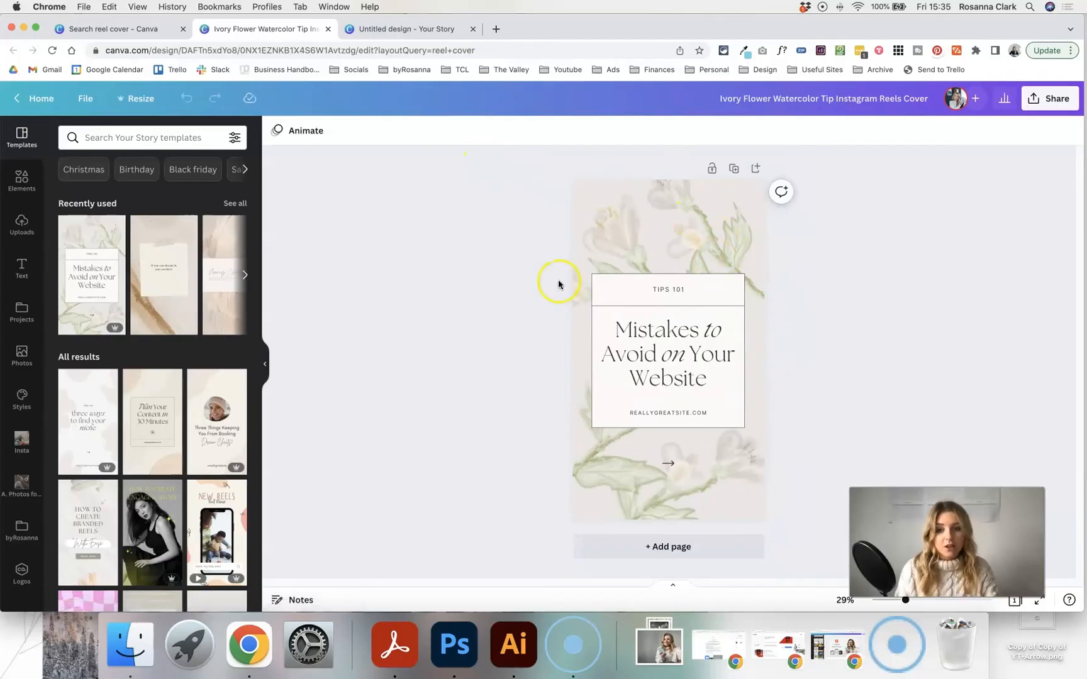
mouse_move(416, 290)
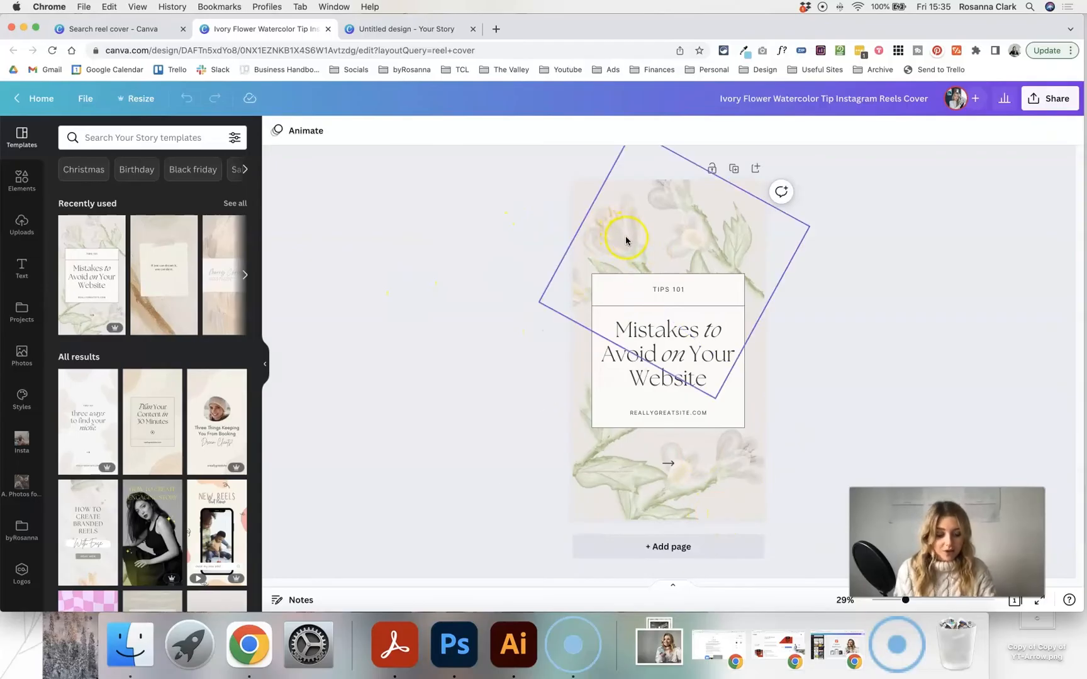
left_click(531, 201)
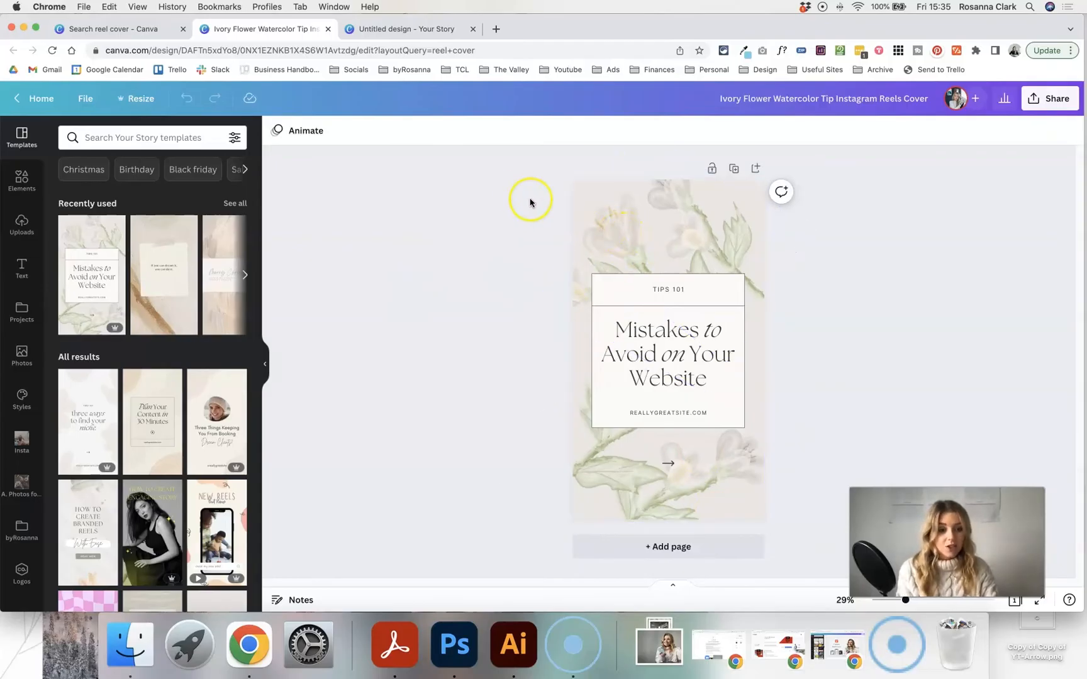
left_click(630, 247)
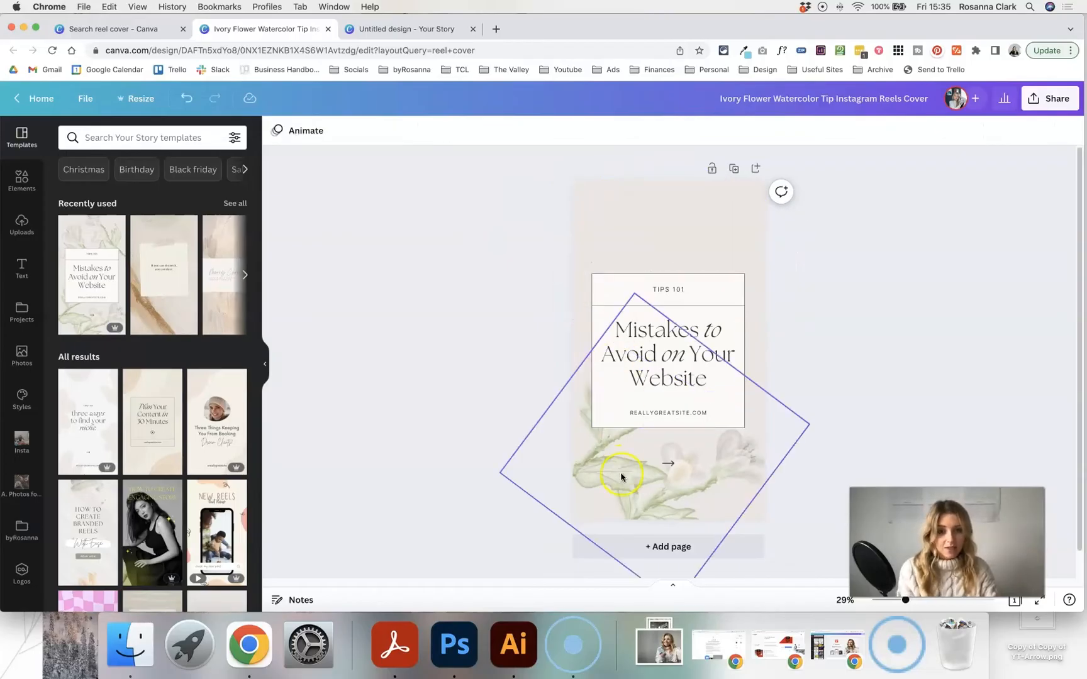
left_click(485, 348)
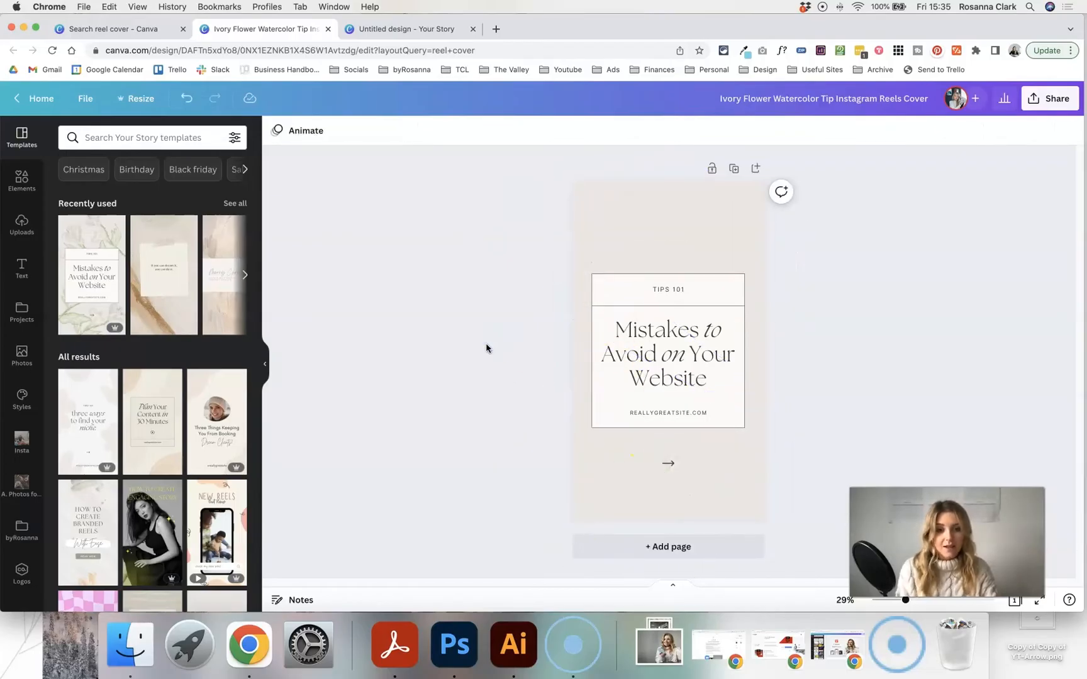
Select the page background and try a white fill from the colour panel
left_click(682, 226)
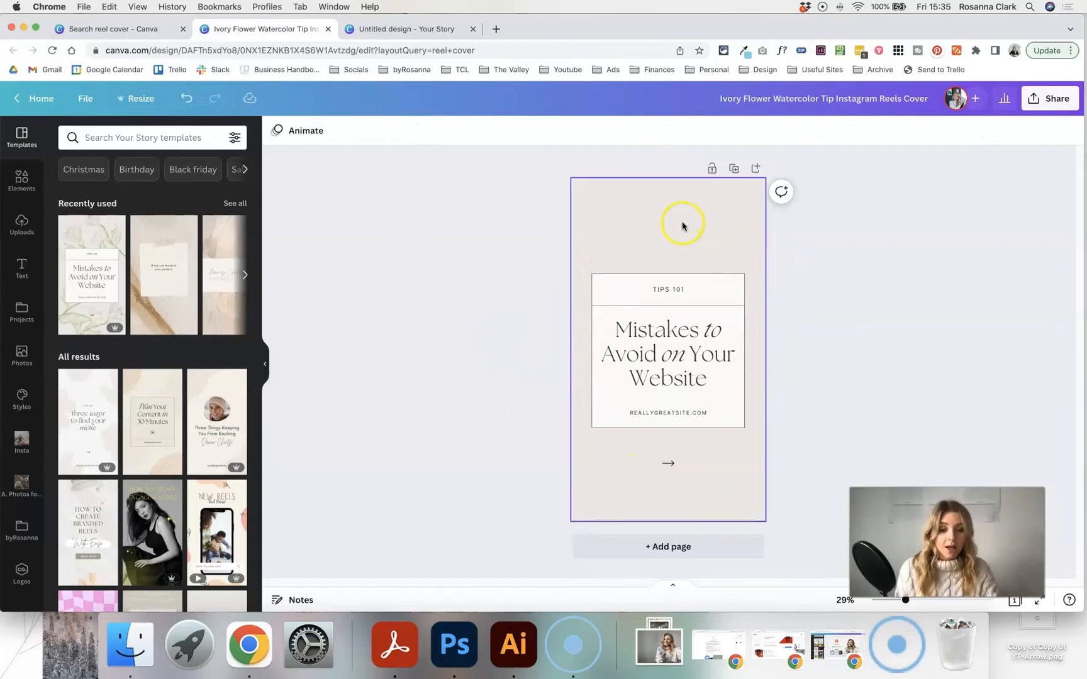
left_click(280, 130)
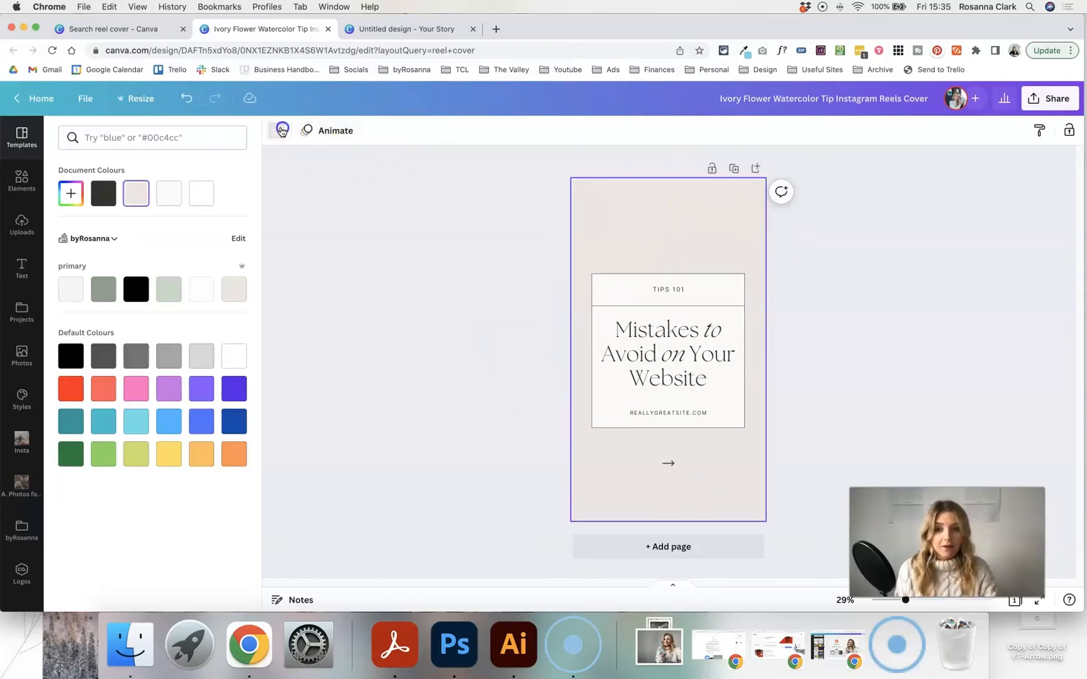
left_click(169, 289)
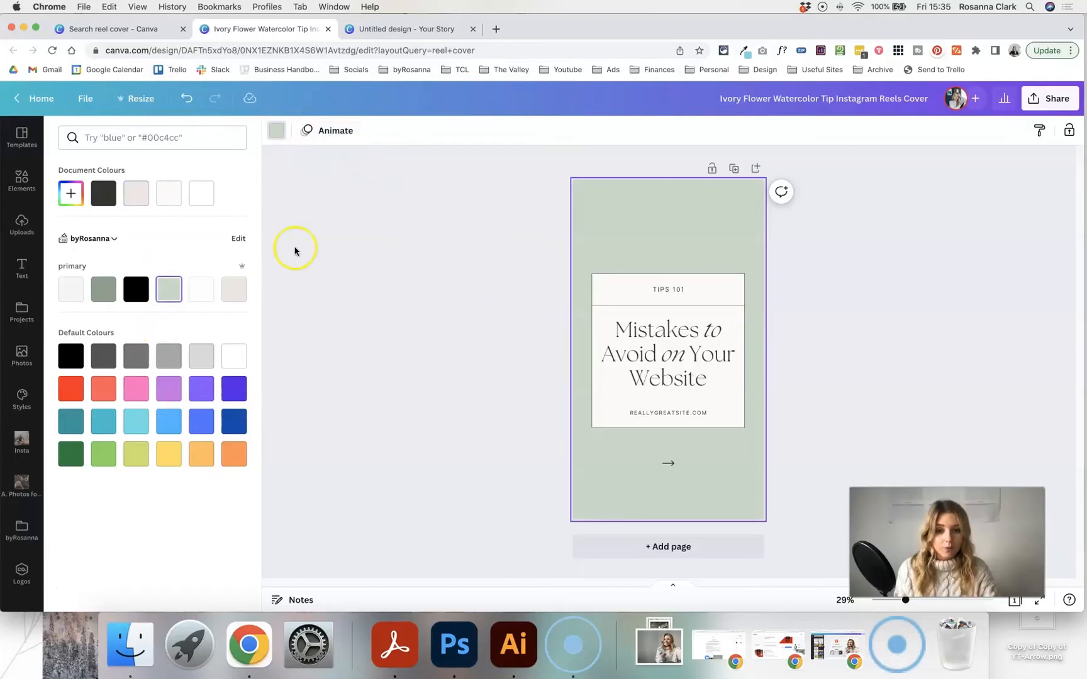
left_click(201, 192)
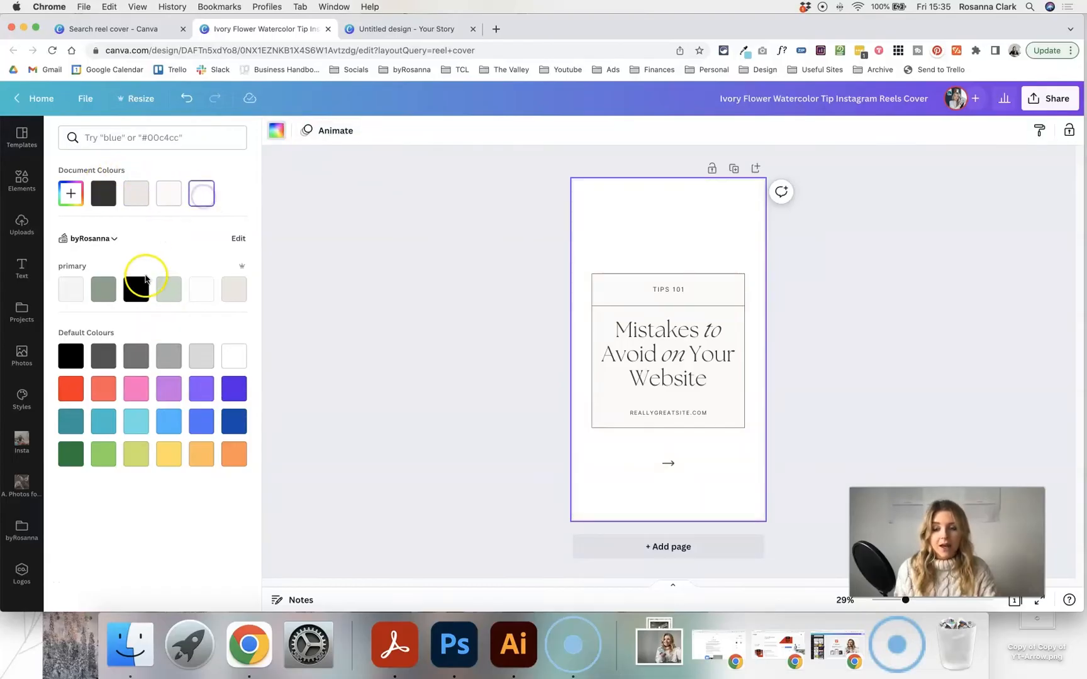
mouse_move(123, 241)
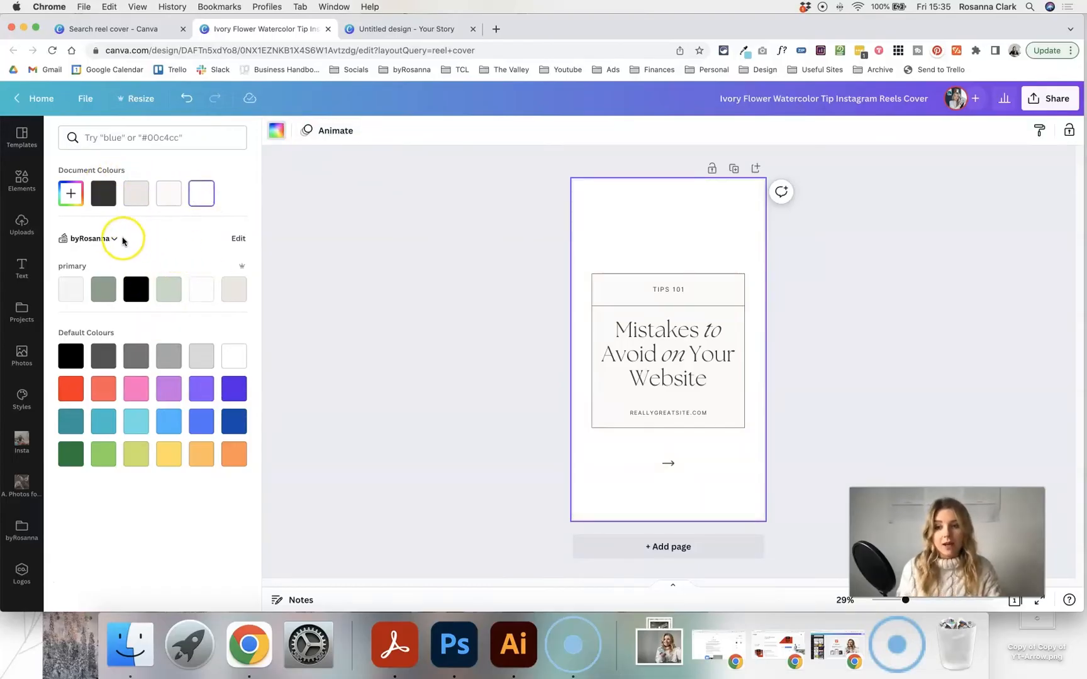
mouse_move(273, 310)
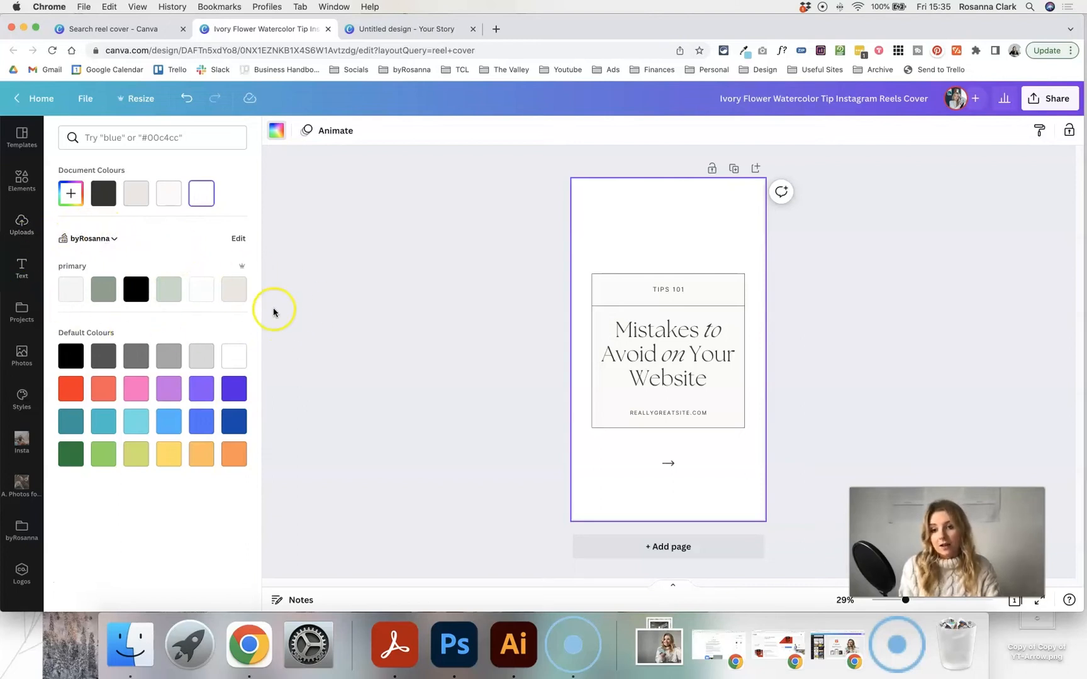
Set the background to custom muted mauve-brown #9F8C8C via the colour picker
left_click(70, 193)
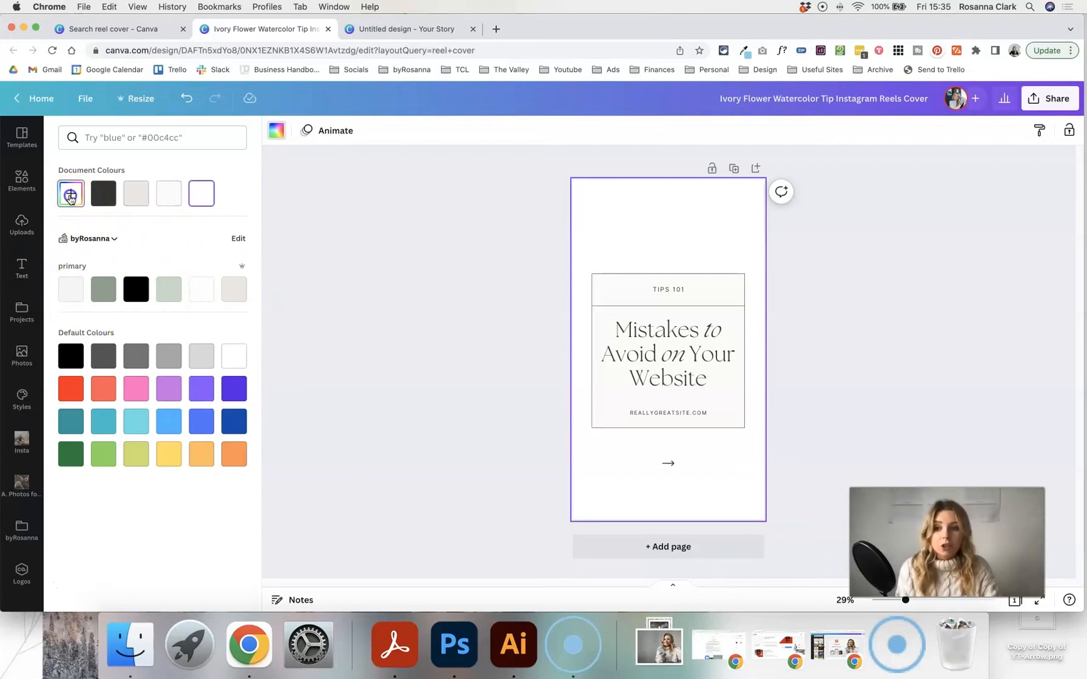
left_click(71, 193)
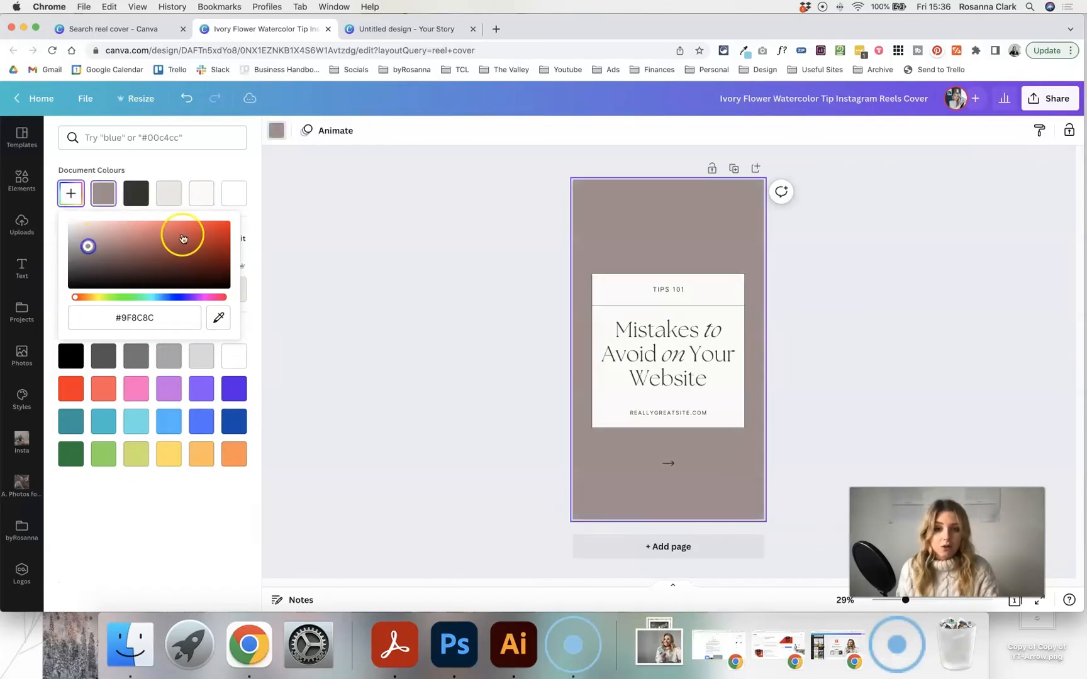
left_click(21, 137)
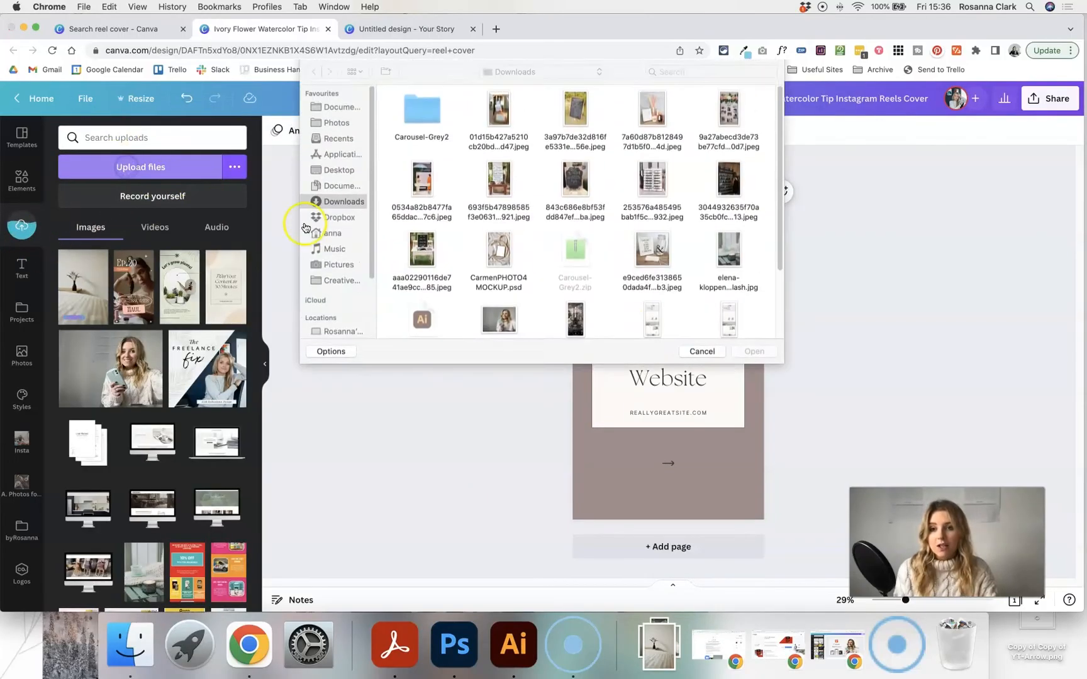
Upload the beige plant photo from Downloads as background and reframe it with the plant at top left
left_click(700, 351)
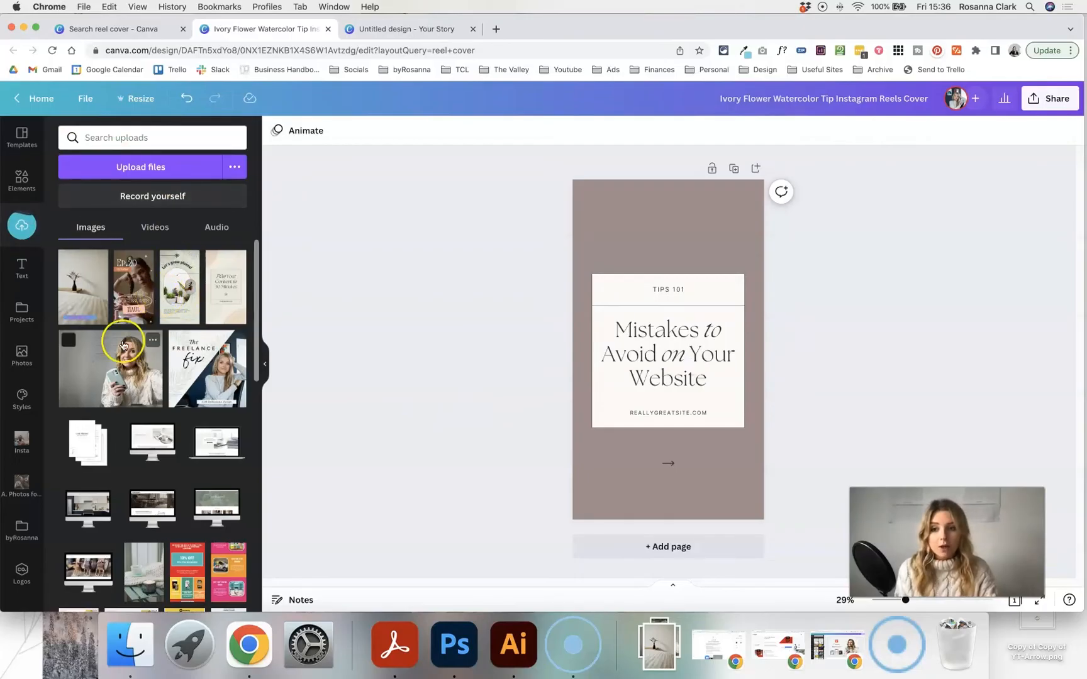
mouse_move(109, 299)
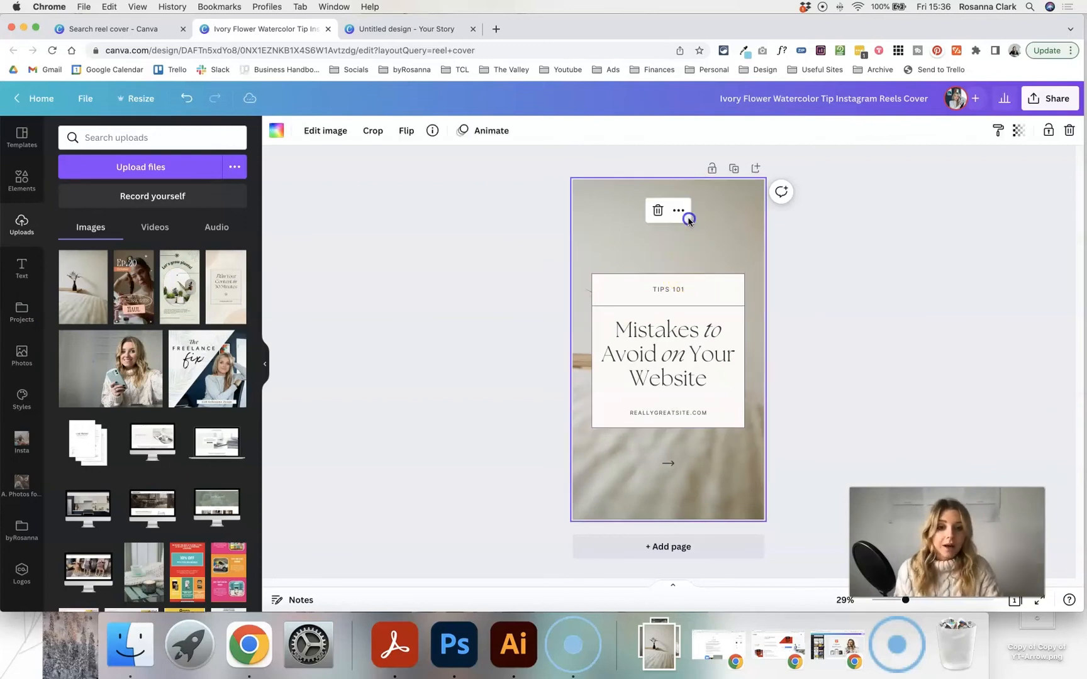
left_click(372, 131)
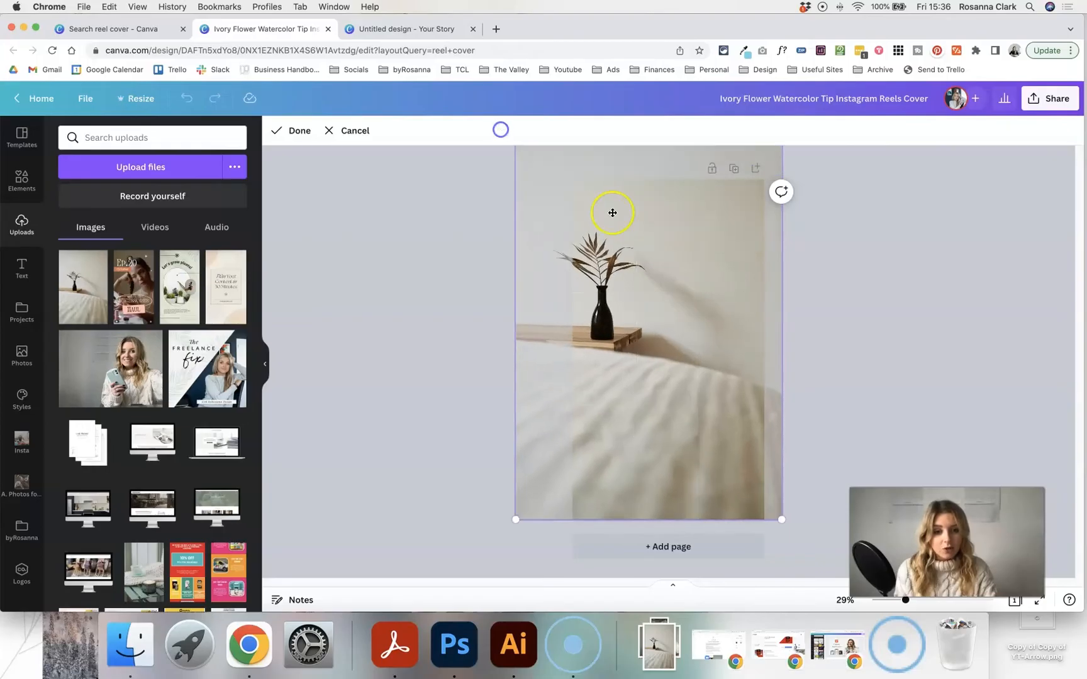
left_click(292, 131)
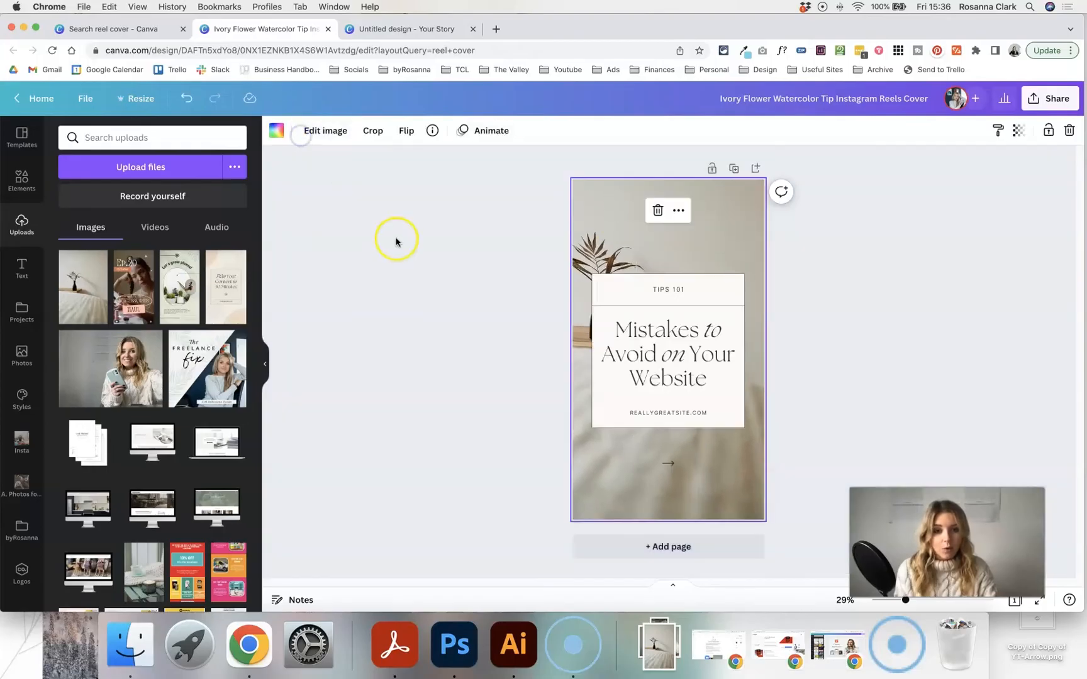
left_click(372, 131)
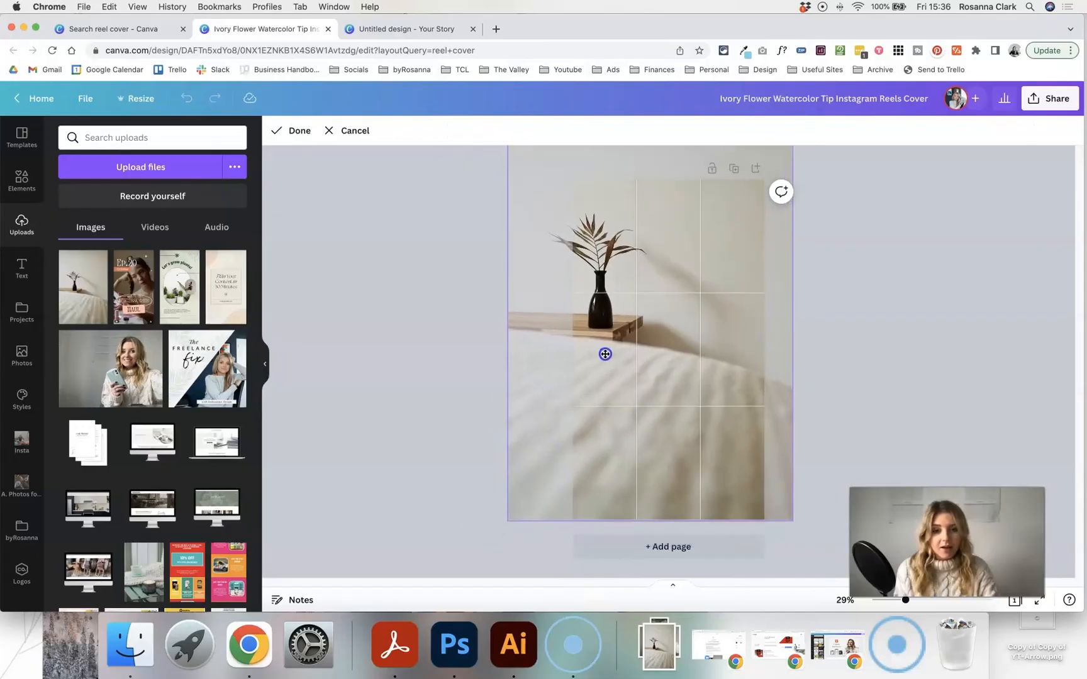
left_click(292, 131)
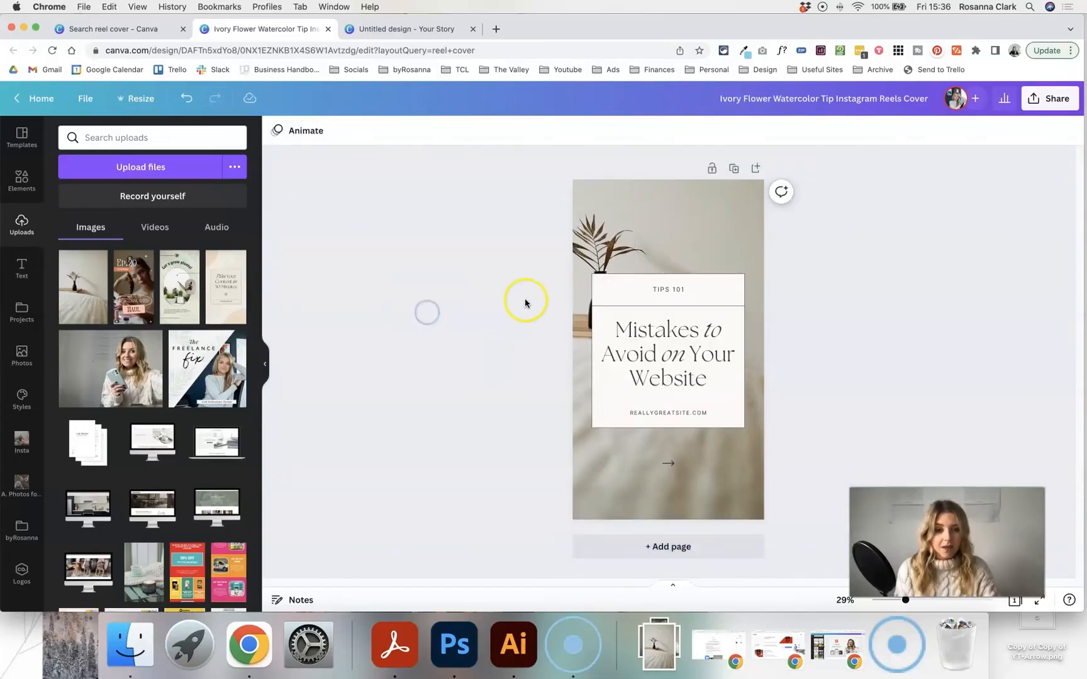
mouse_move(816, 467)
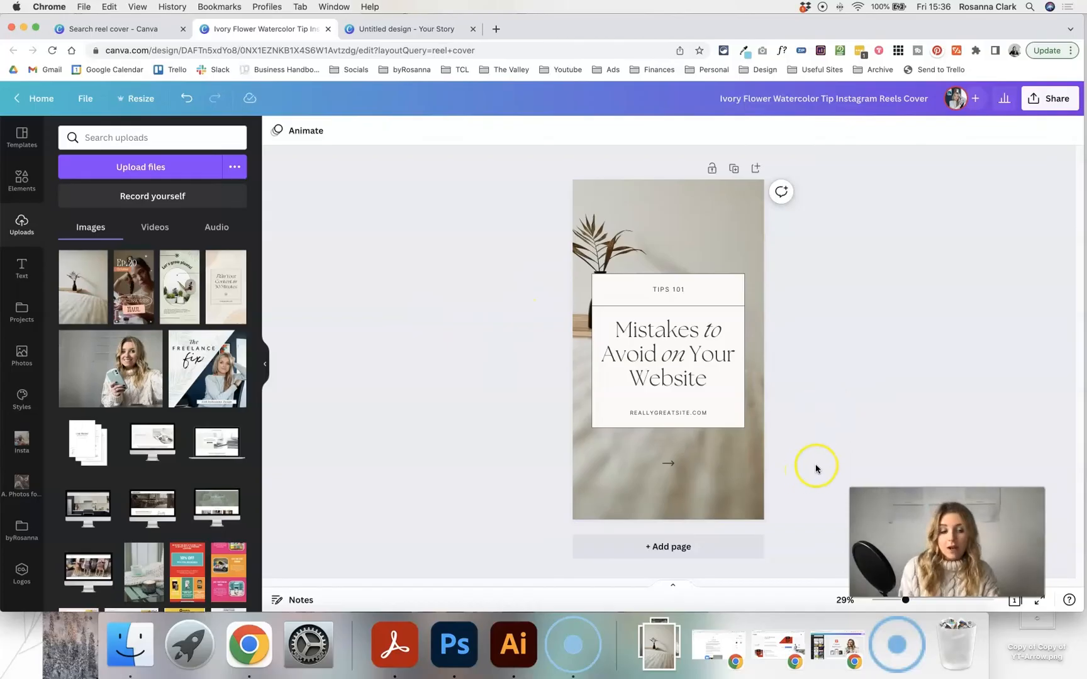
Remove the card's arrow and select the 'Work from home outfit' heading for a new font
left_click(667, 463)
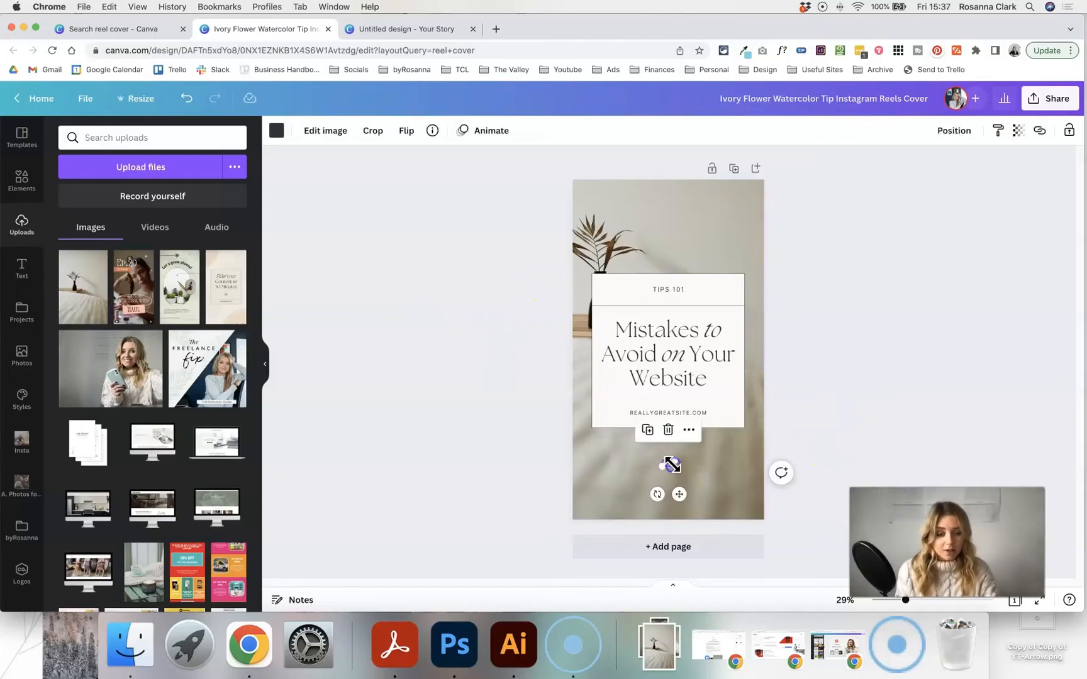
left_click(755, 376)
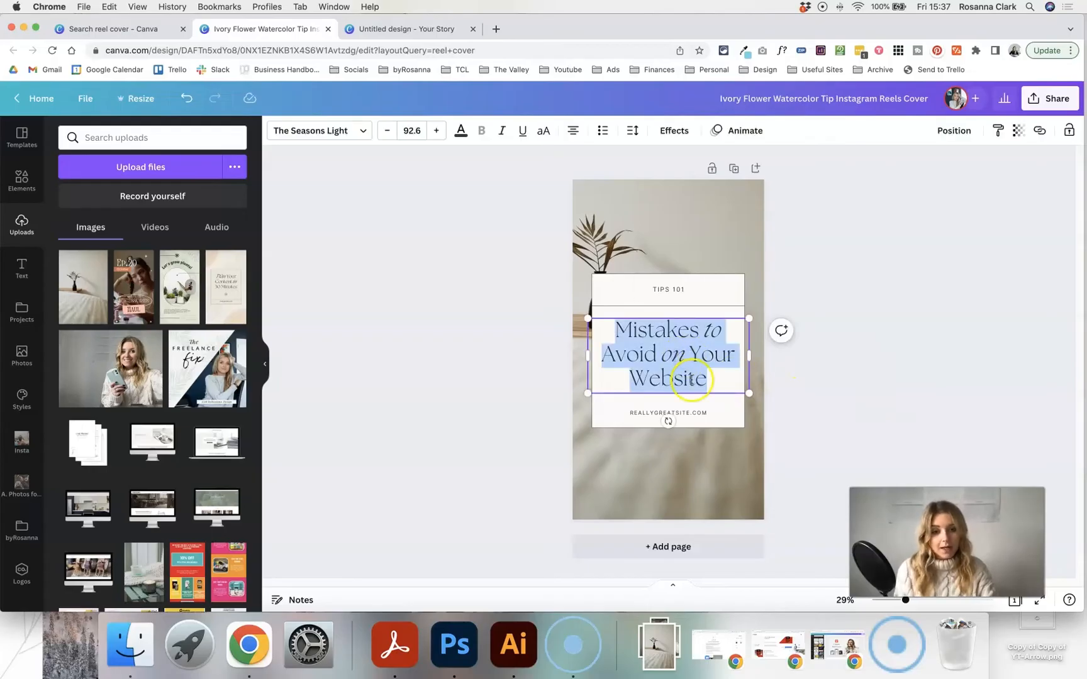
left_click(707, 378)
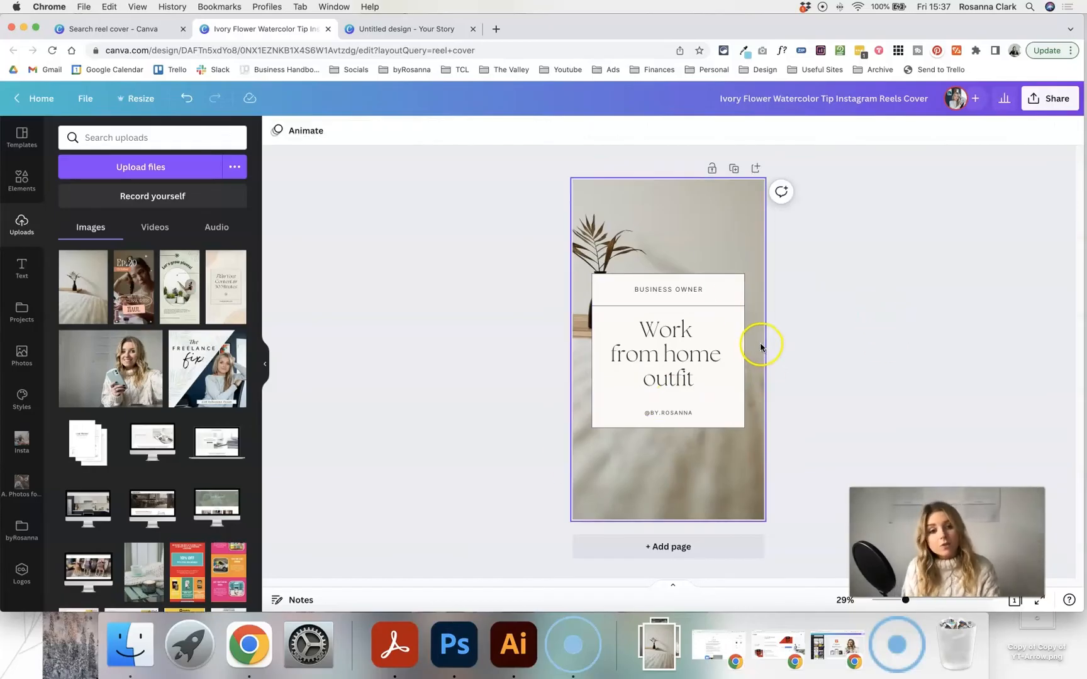
left_click(663, 354)
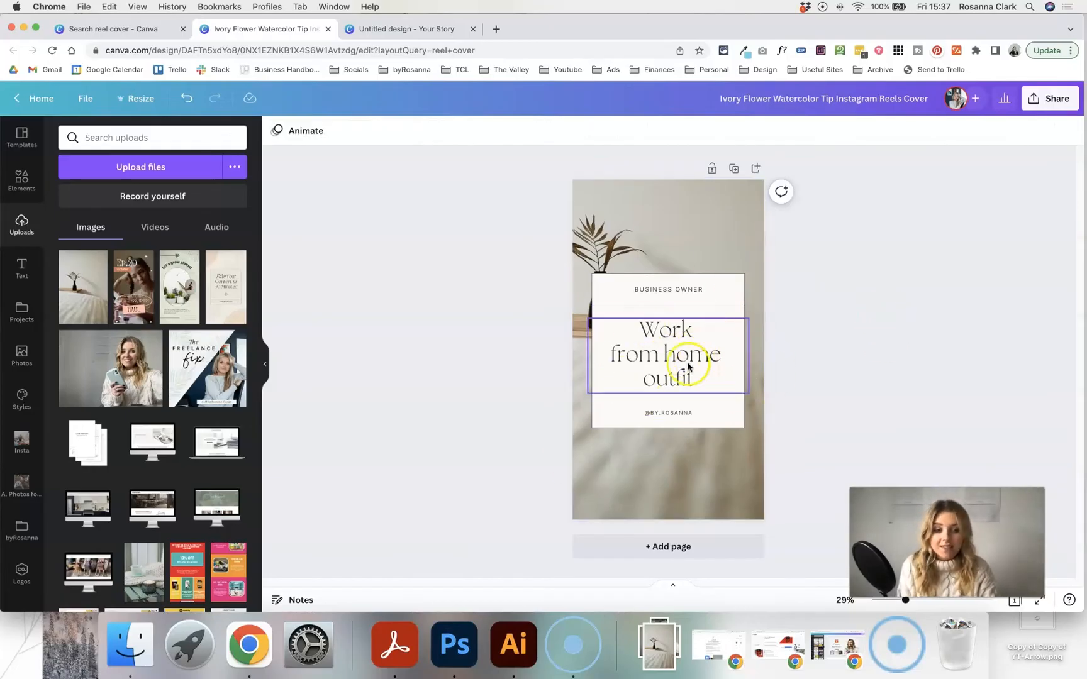
left_click(668, 355)
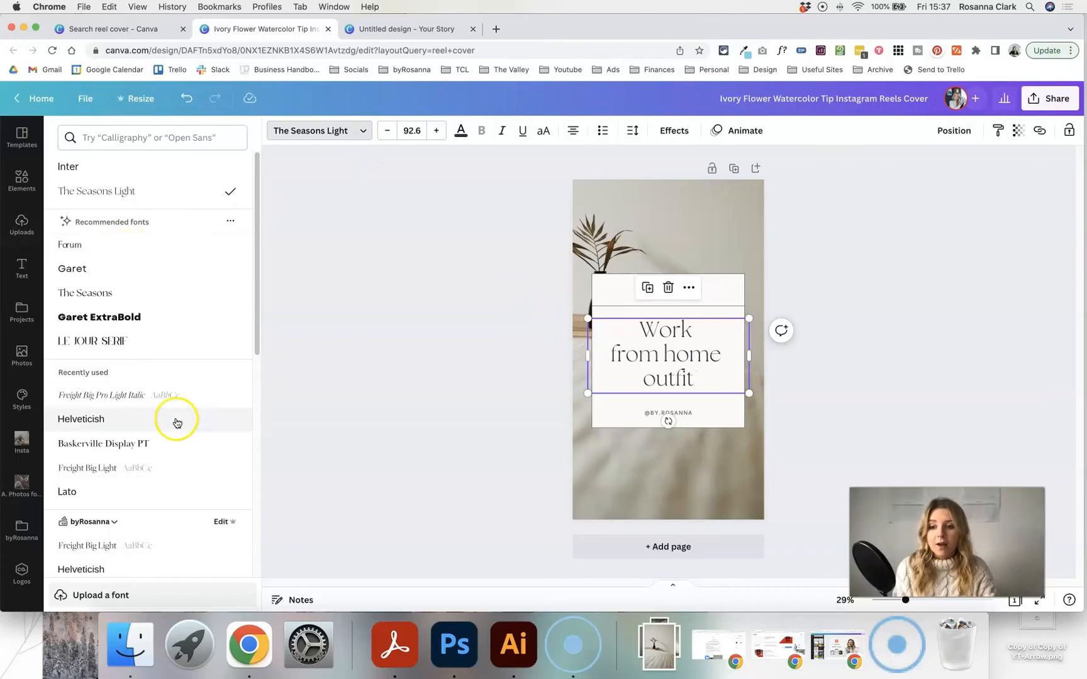
Apply Freight Big Light to the headline from the font list, then select the white card
scroll("down", 3)
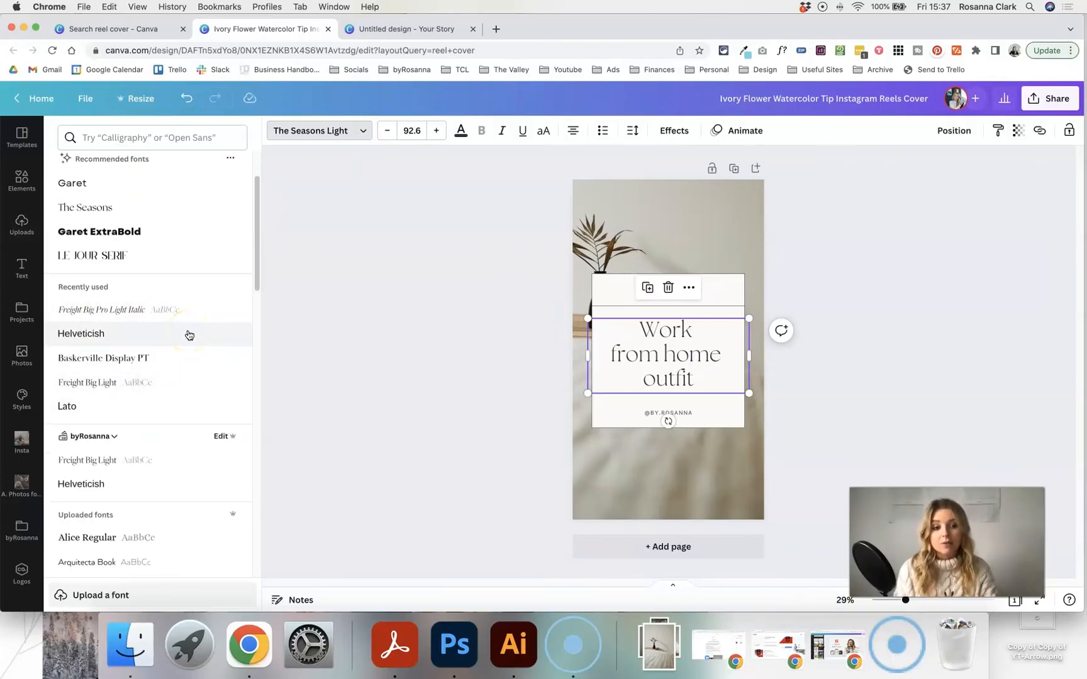
scroll("down", 3)
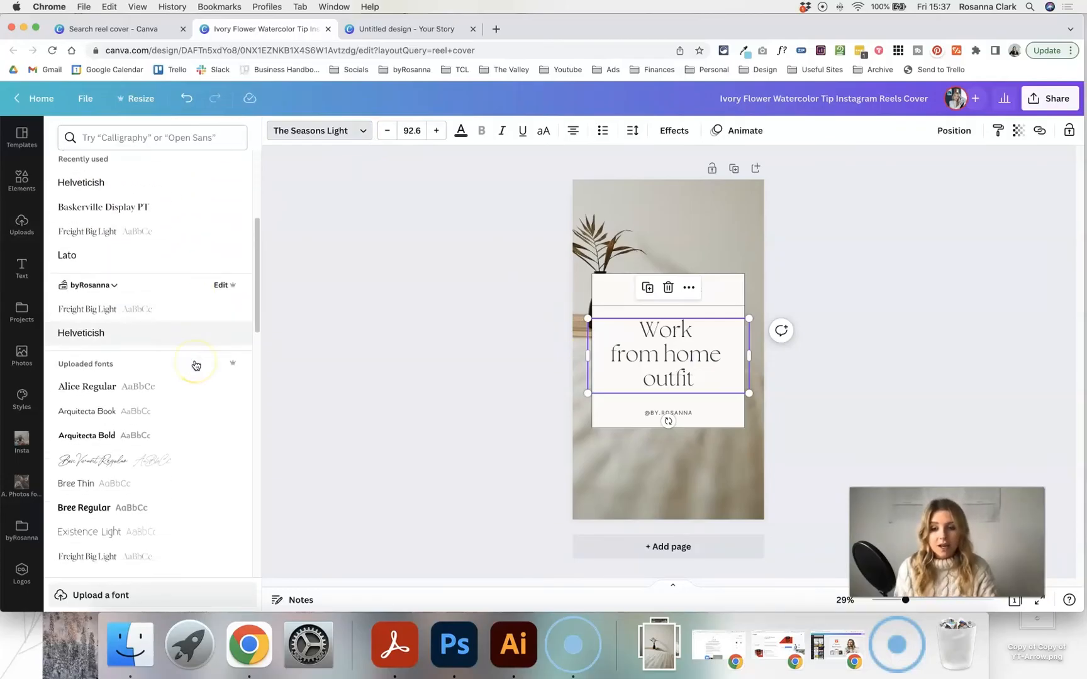
scroll("down", 3)
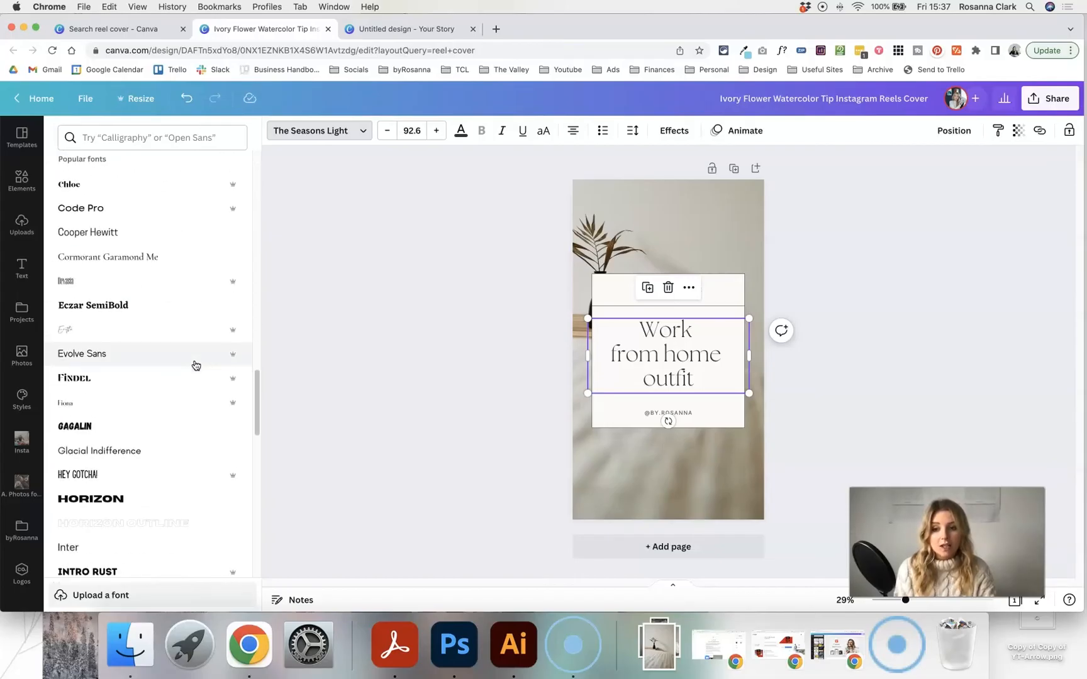
scroll("down", 3)
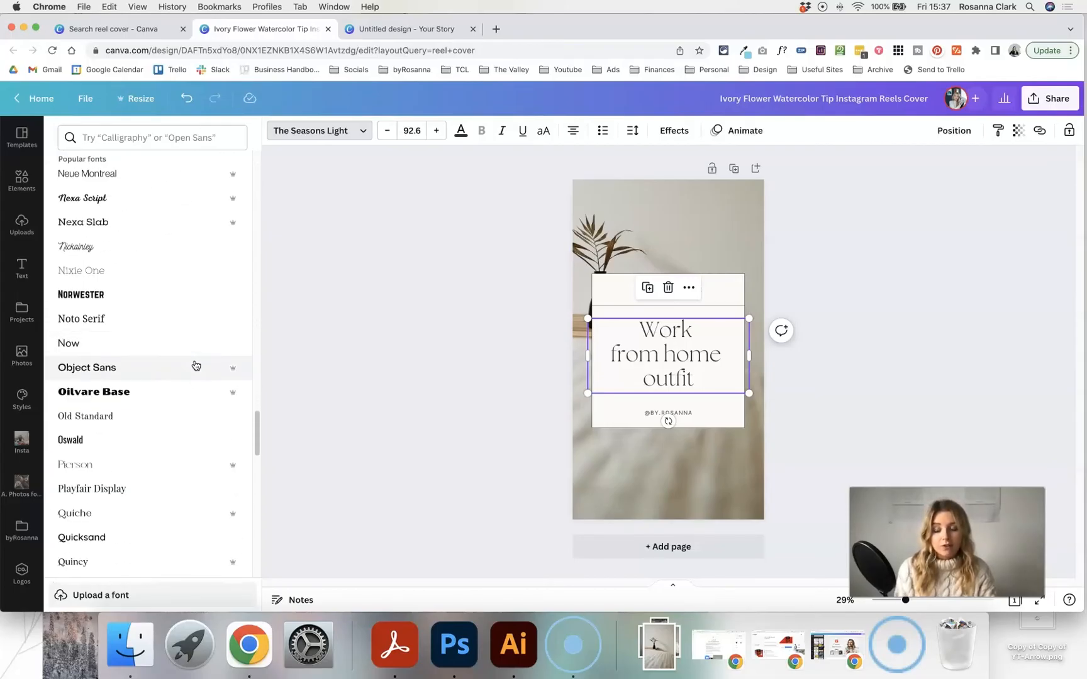
scroll("down", 3)
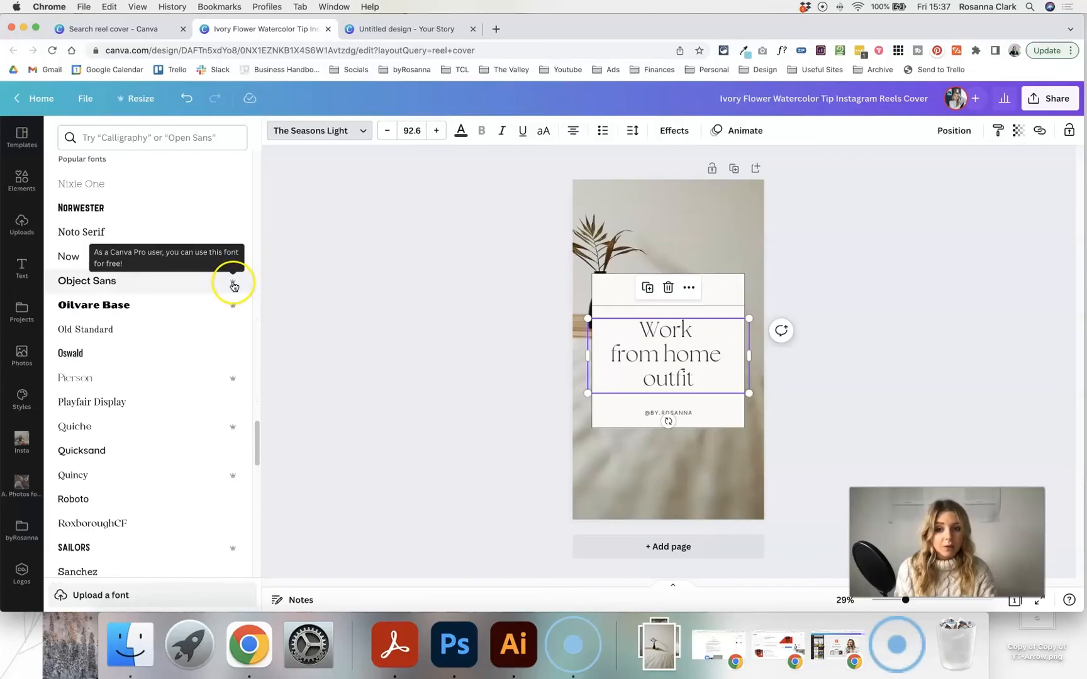
scroll("down", 3)
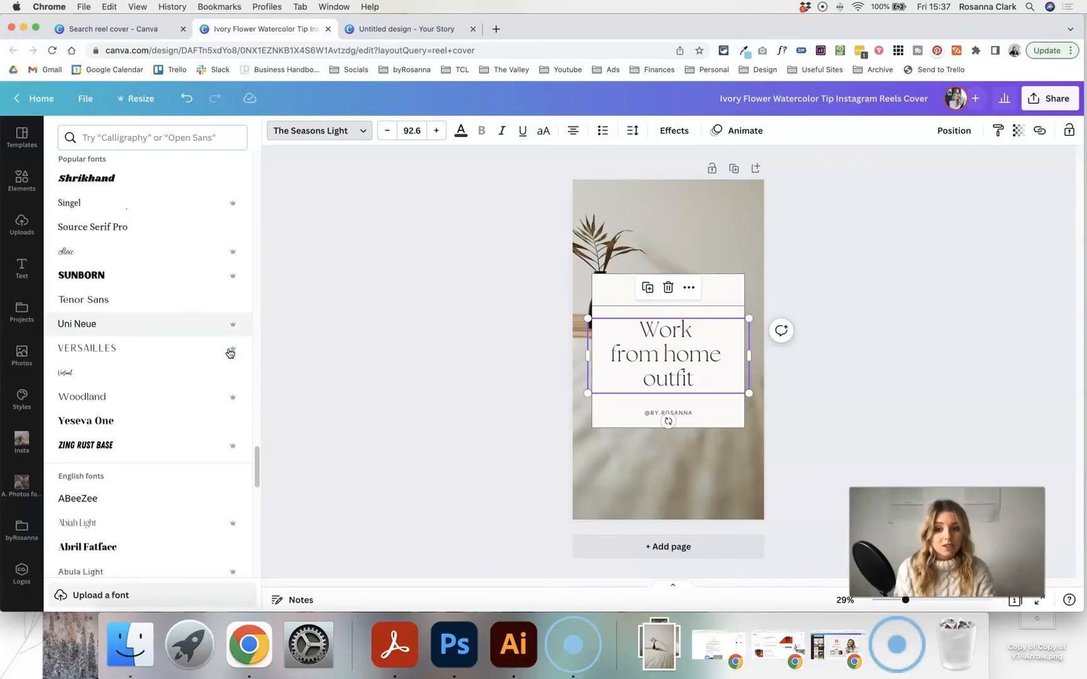
scroll("down", 3)
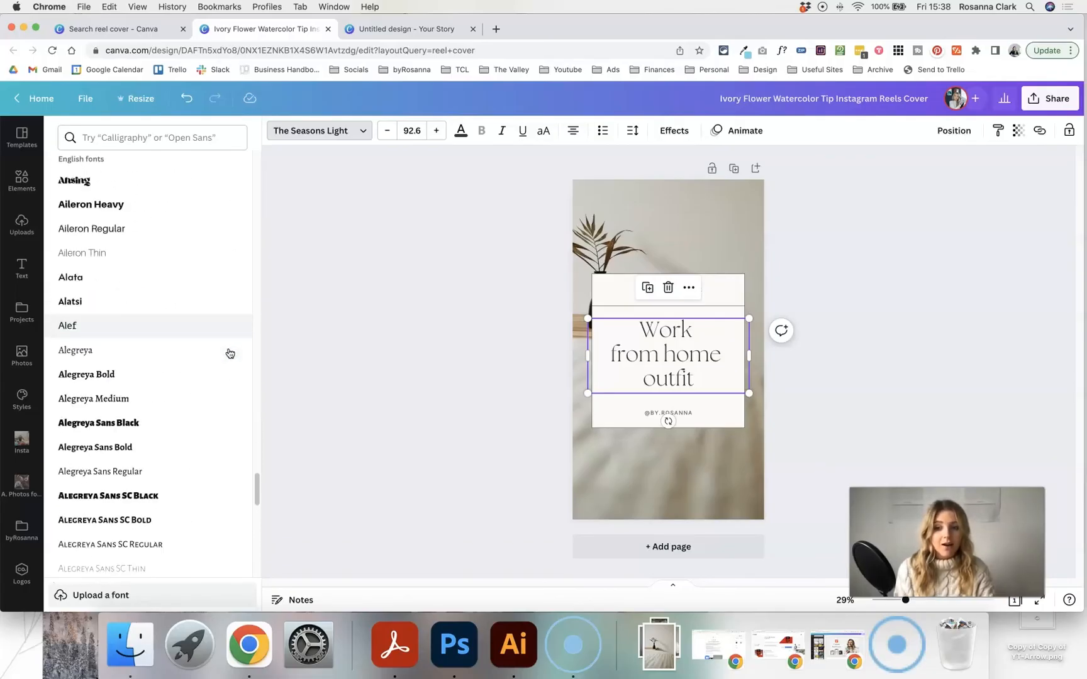
scroll("down", 3)
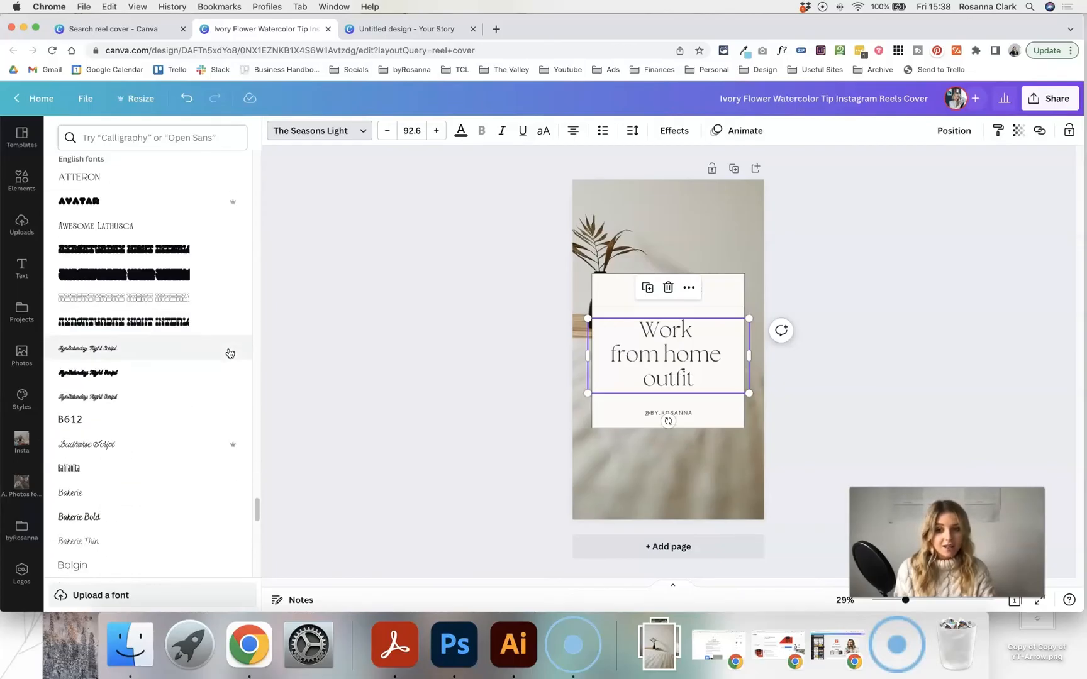
scroll("down", 3)
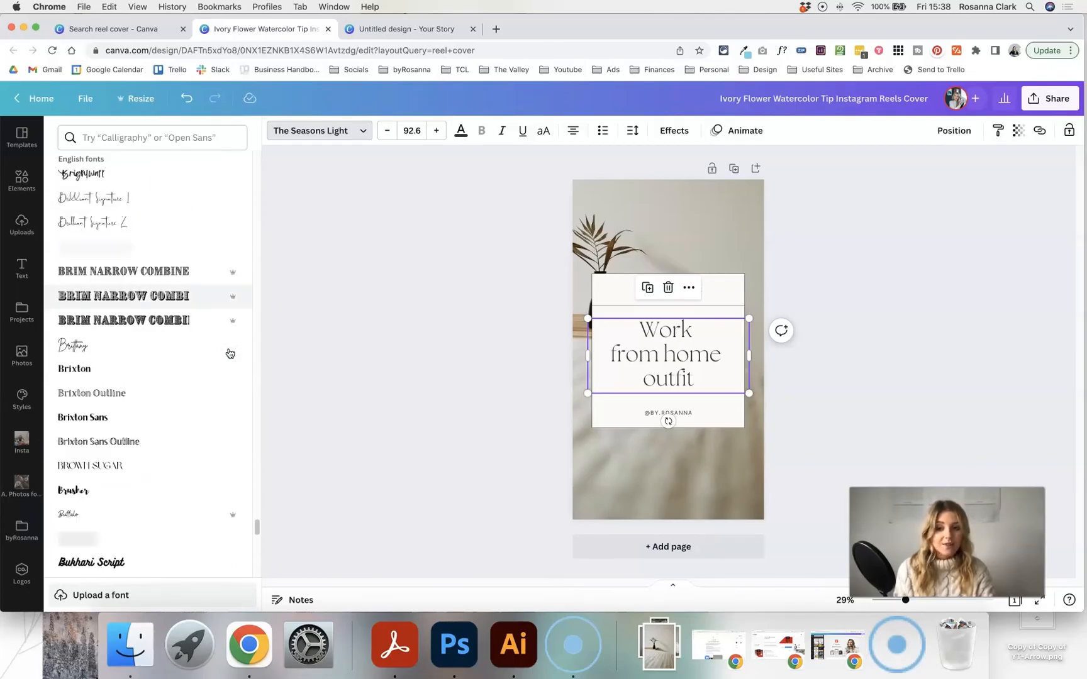
scroll("up", 3)
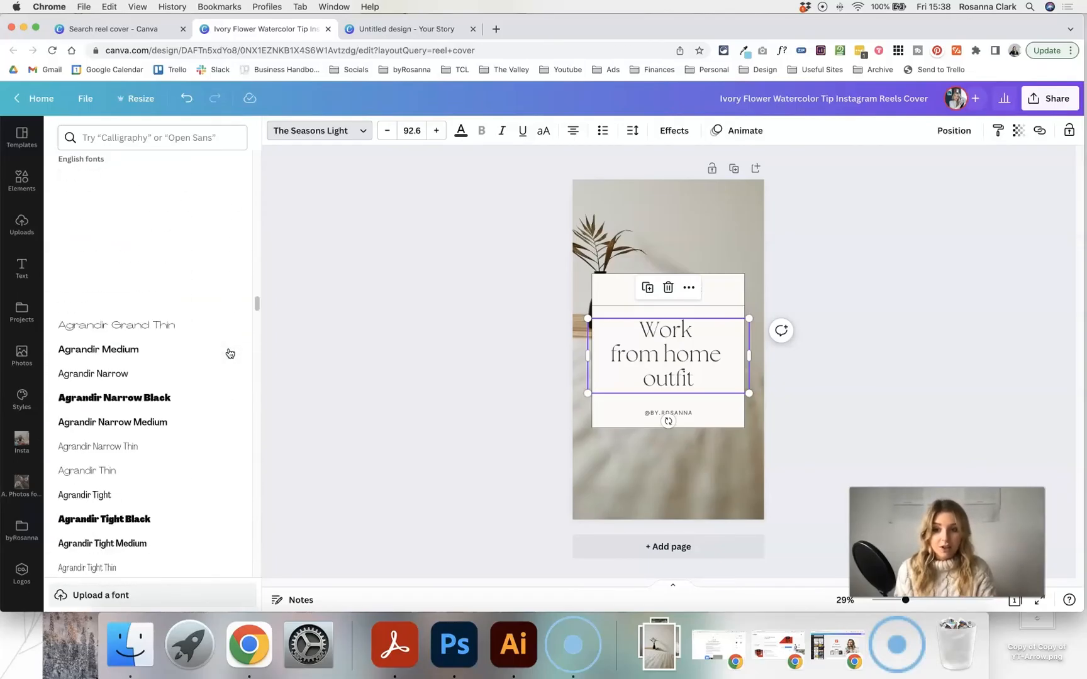
scroll("up", 3)
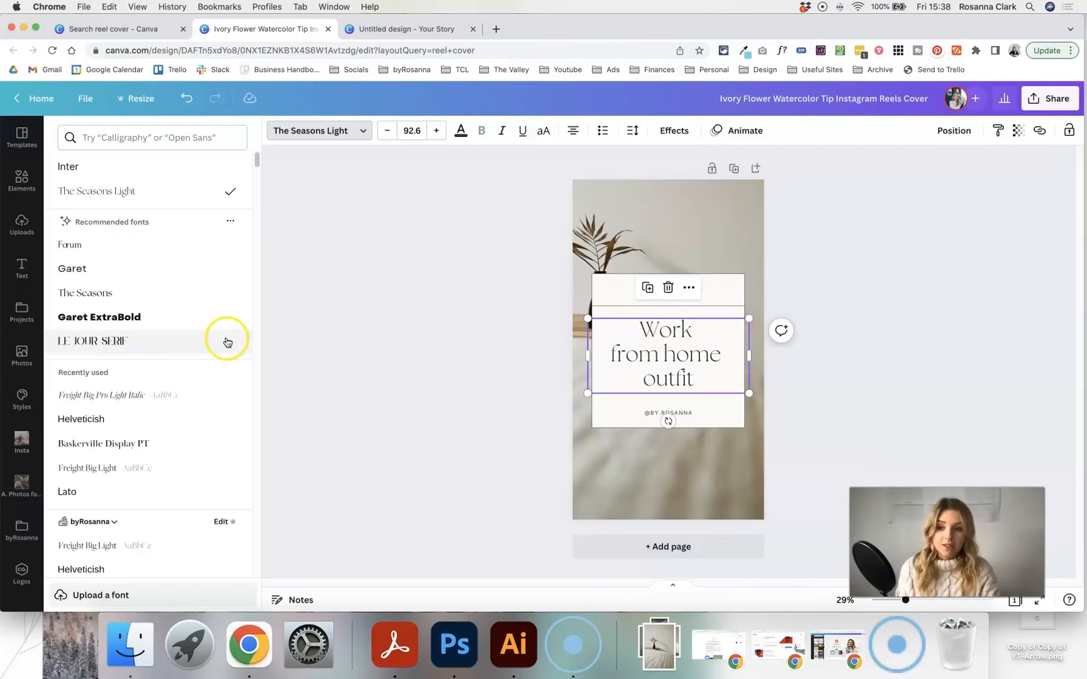
mouse_move(187, 355)
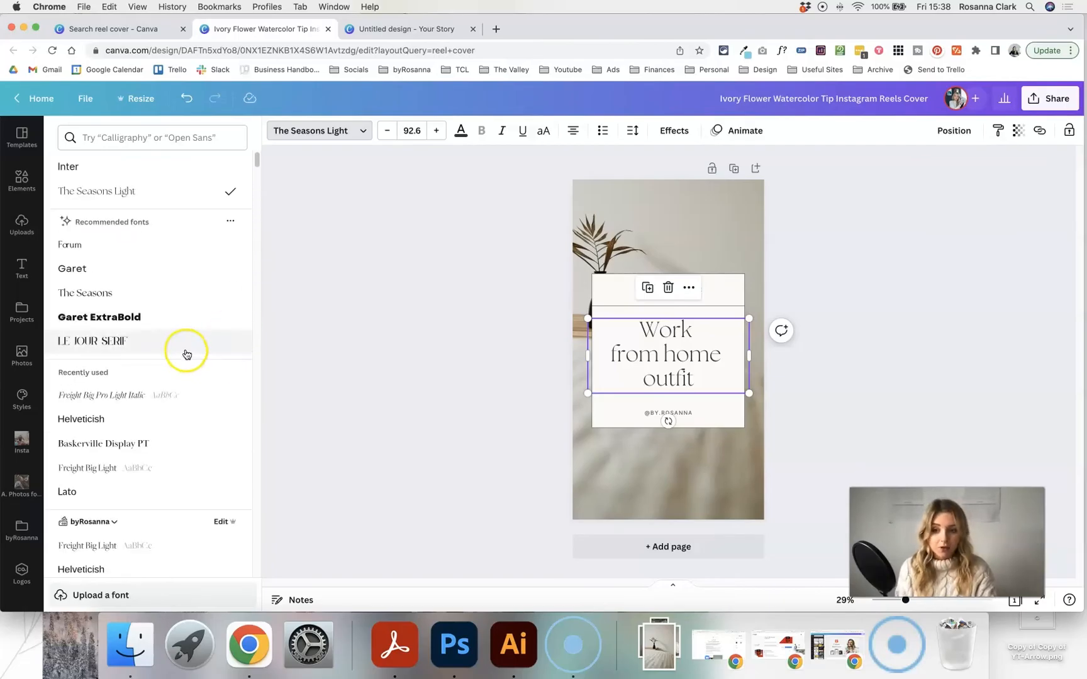
left_click(86, 468)
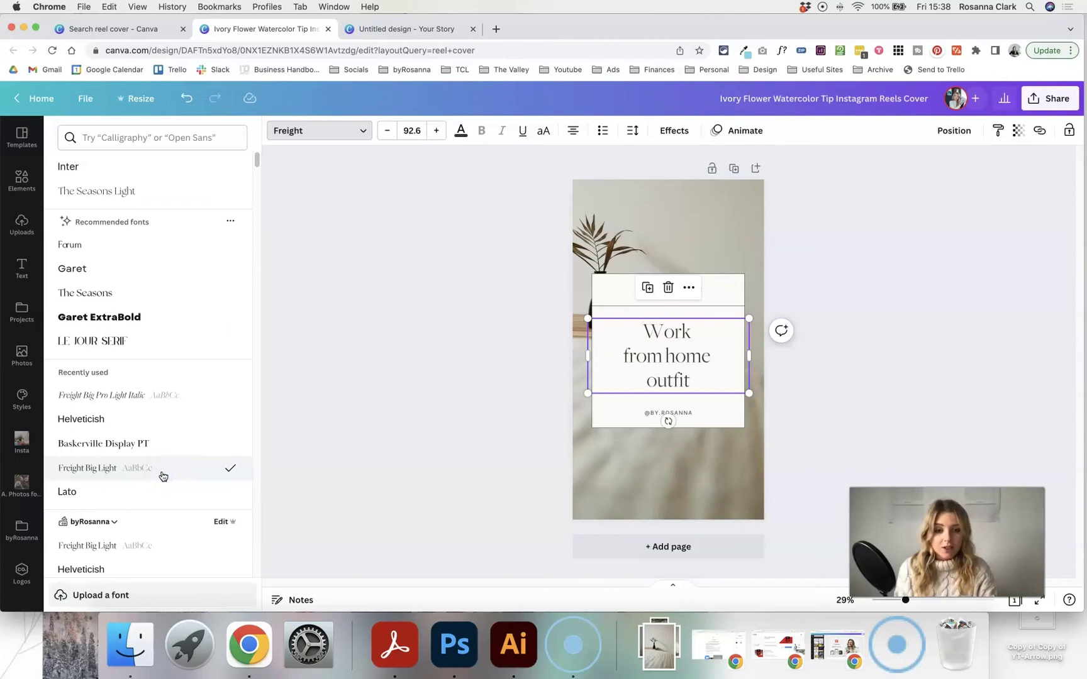
mouse_move(882, 356)
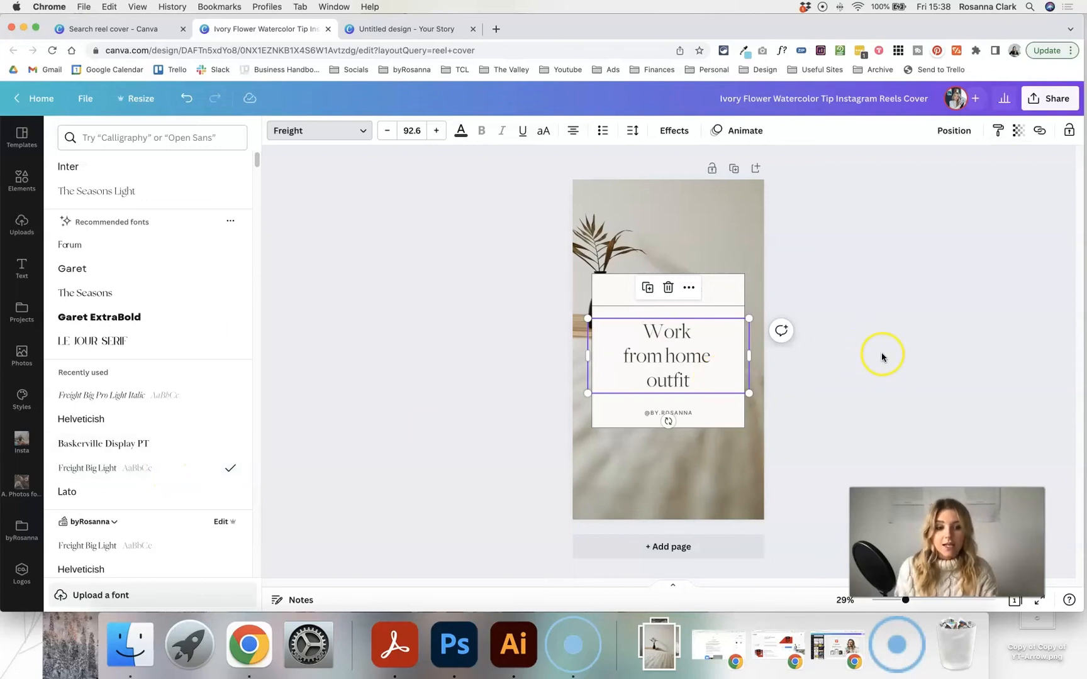
left_click(21, 224)
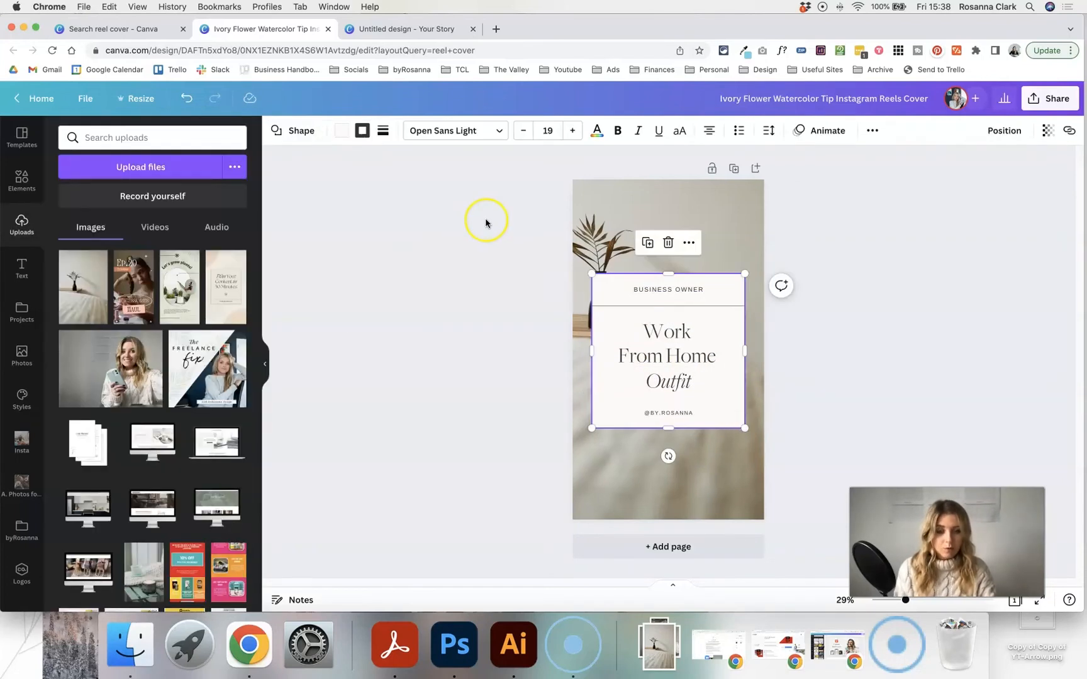
mouse_move(661, 290)
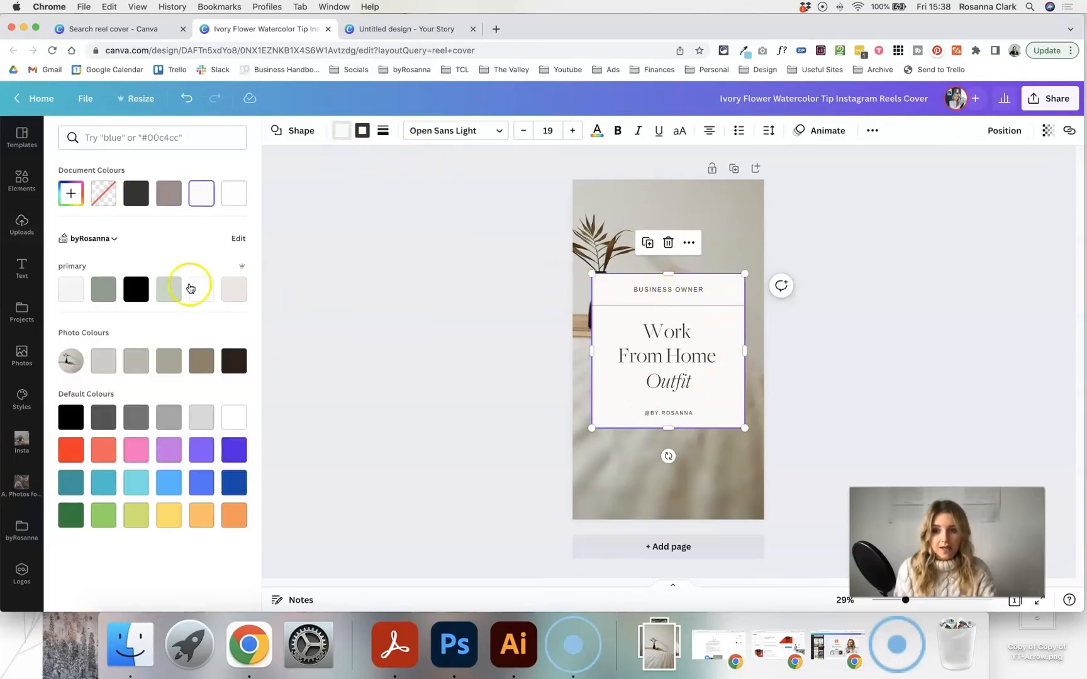
Fill the card with the lightest brand palette colour and scale the card group slightly smaller
left_click(202, 289)
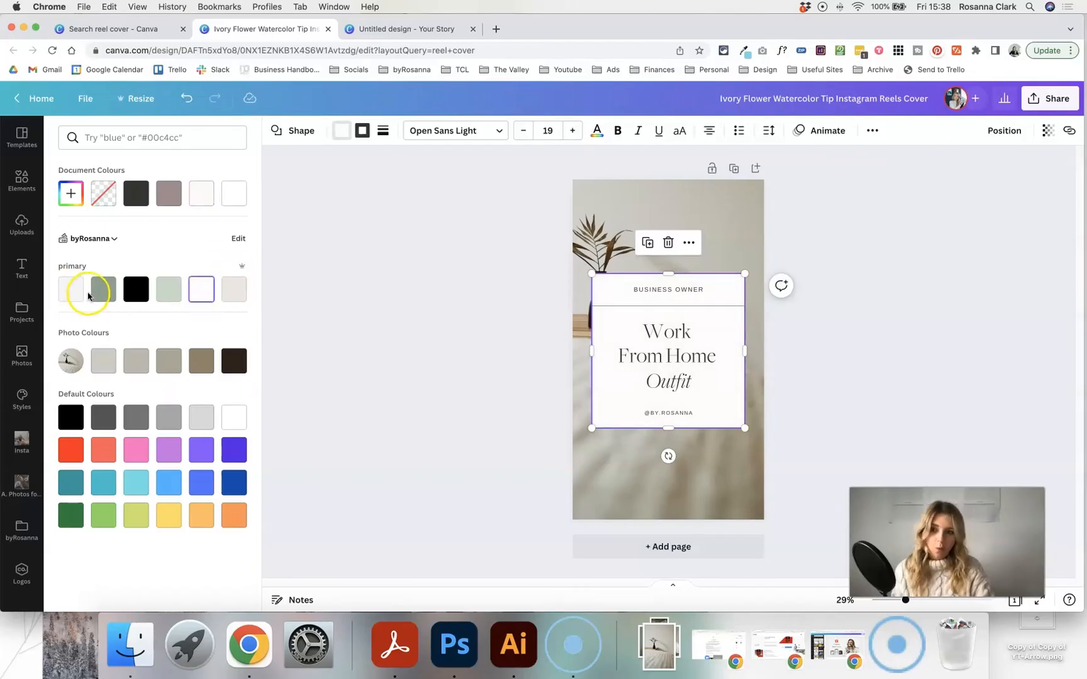
left_click(21, 225)
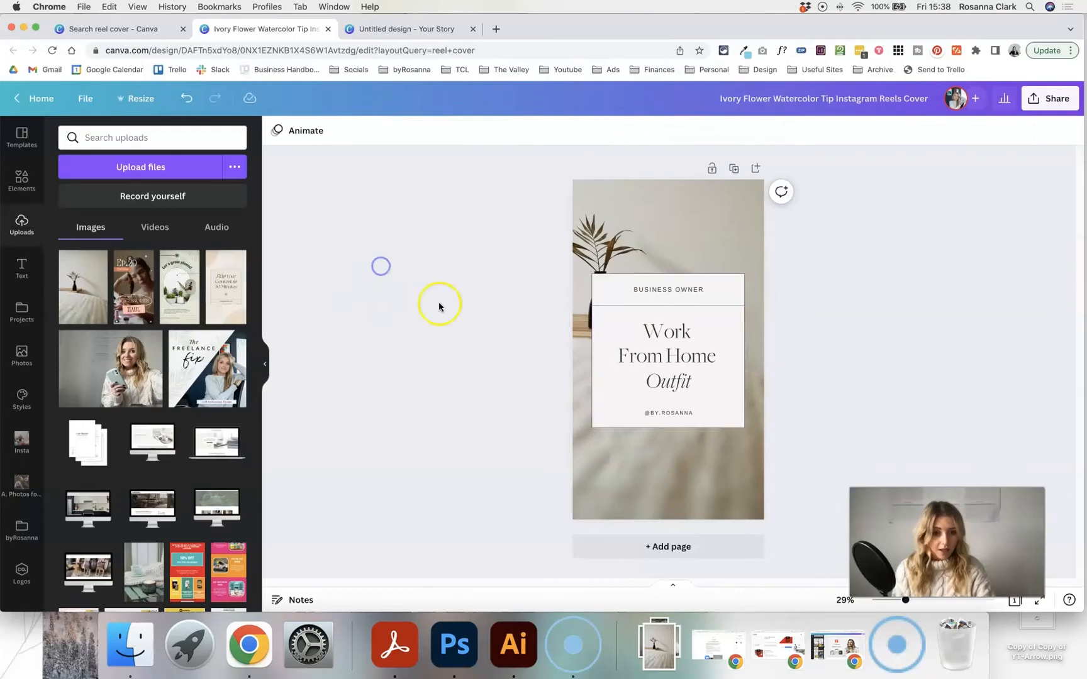
left_click(668, 354)
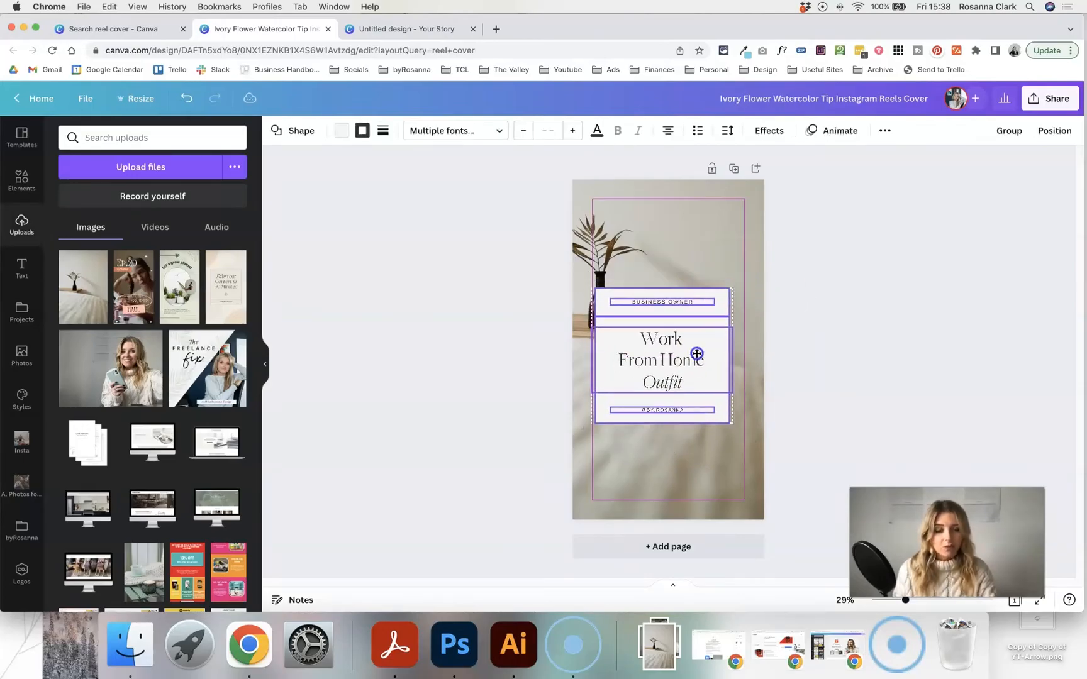
left_click(562, 261)
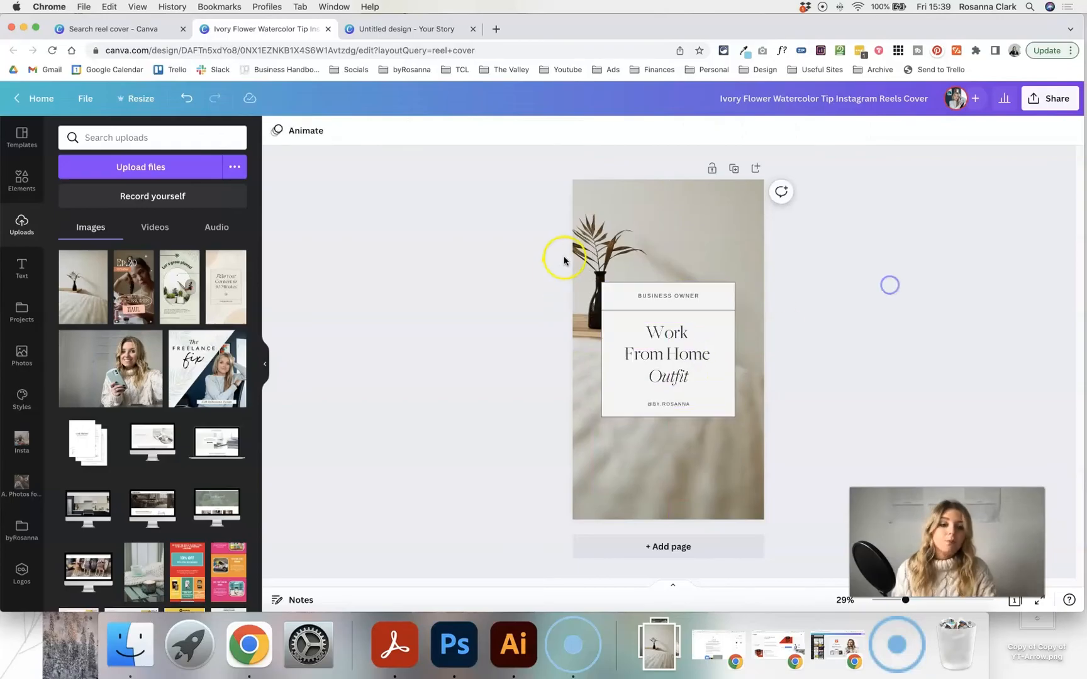
mouse_move(540, 229)
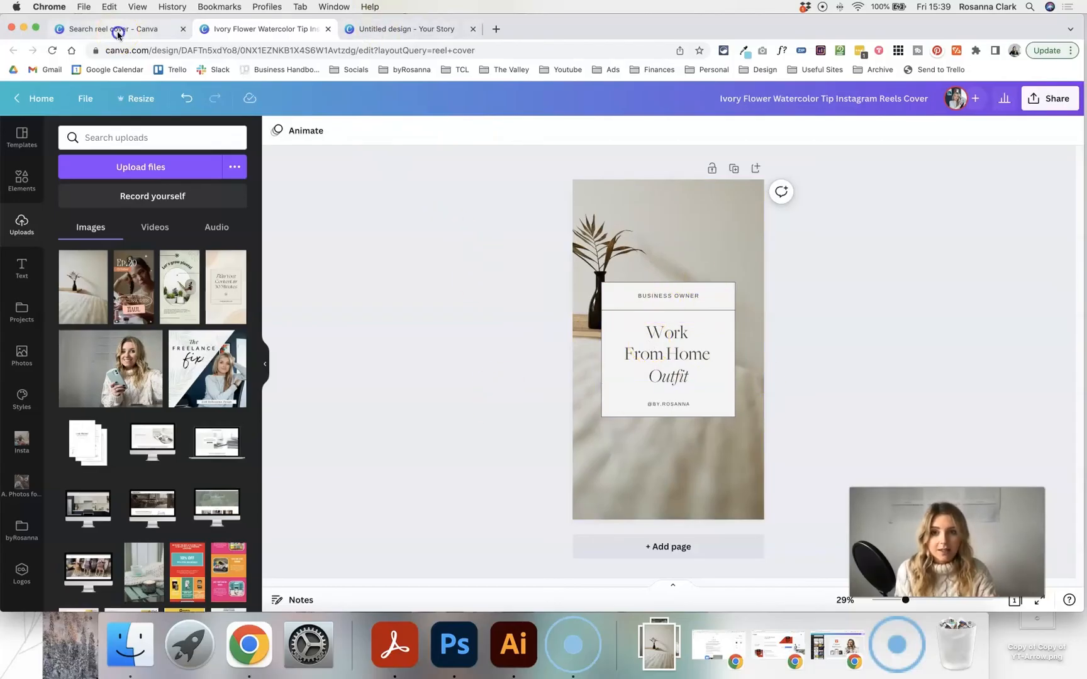
Rename the design to 'reel-cover' after checking the template search results
left_click(111, 29)
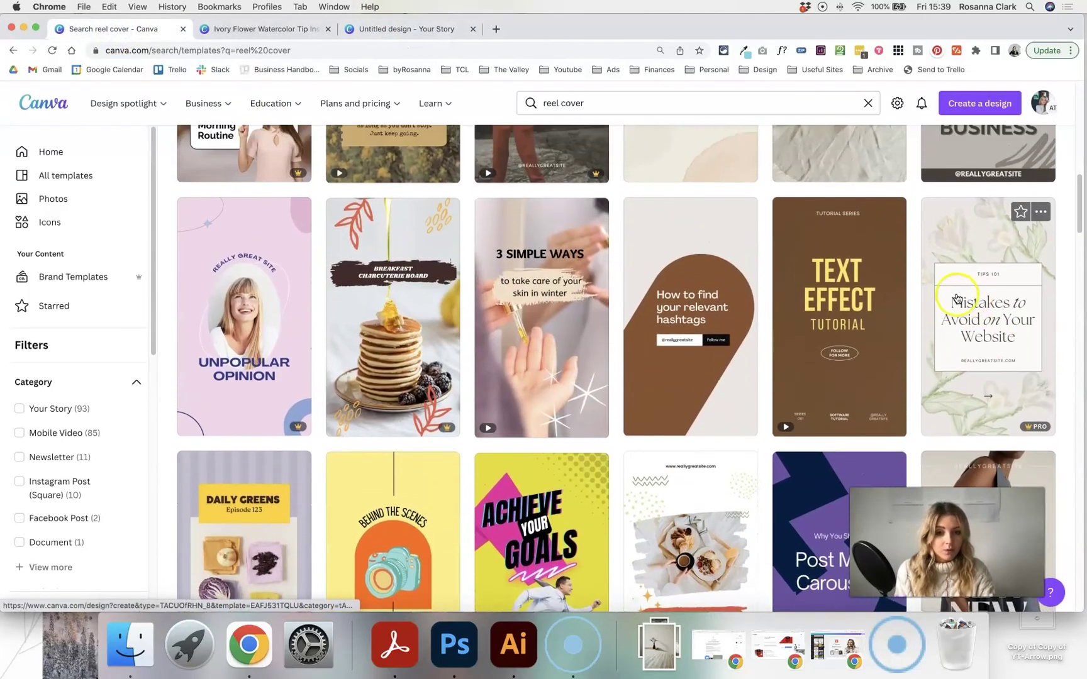
left_click(270, 103)
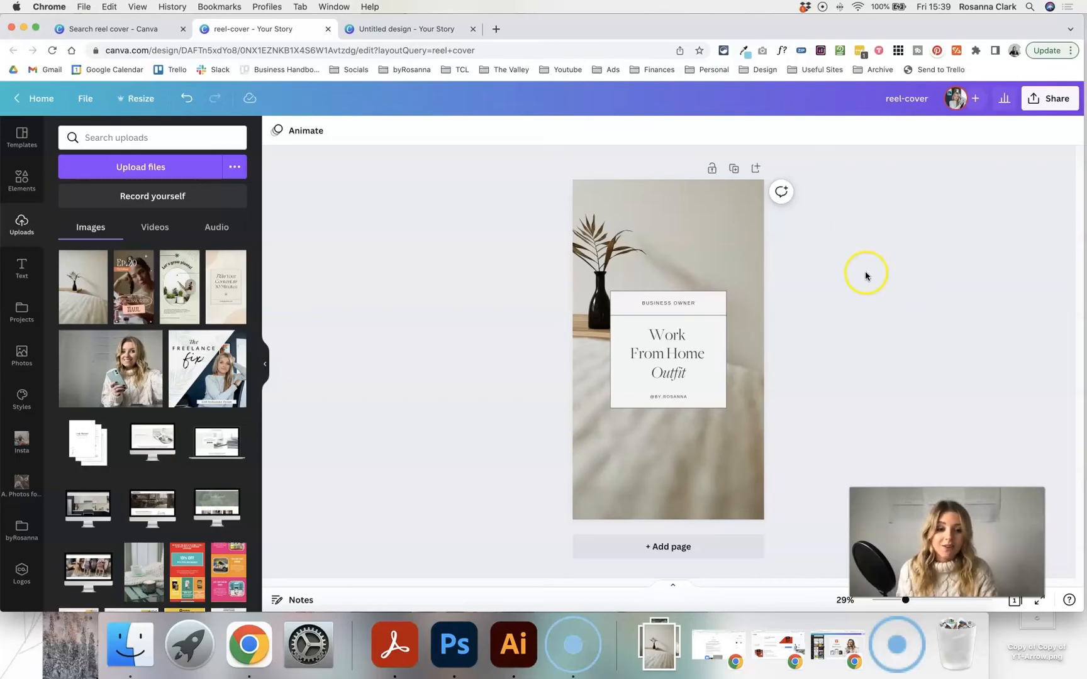
mouse_move(902, 262)
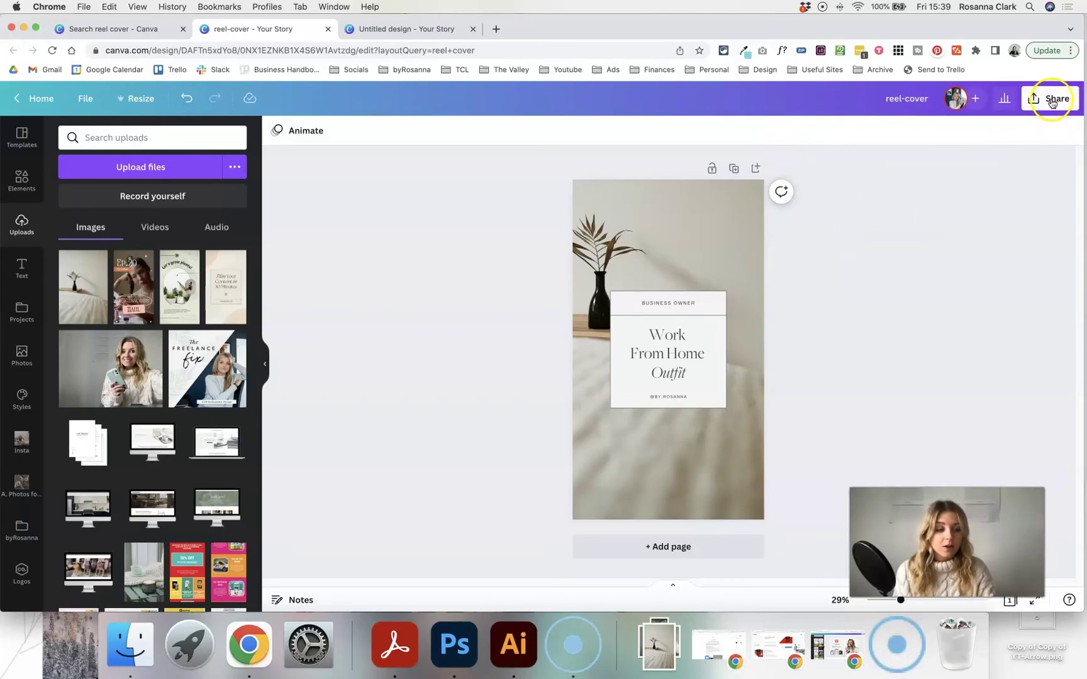
Download reel-cover from the Share menu as a 1080 × 1920 px PNG
left_click(1049, 98)
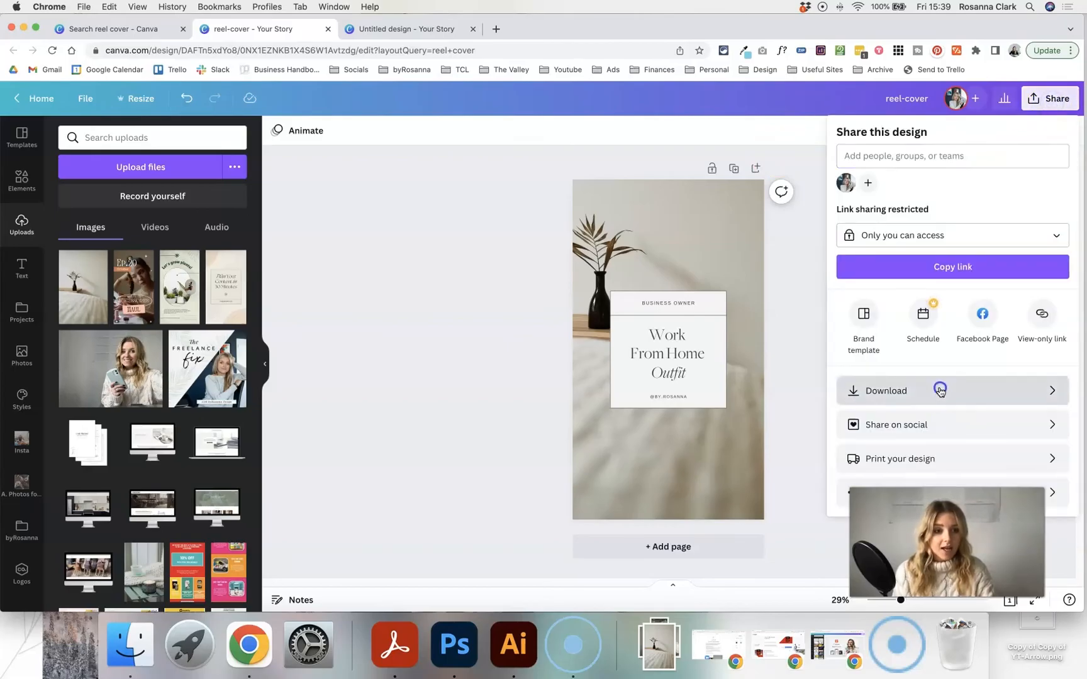
left_click(885, 390)
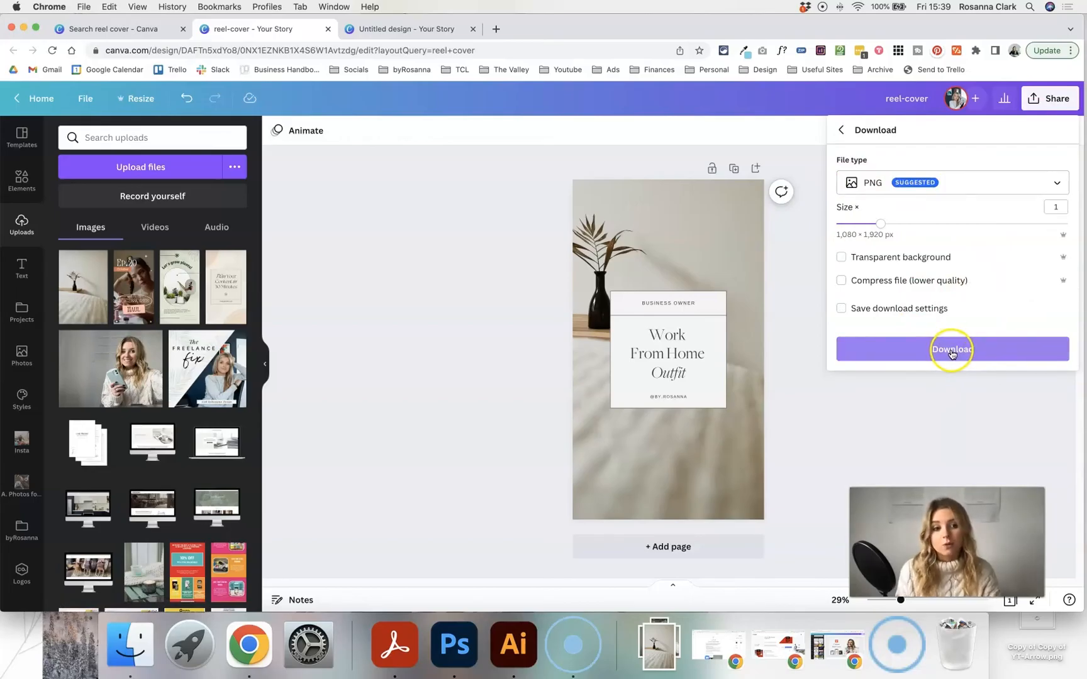
left_click(952, 350)
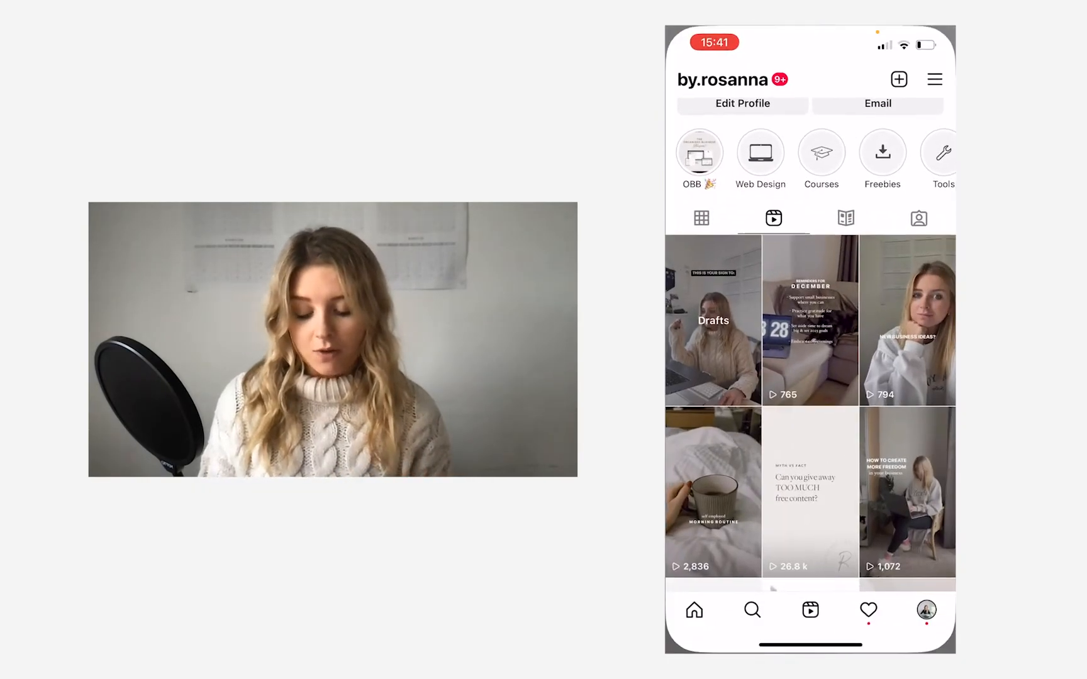
Open the first reel draft from Drafts and start editing its cover
left_click(712, 321)
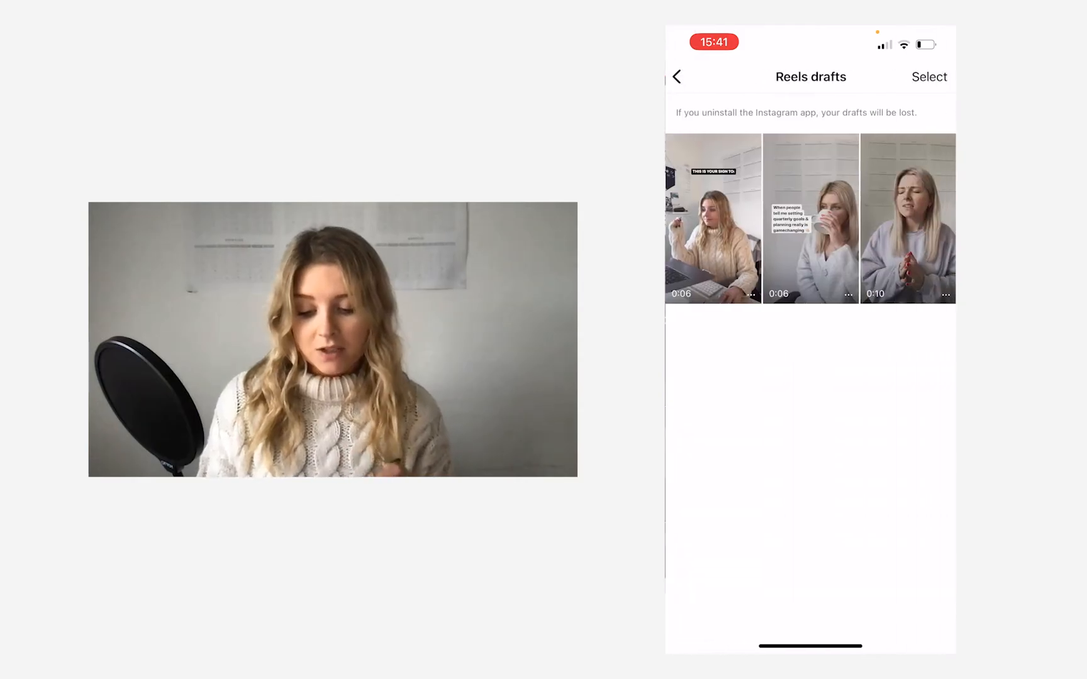
left_click(712, 219)
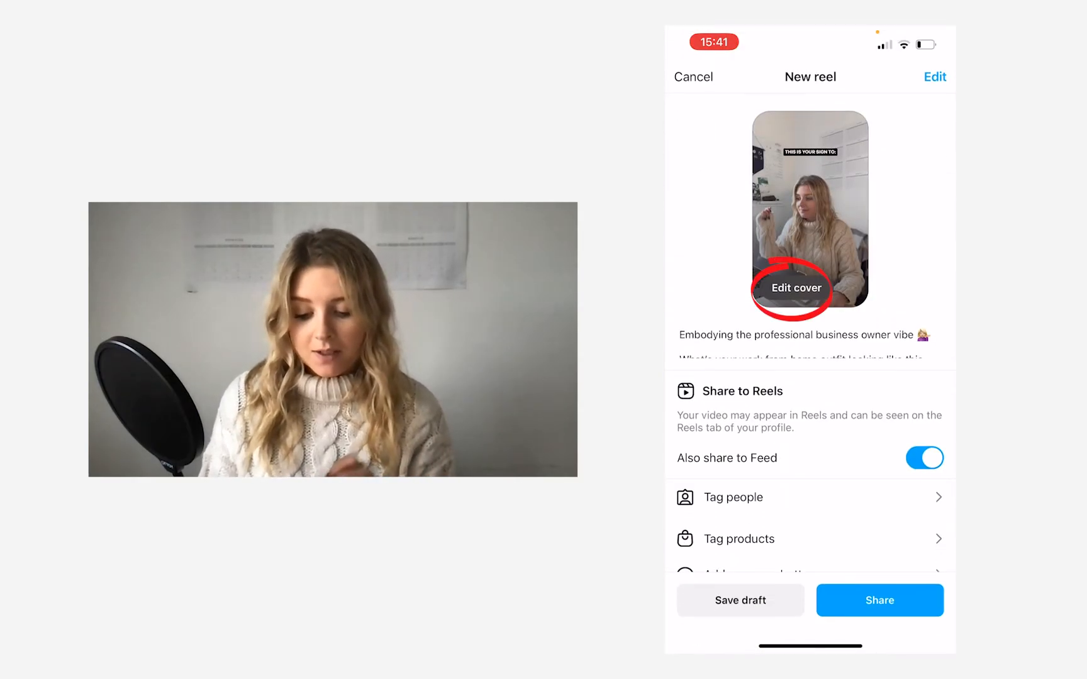
left_click(796, 288)
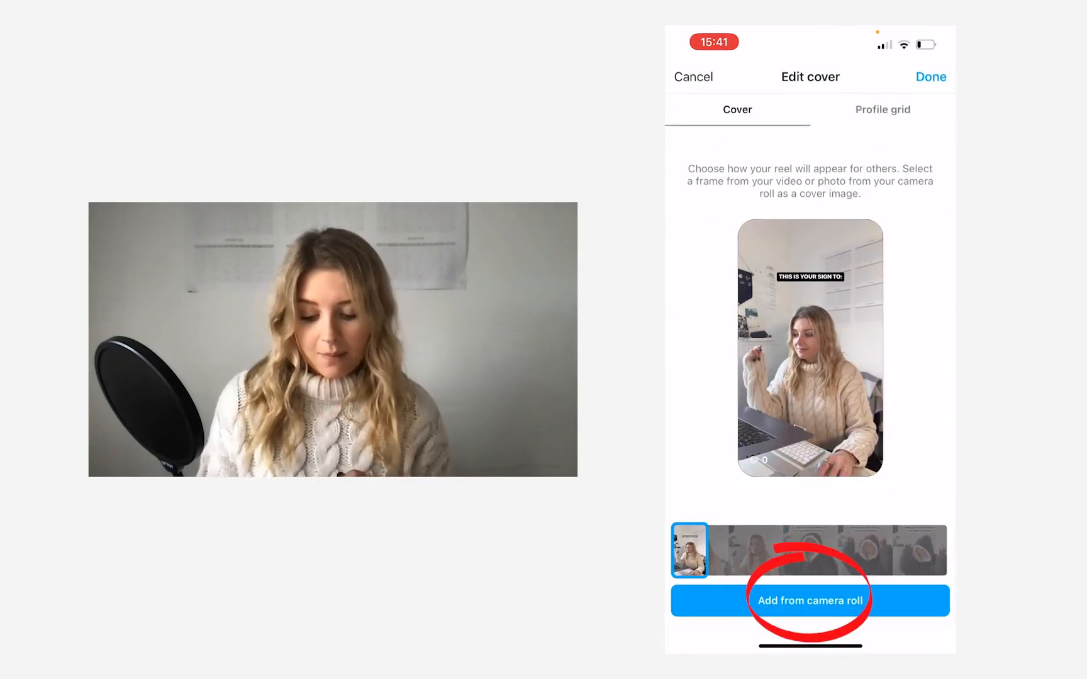
Set the Canva image from the camera roll as cover, check the profile-grid crop and confirm
left_click(808, 600)
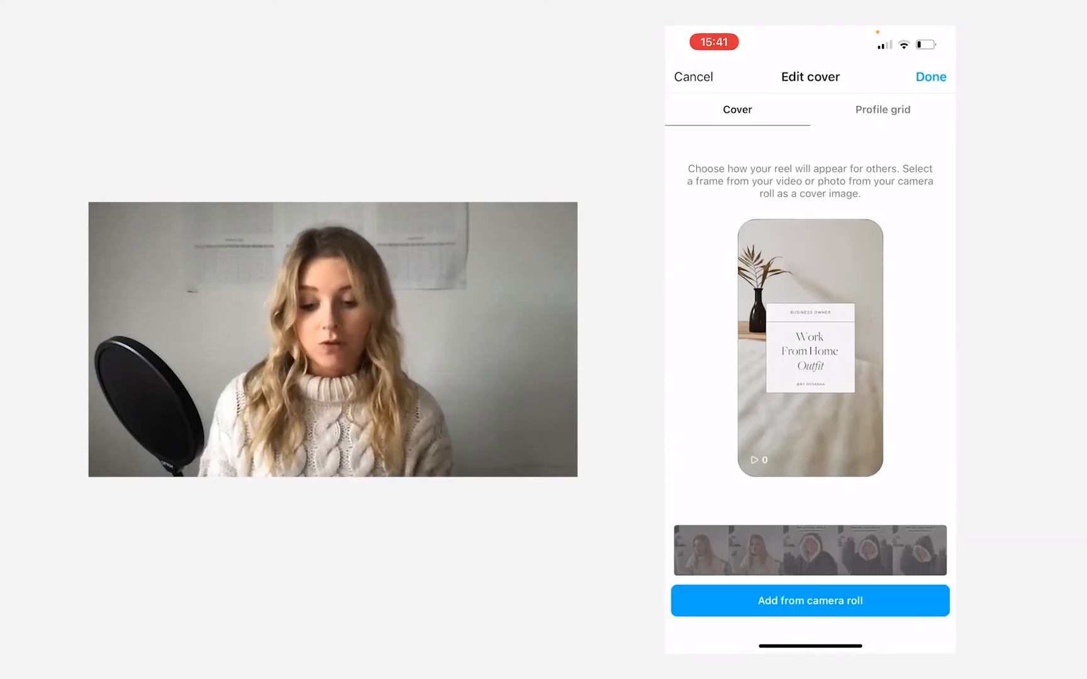
left_click(882, 109)
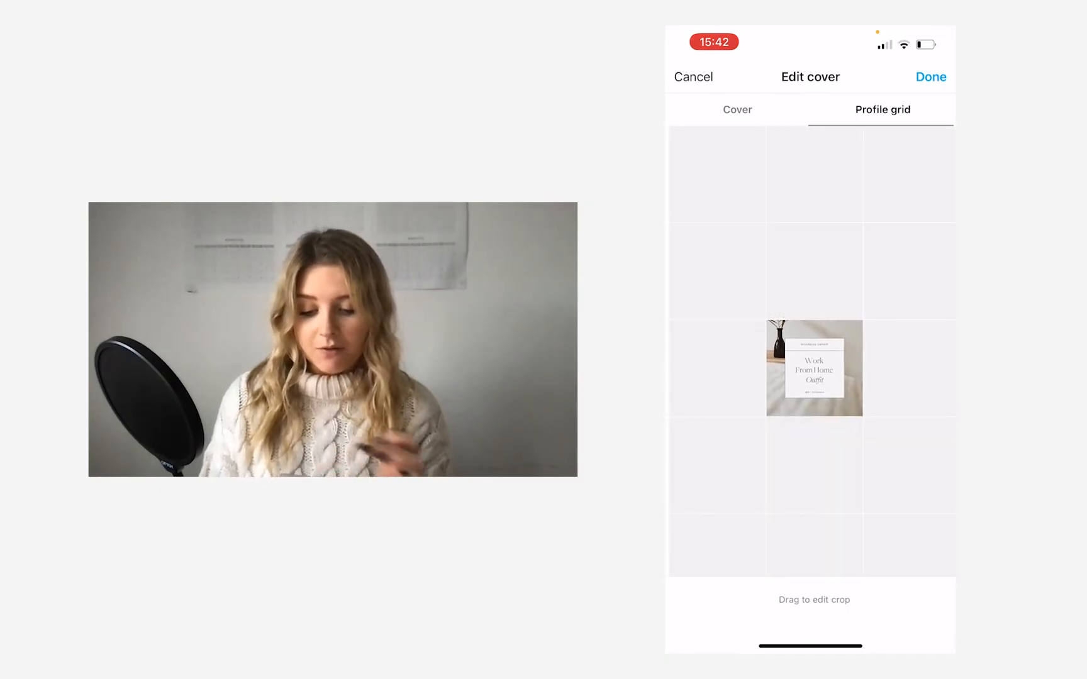
left_click(736, 110)
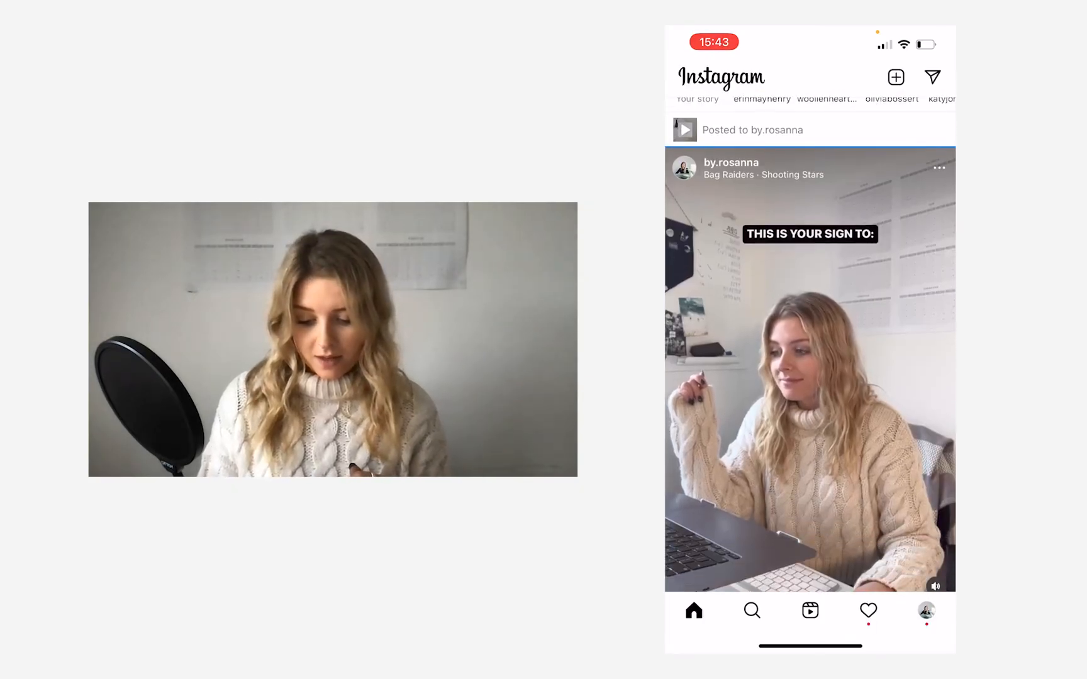
Show the profile's Reels grid with the new Work From Home Outfit cover
left_click(926, 610)
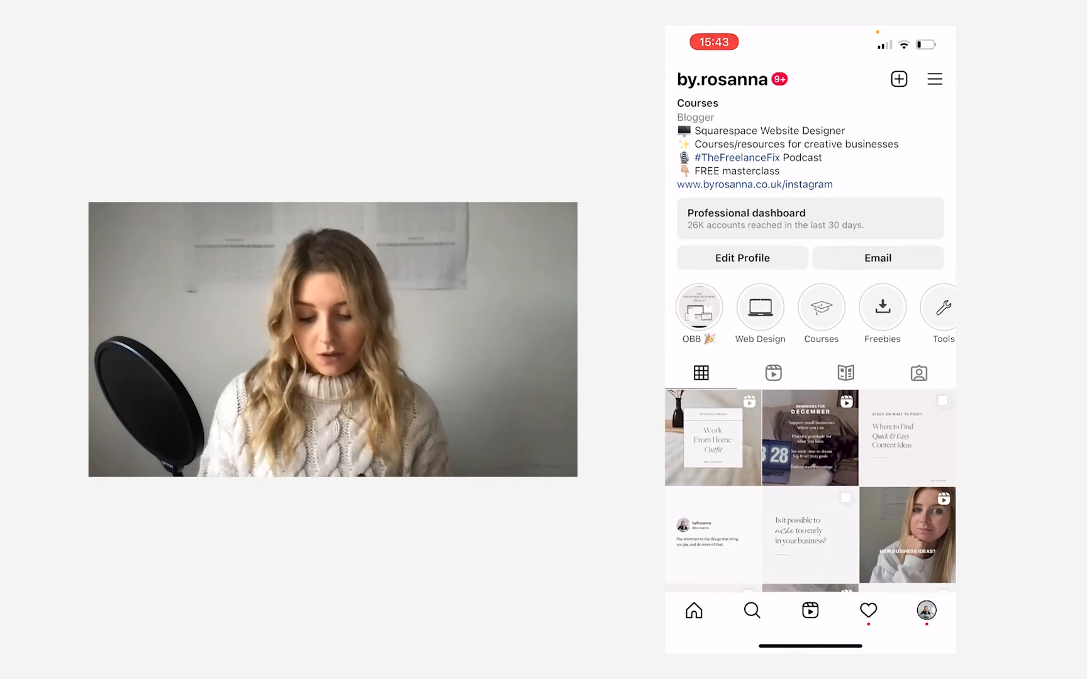
scroll("down", 3)
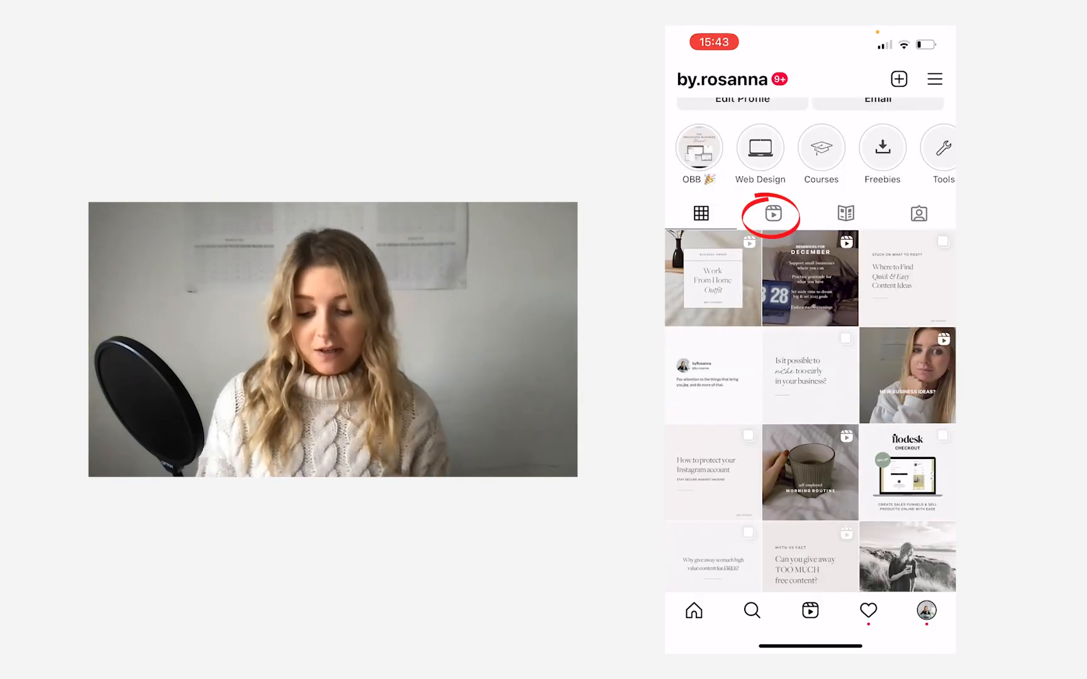
left_click(771, 213)
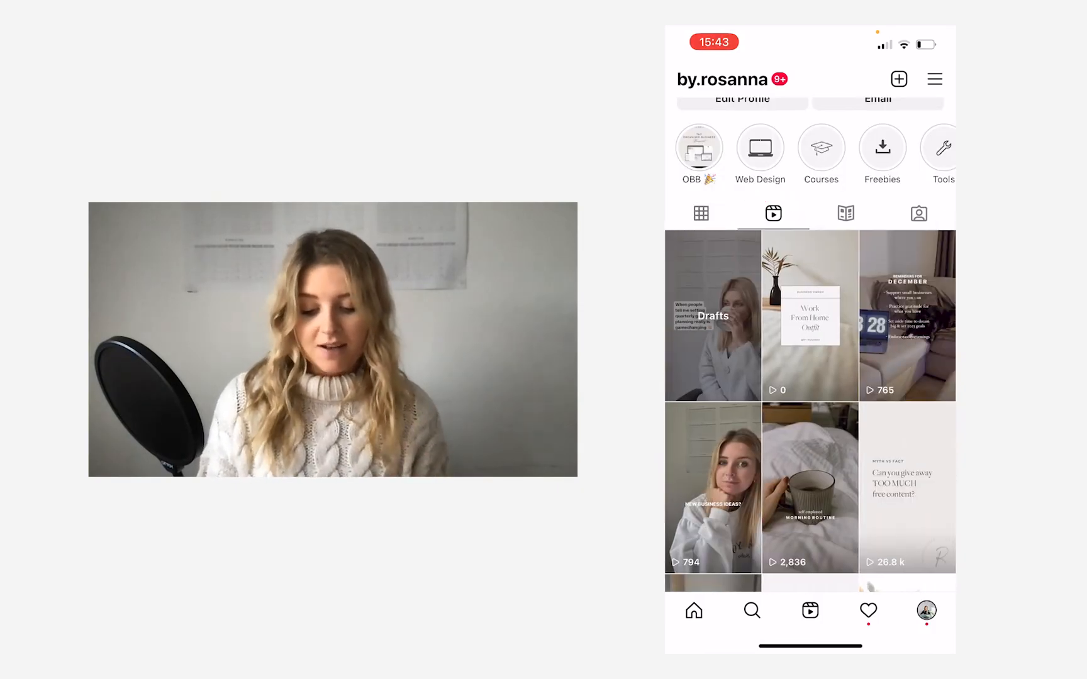